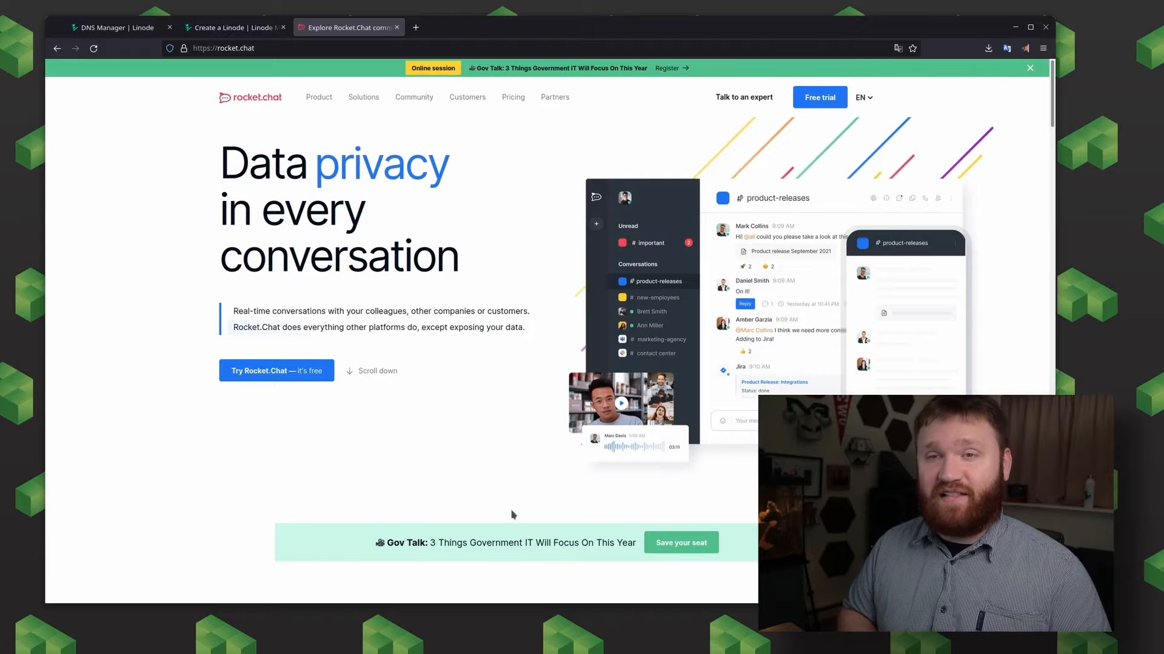
mouse_move(402, 439)
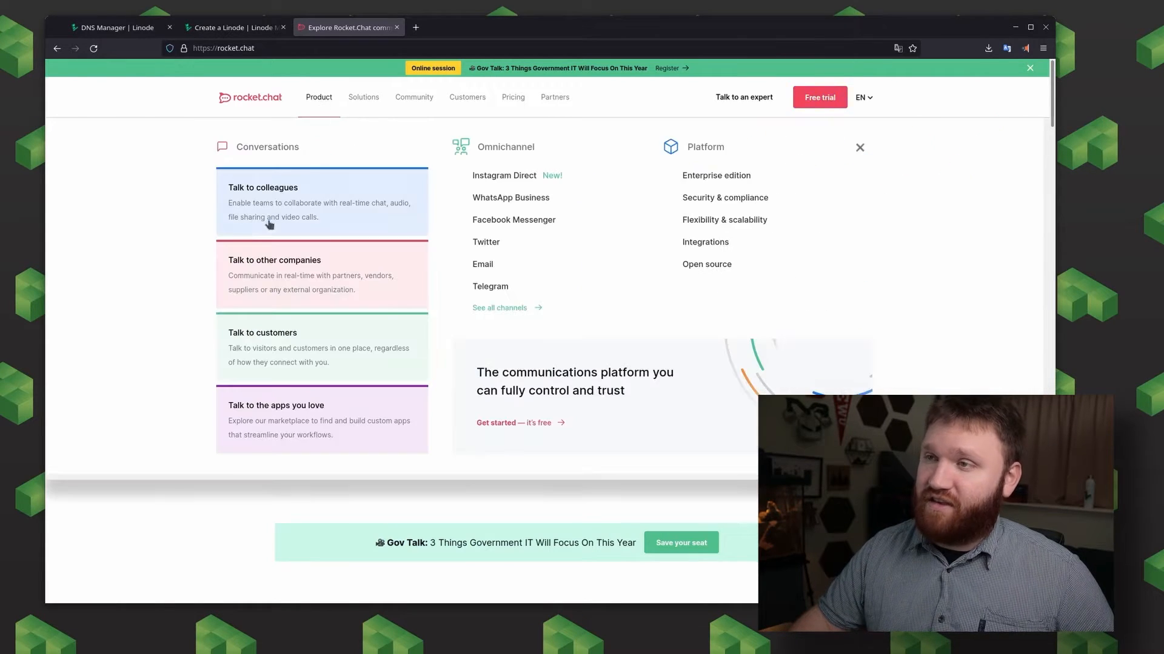
mouse_move(289, 187)
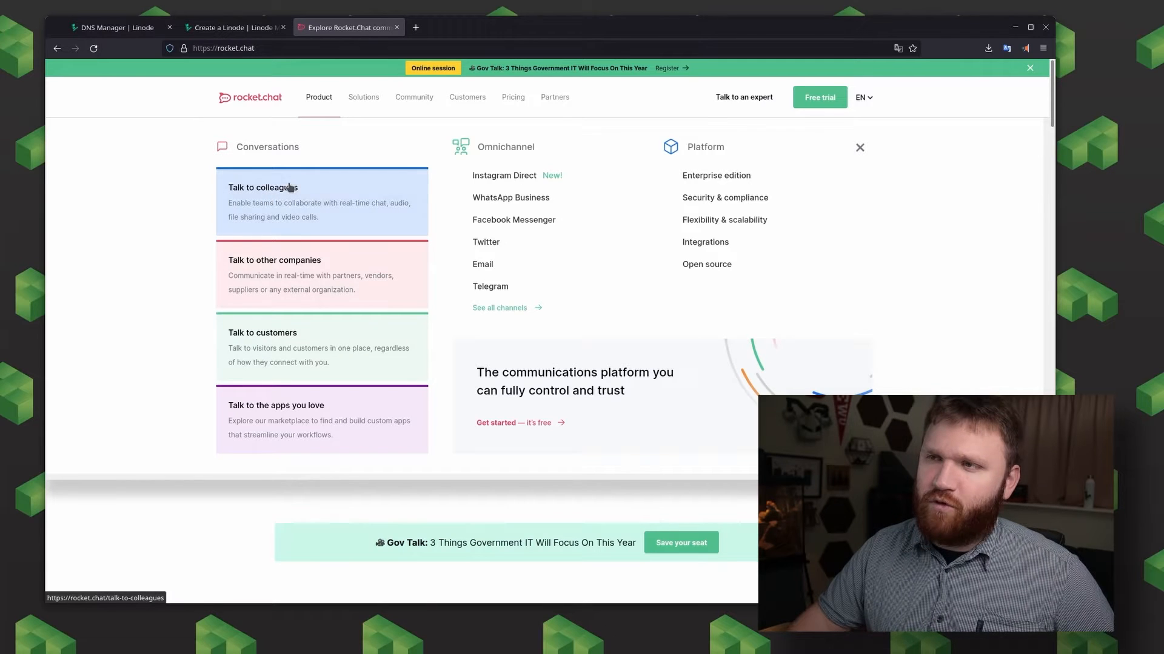
- Review rocket.chat's 'Talk to colleagues' team collaboration page top to bottom, then return to the Linode form
click(263, 187)
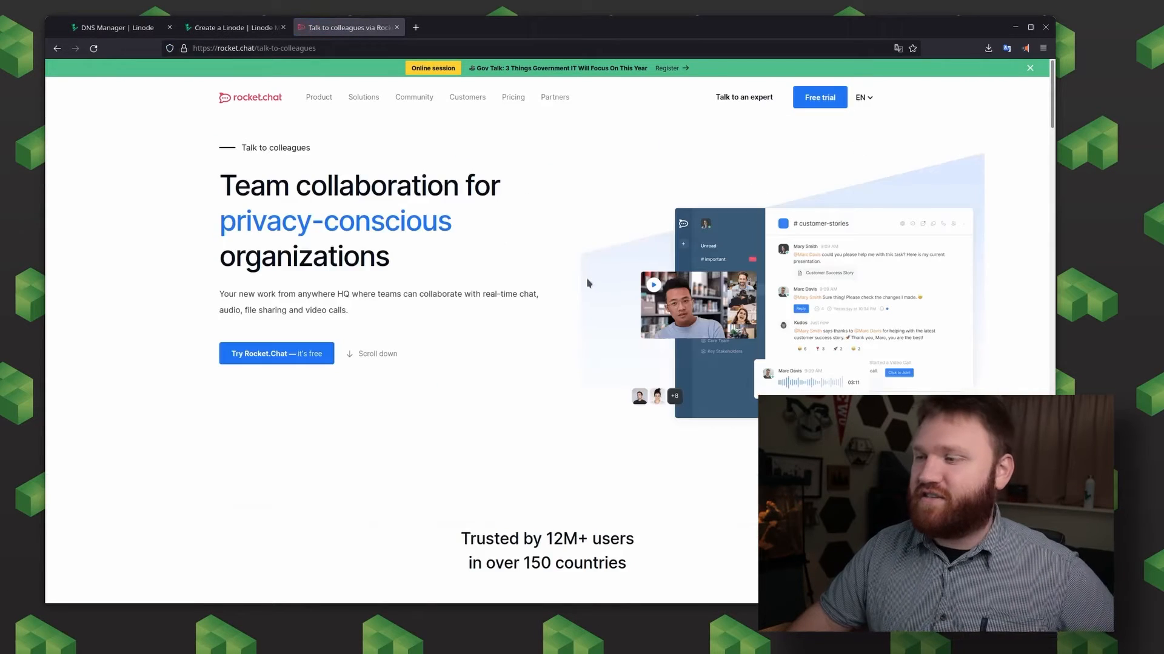
scroll(down, 3)
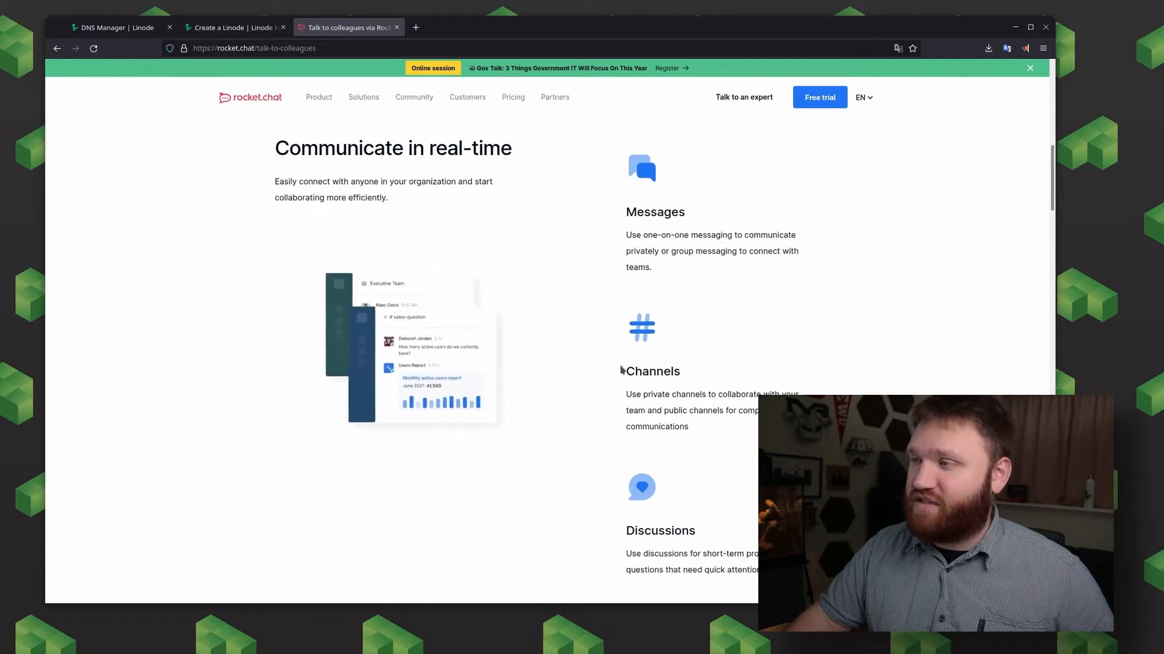
scroll(down, 3)
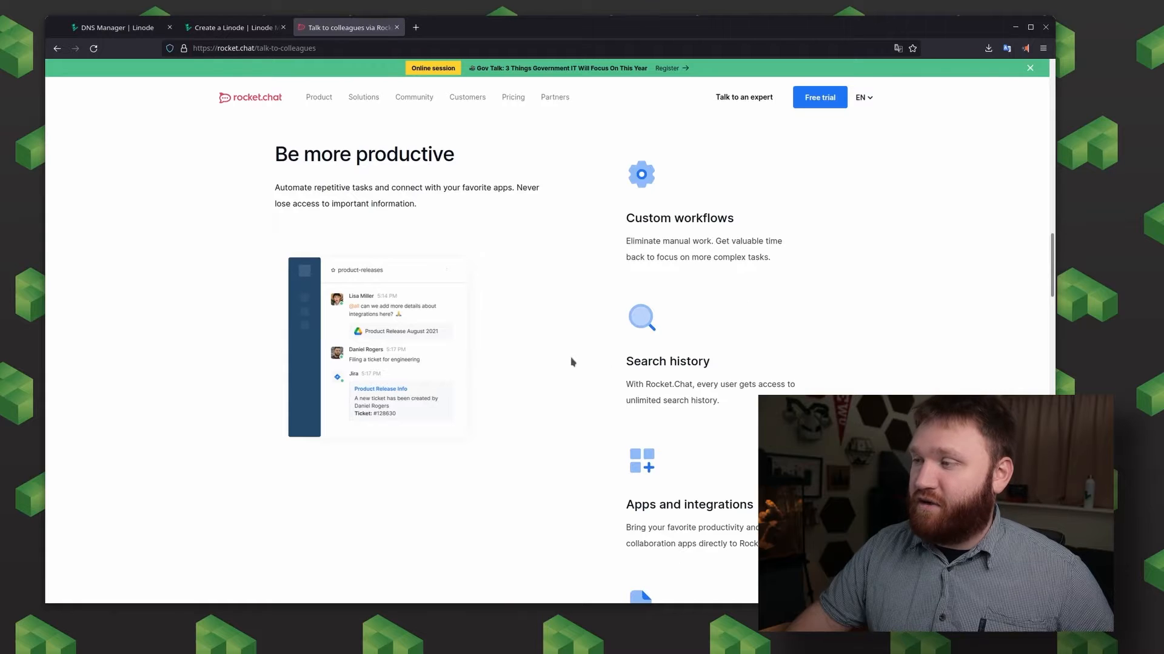
scroll(down, 3)
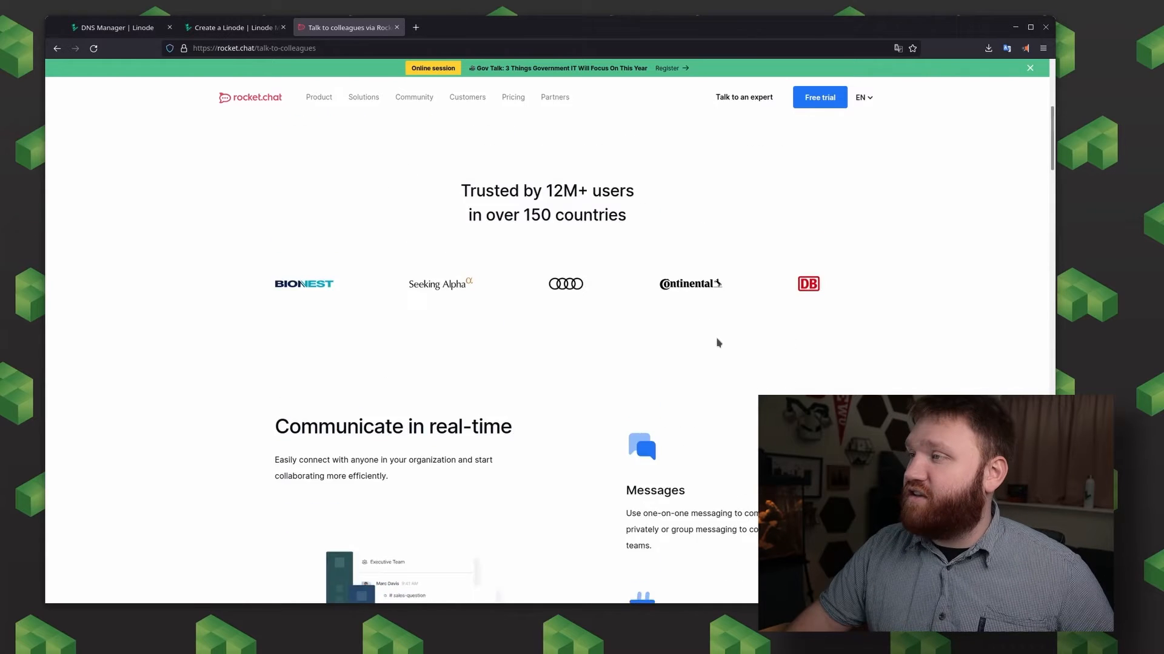
scroll(up, 3)
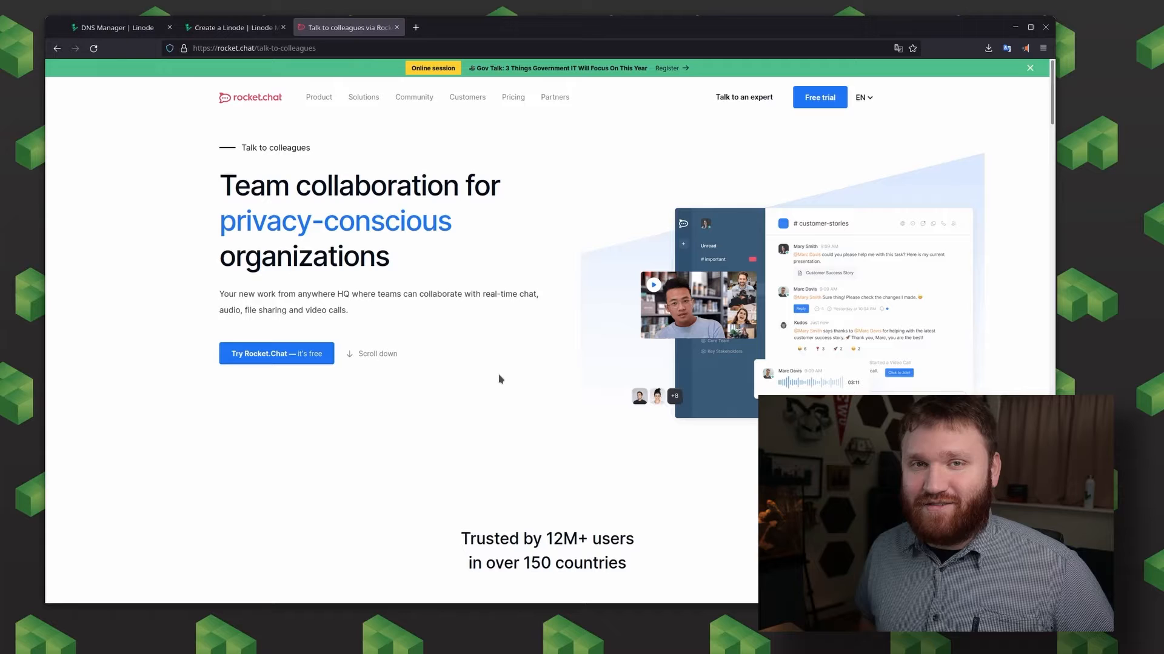
click(234, 28)
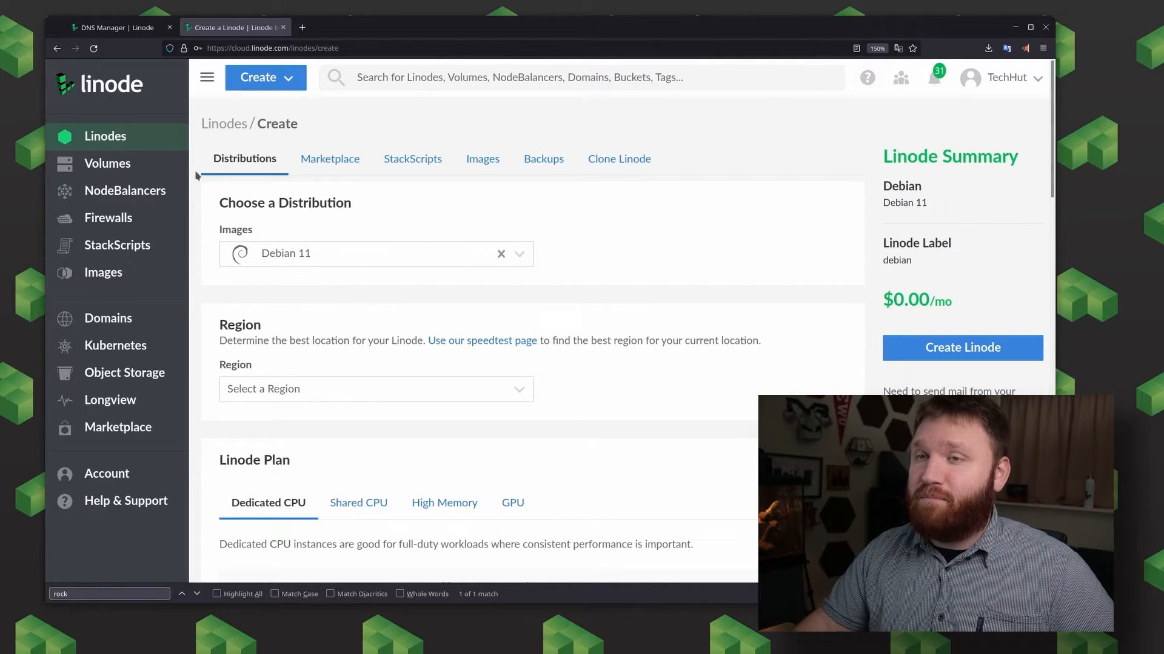
- Find the 'Use Linode's Name Servers with Your Domain' section listing Linode's five name servers
click(112, 28)
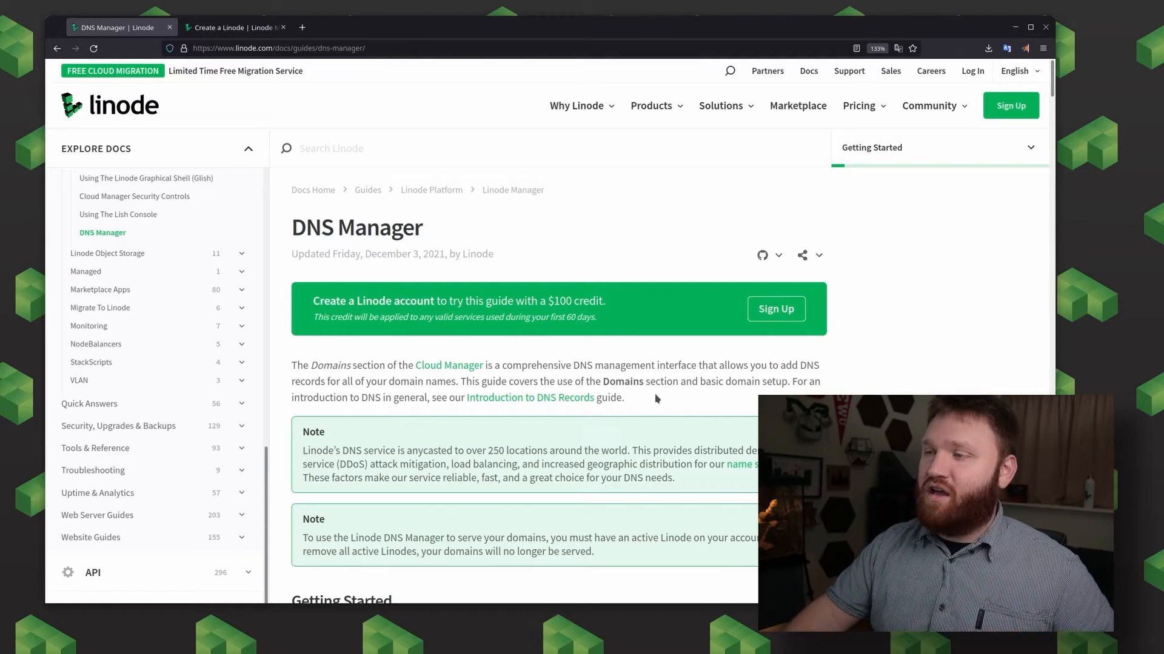
scroll(down, 3)
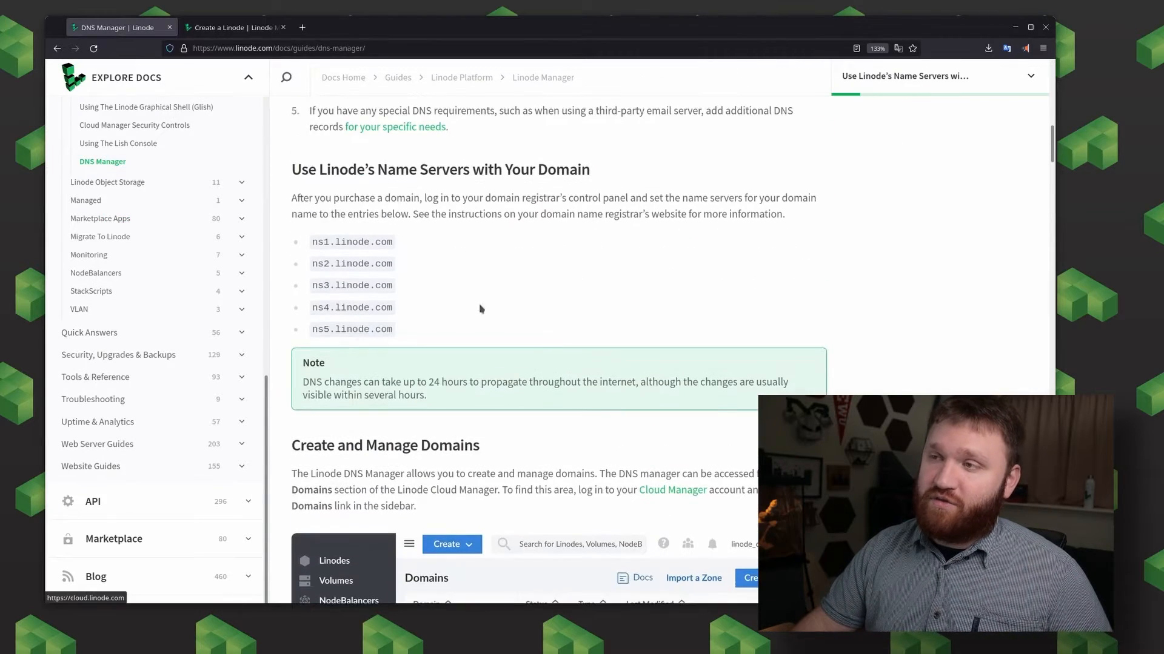
mouse_move(561, 312)
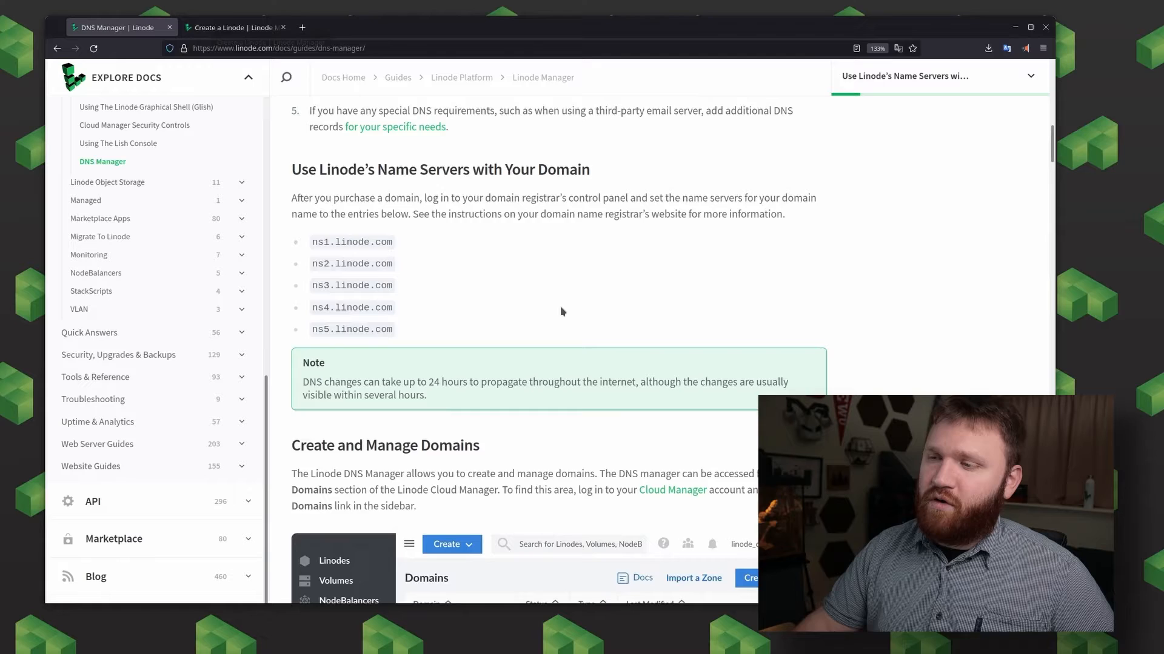
scroll(down, 3)
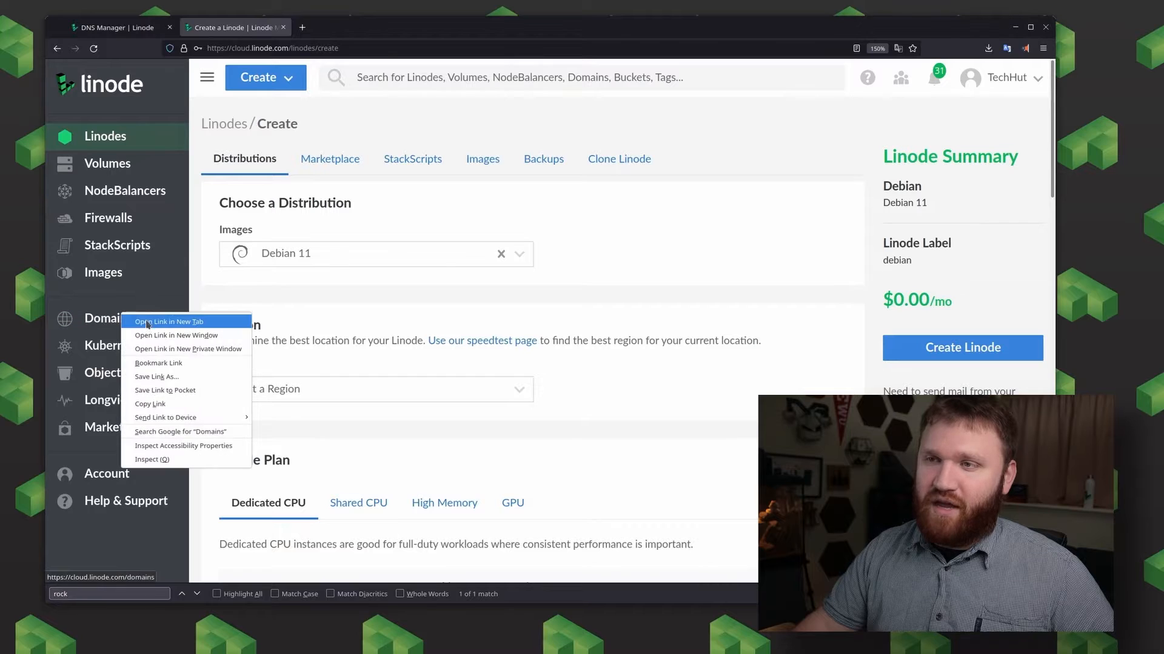
- View the four active domains in a new Domains tab, briefly checking the Create Domain form
click(168, 322)
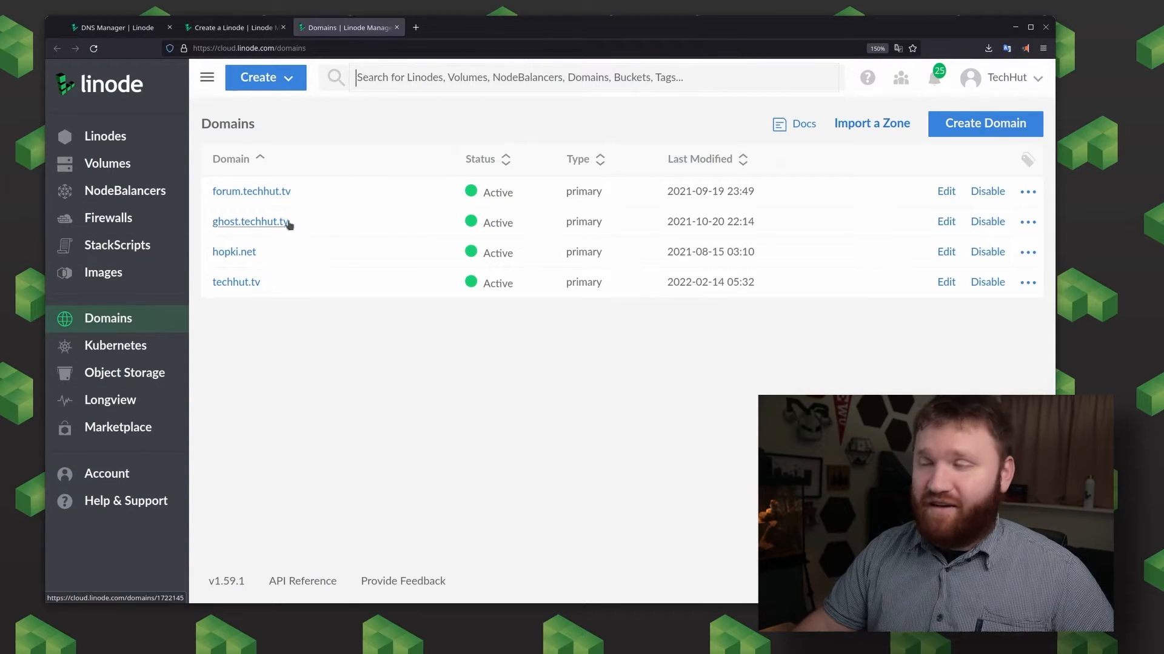
click(984, 124)
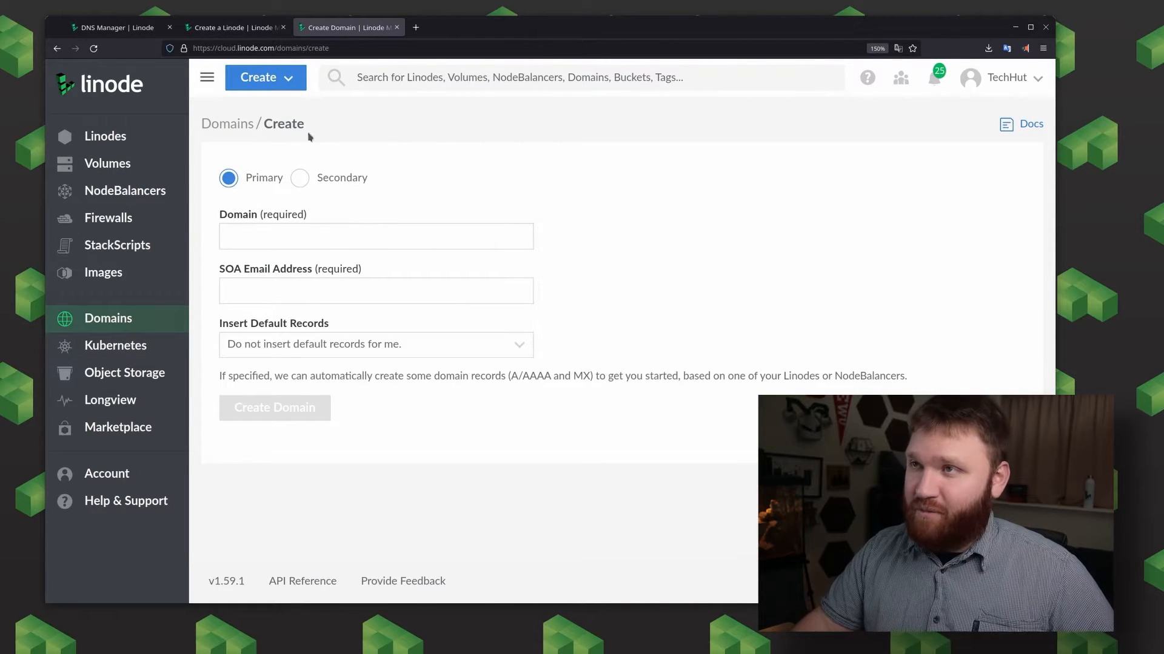
click(57, 47)
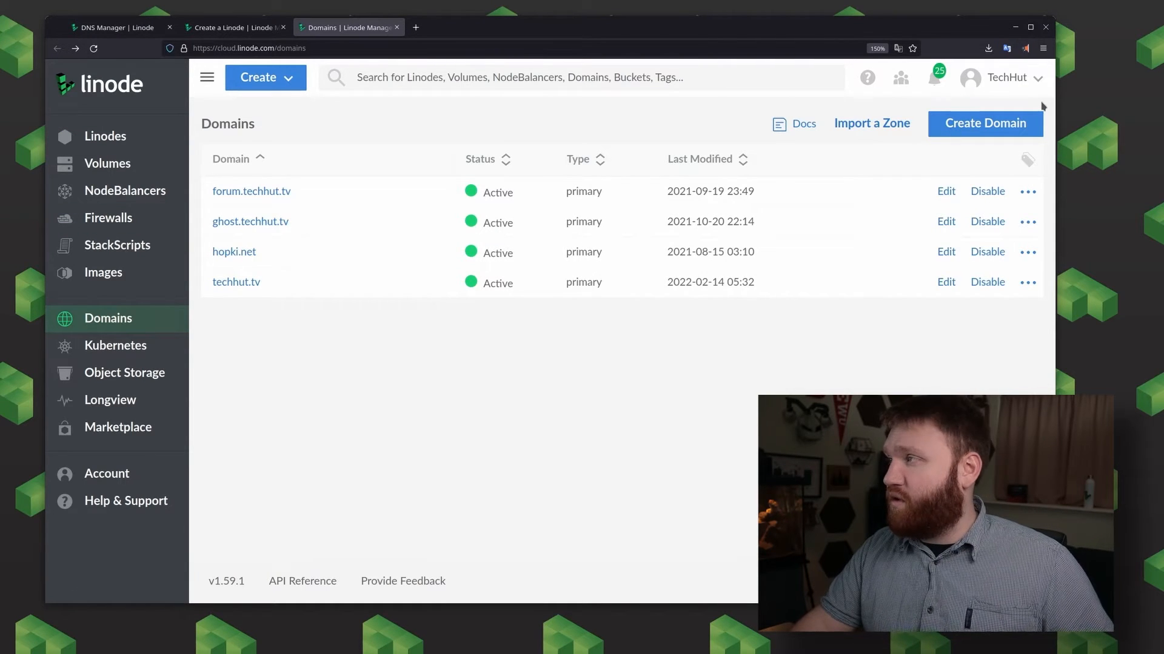
click(999, 77)
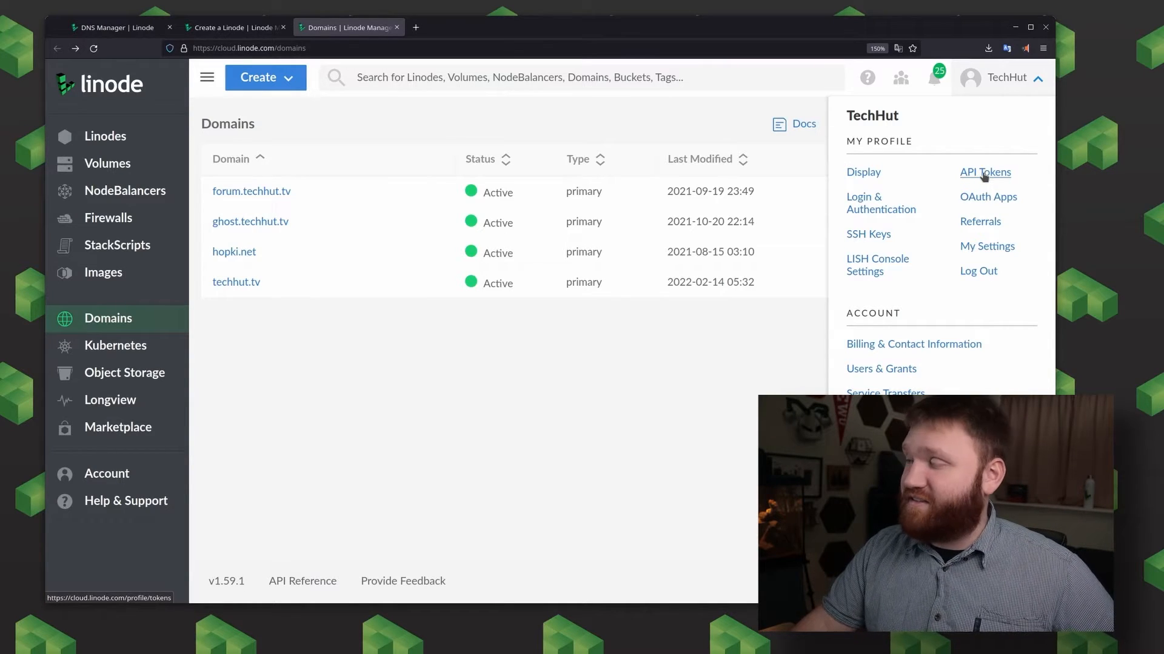
- Create the personal access token 'rocketchat-tut' expiring 2022-08-14 and copy it
click(984, 172)
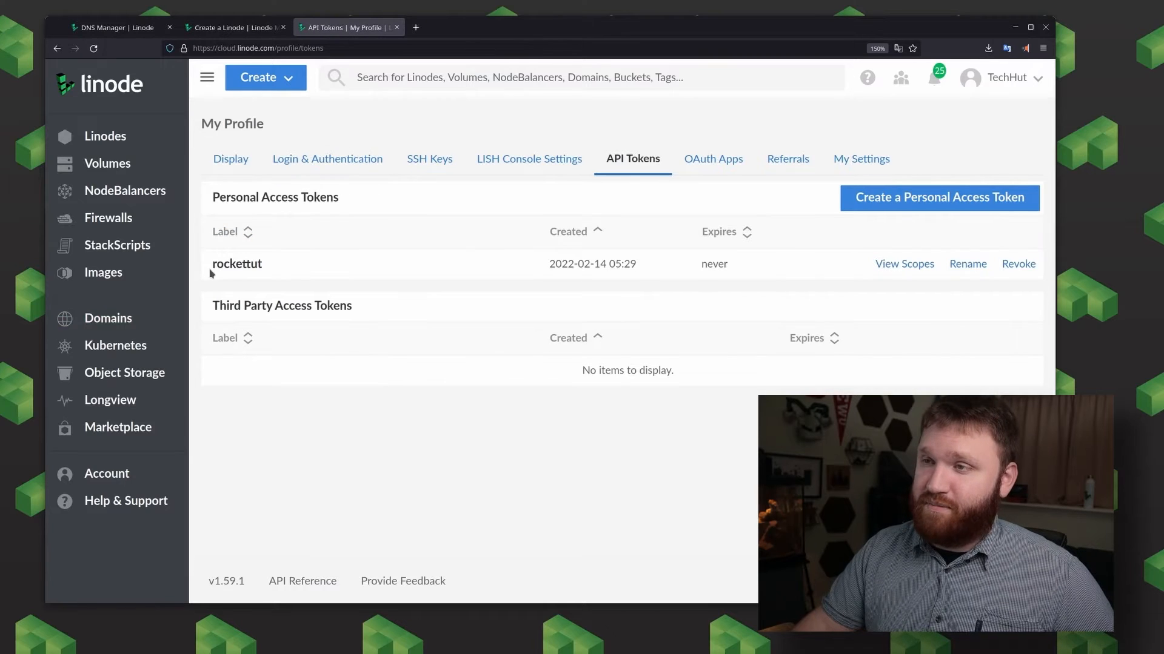
mouse_move(927, 217)
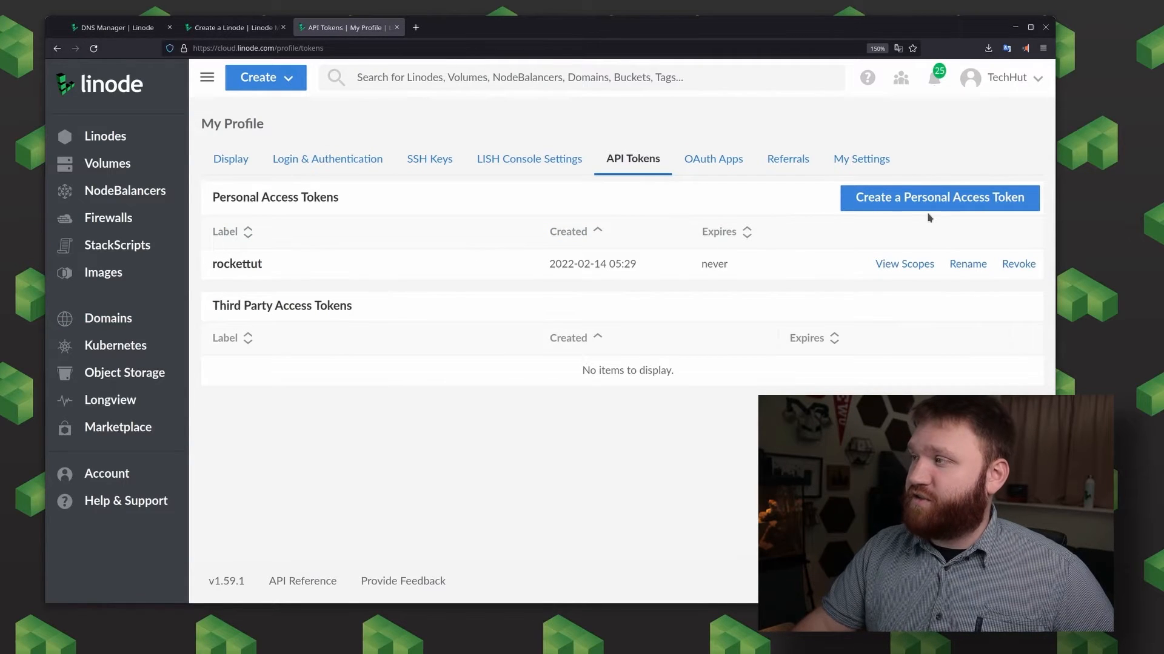
click(938, 196)
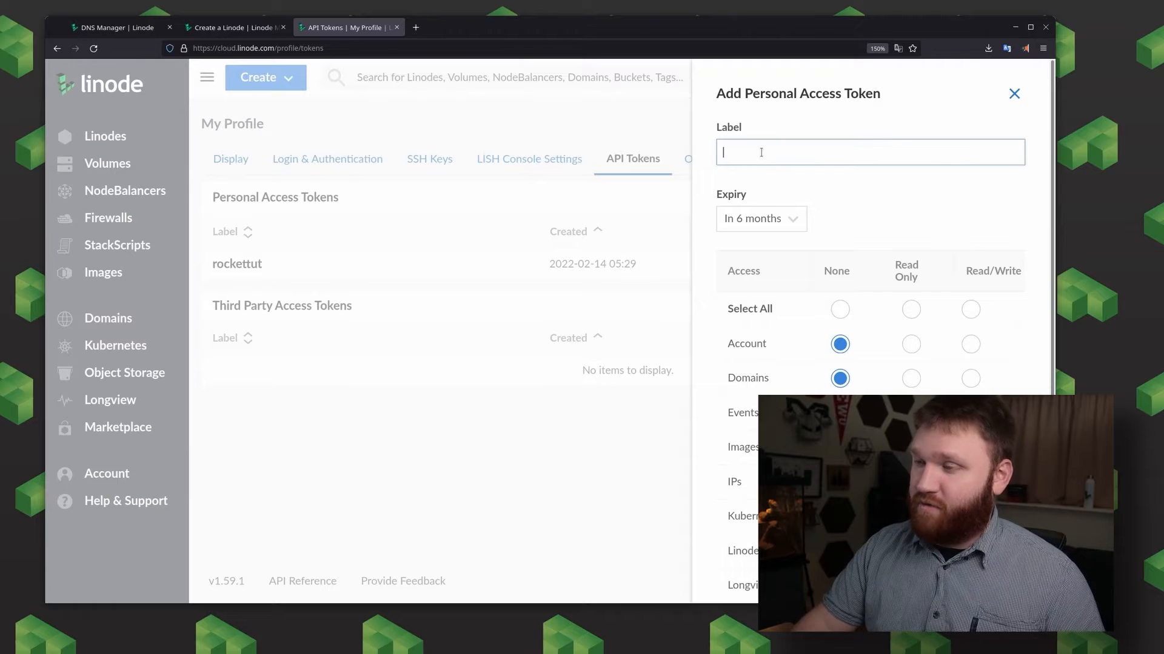
text(rocke)
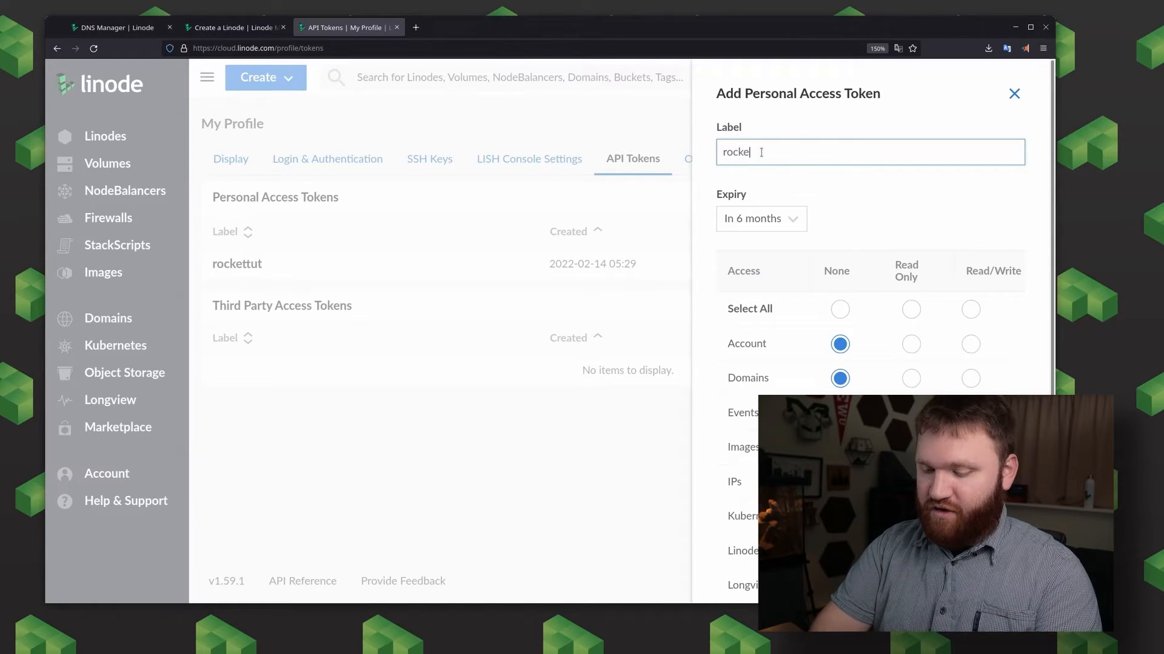
click(761, 218)
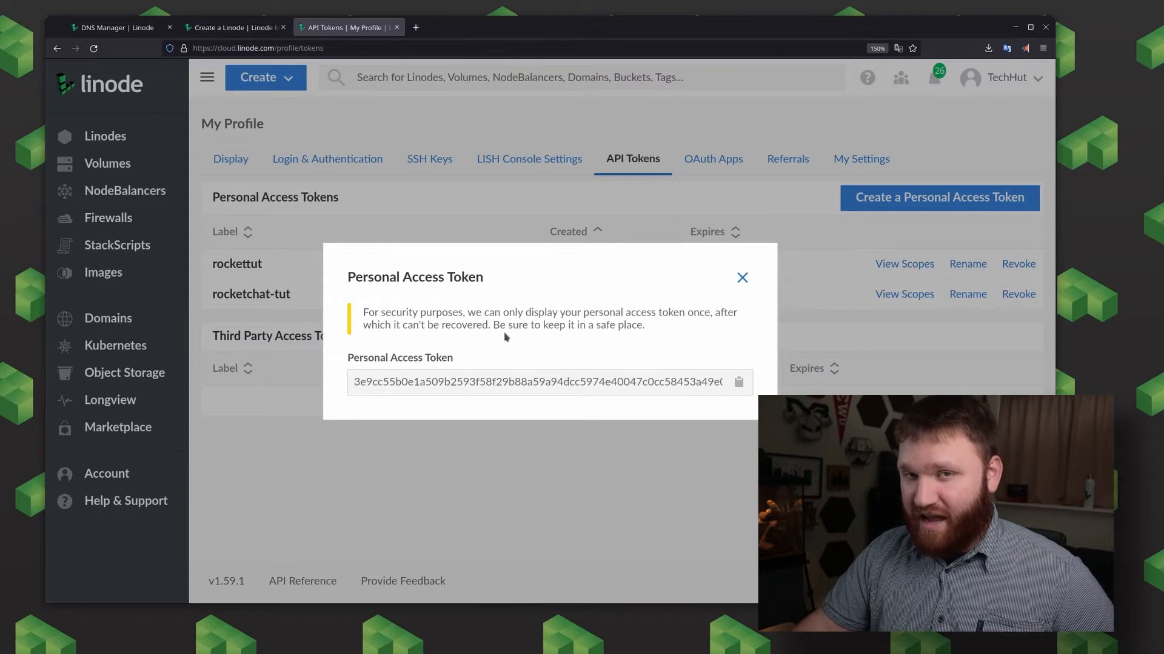
mouse_move(398, 338)
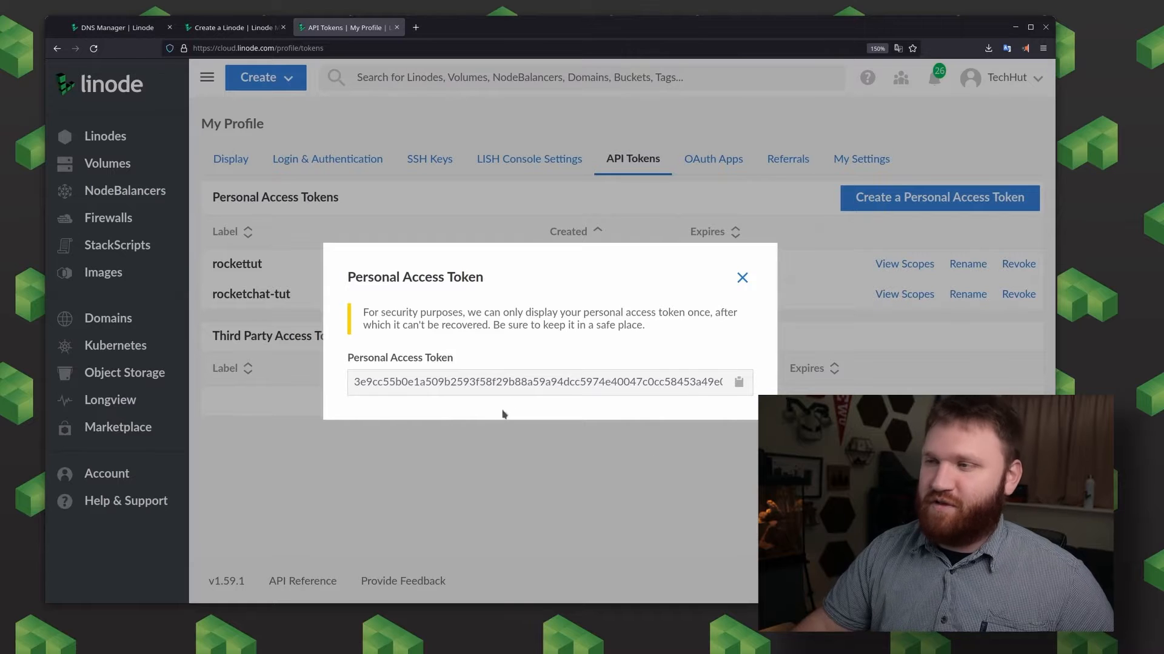
mouse_move(749, 384)
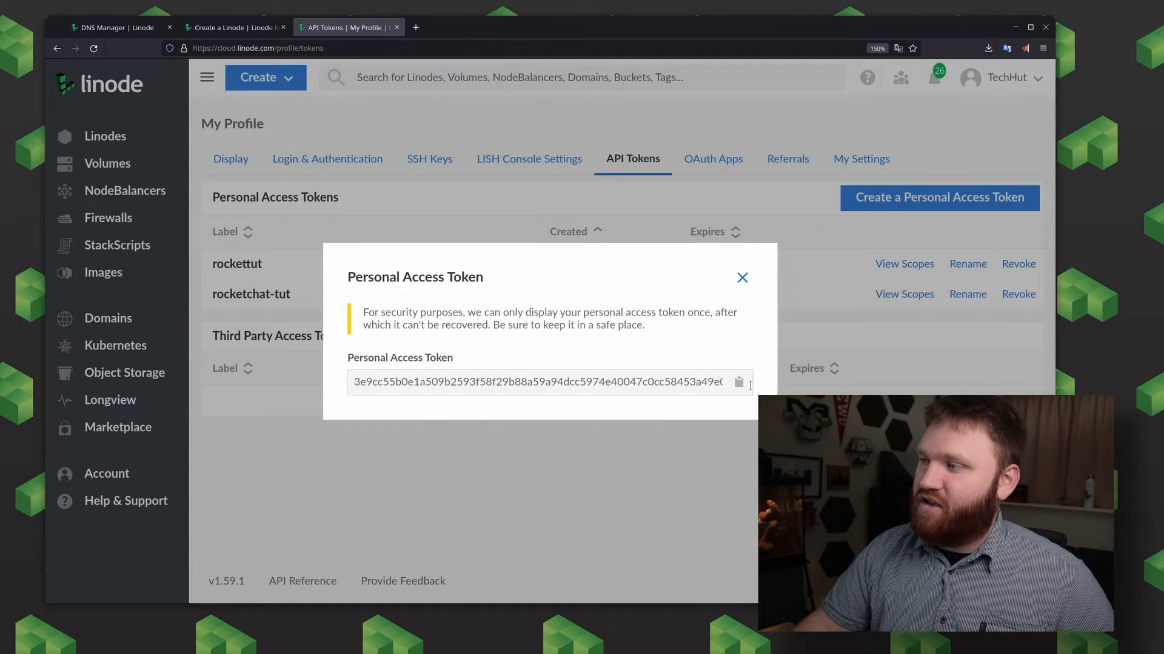
click(741, 277)
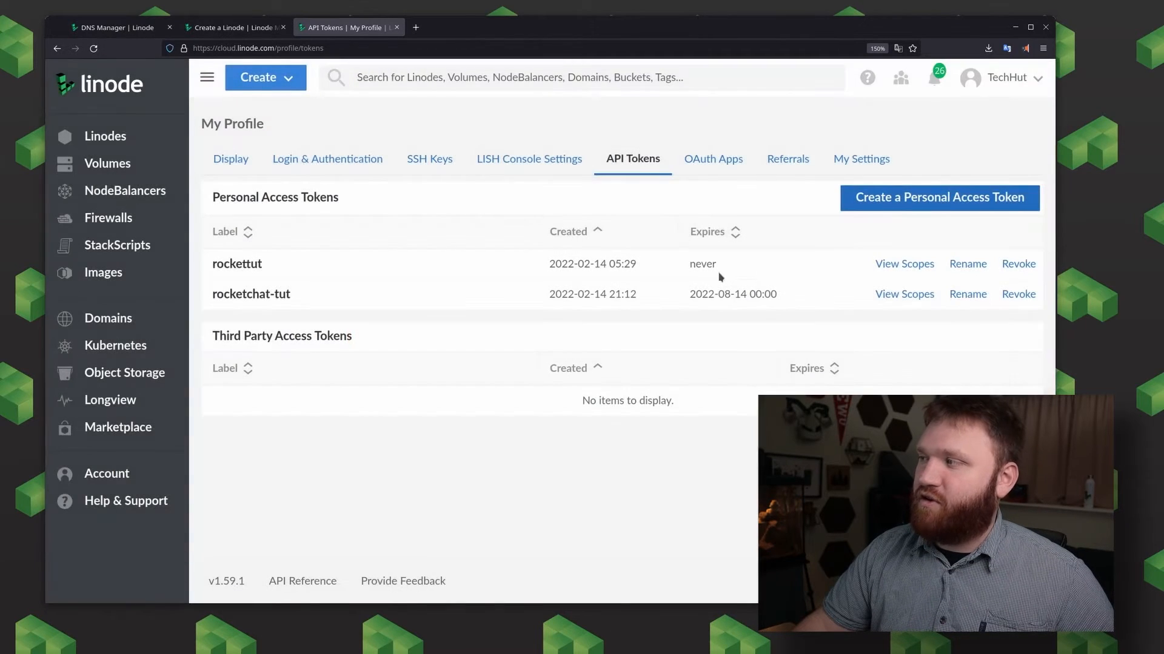
mouse_move(904, 263)
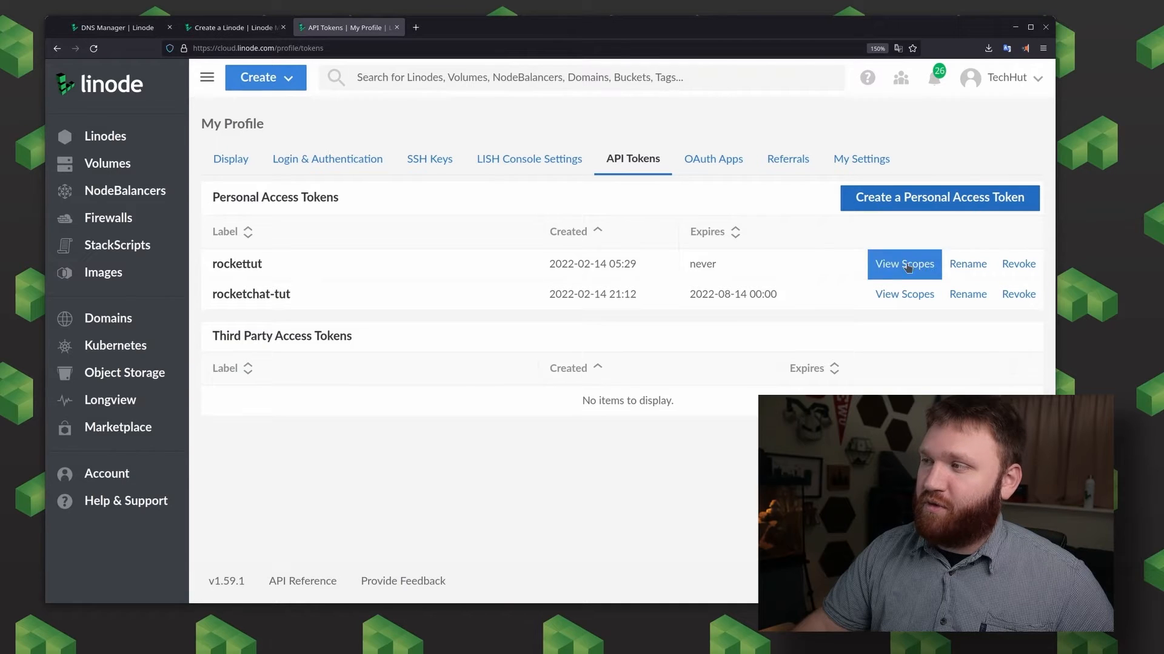
mouse_move(315, 120)
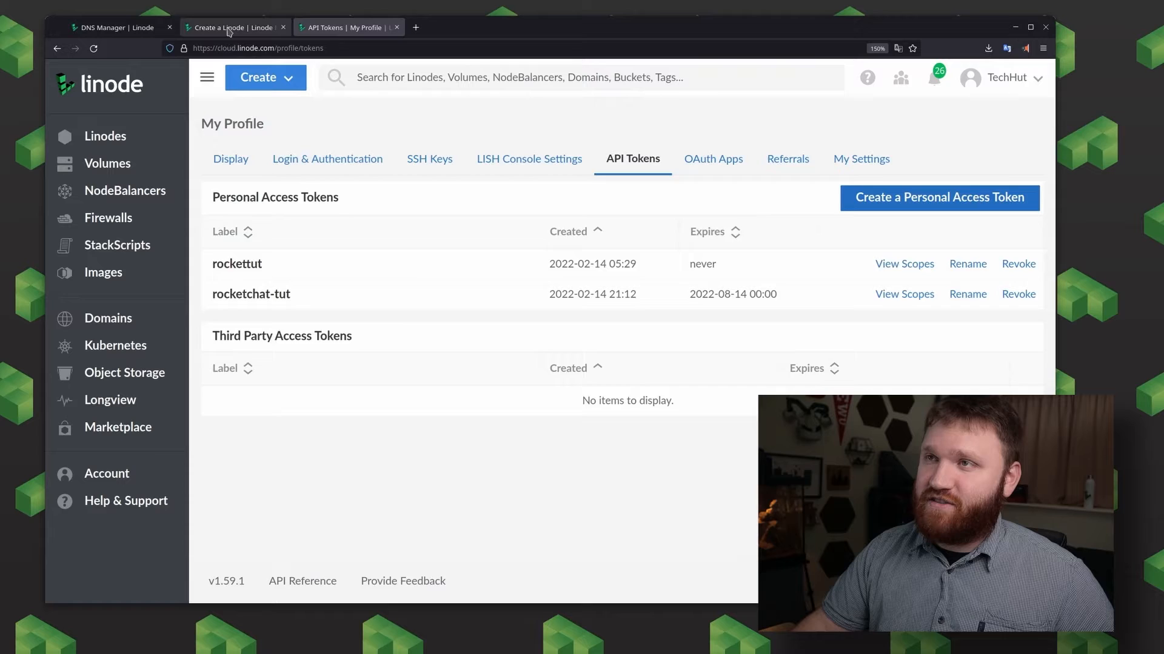
- Select the Rocket.Chat one-click app from the Marketplace on the Create a Linode page
click(234, 28)
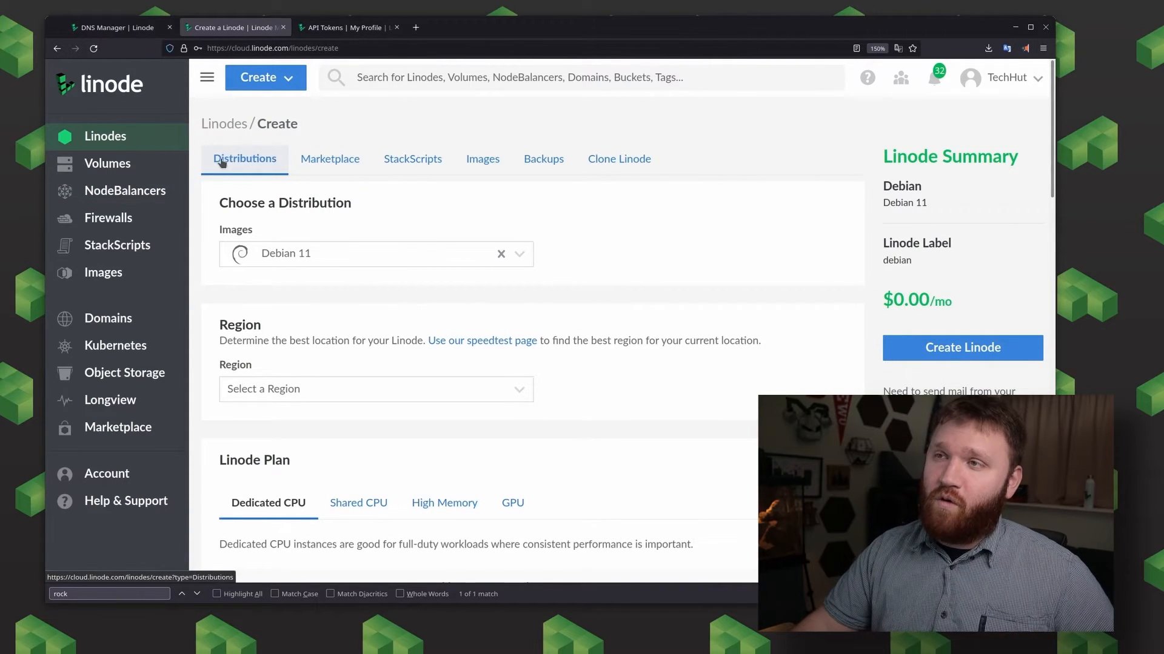
click(330, 159)
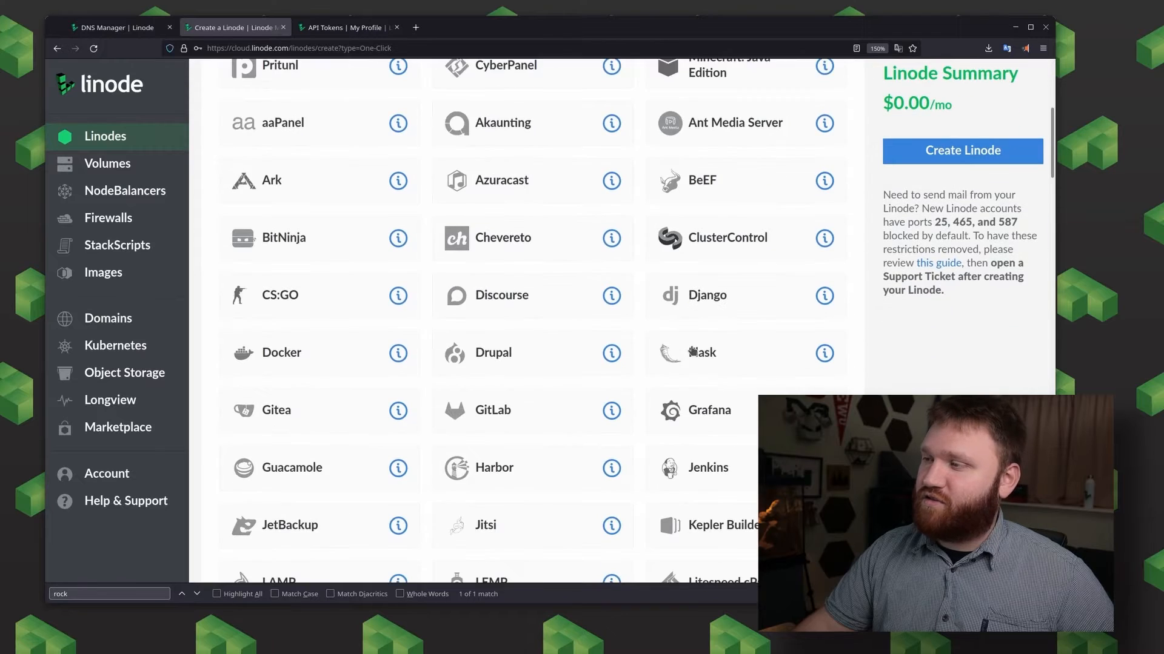
scroll(down, 3)
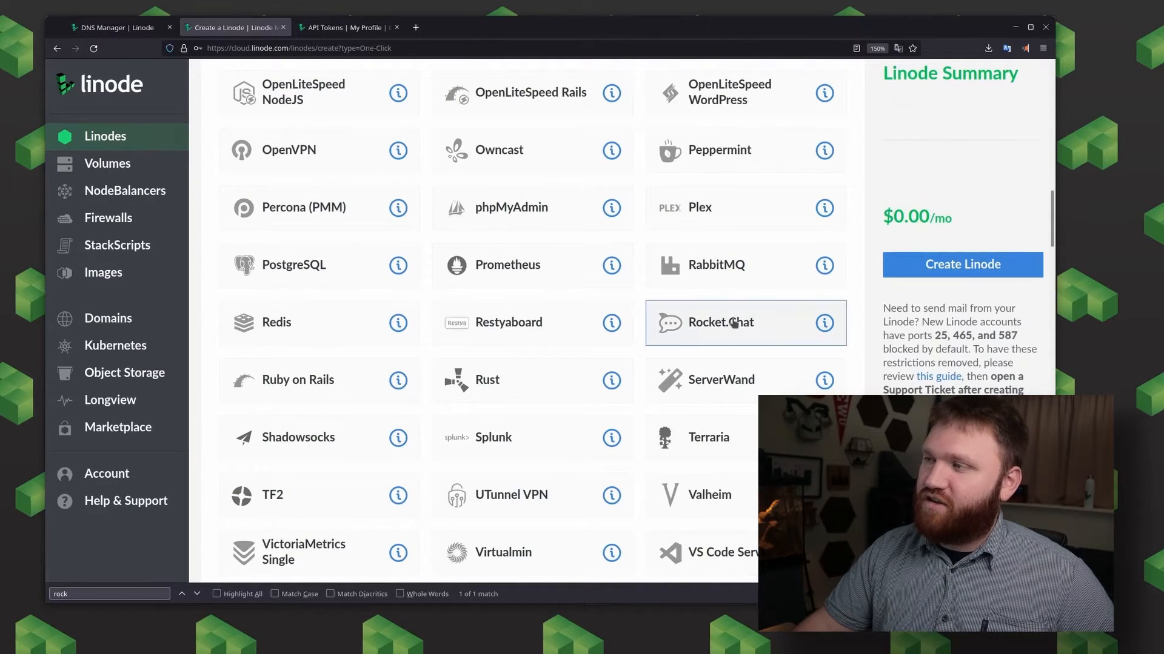
click(744, 322)
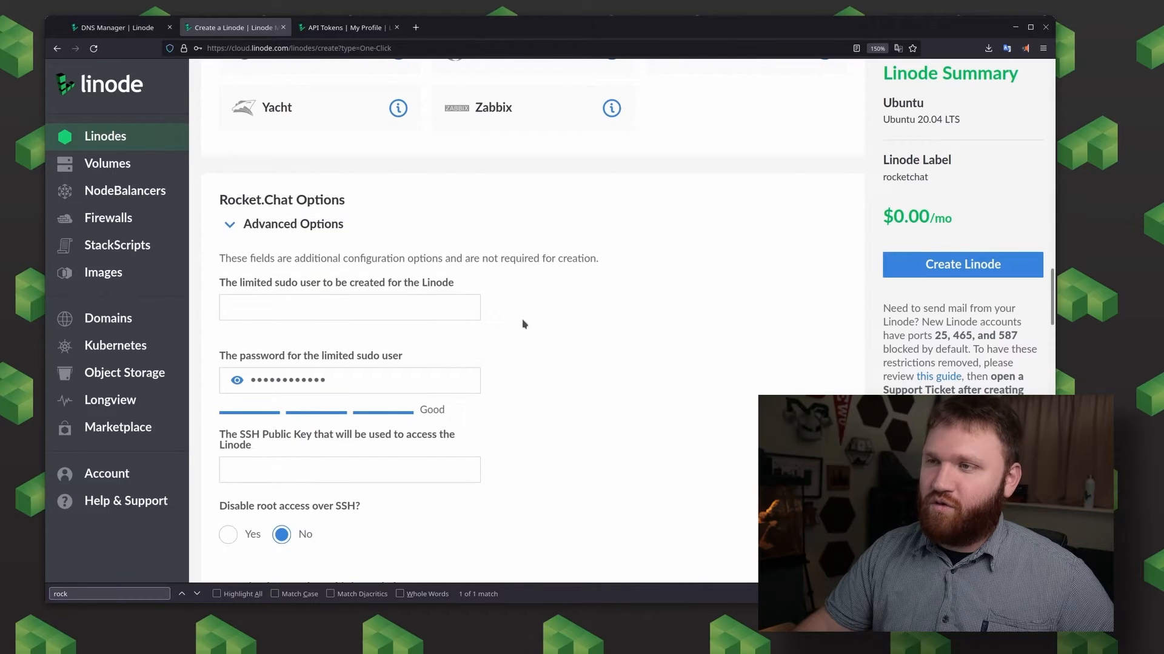
- Set the limited sudo username to brandon and give it a password
click(349, 307)
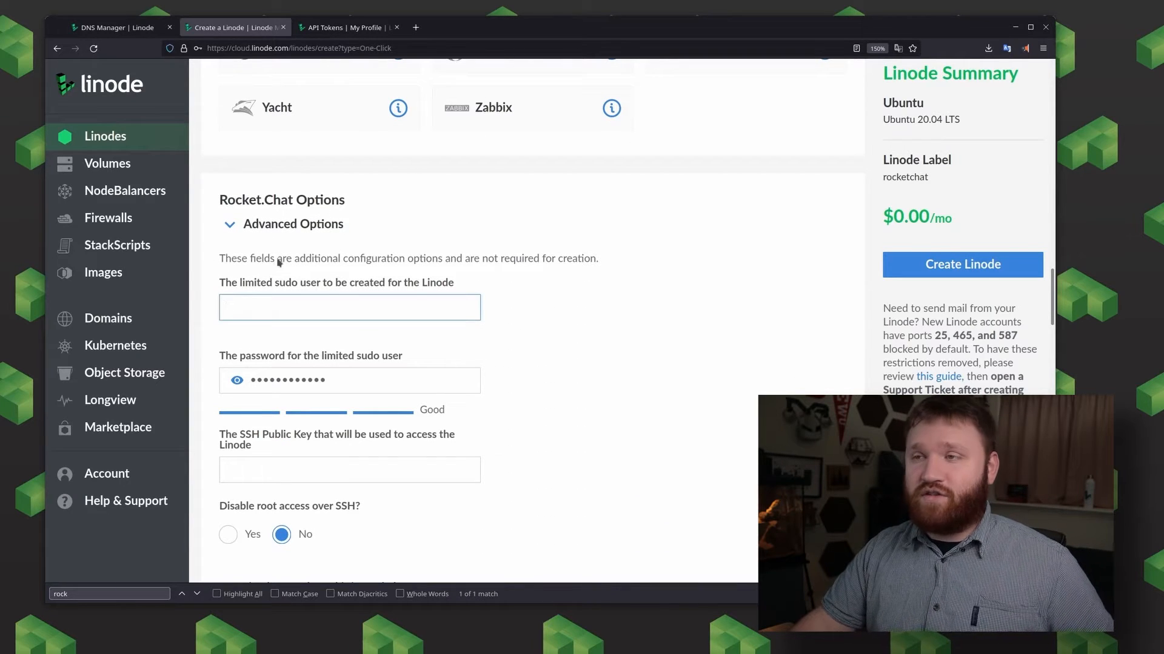
text(b)
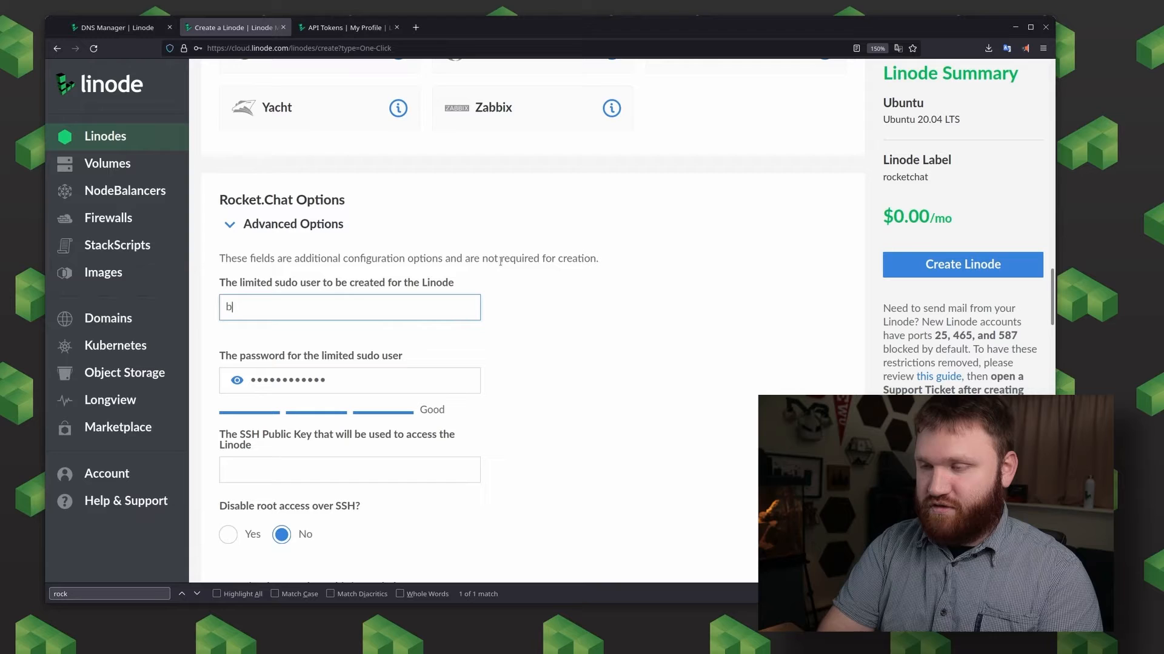
text(randon)
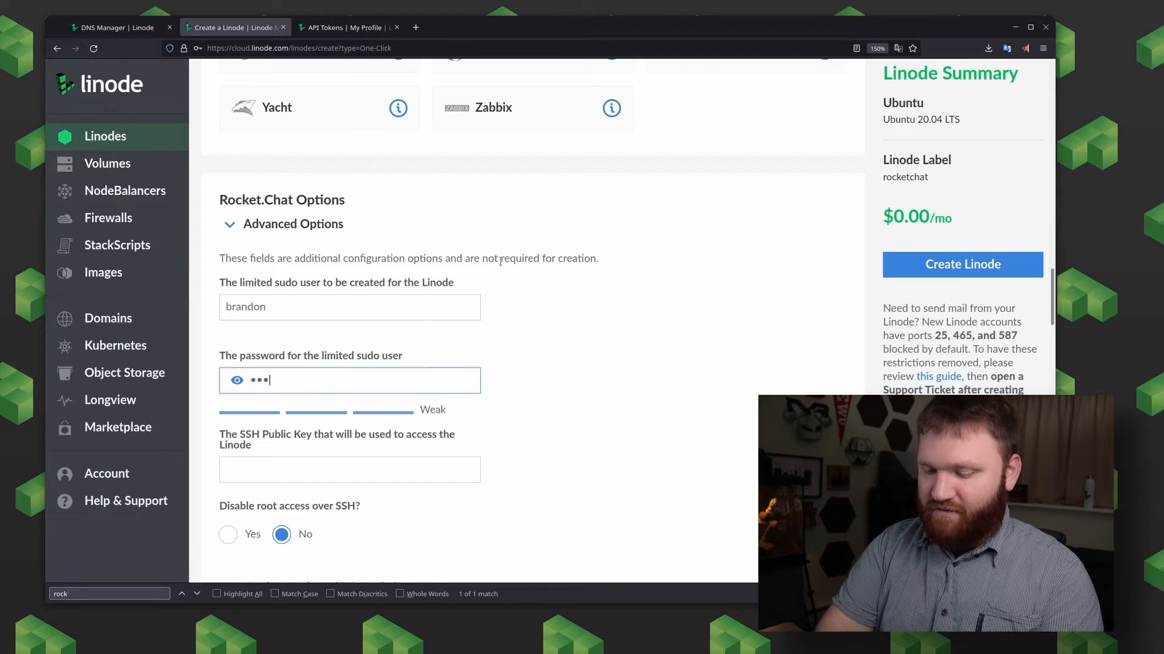
scroll(down, 3)
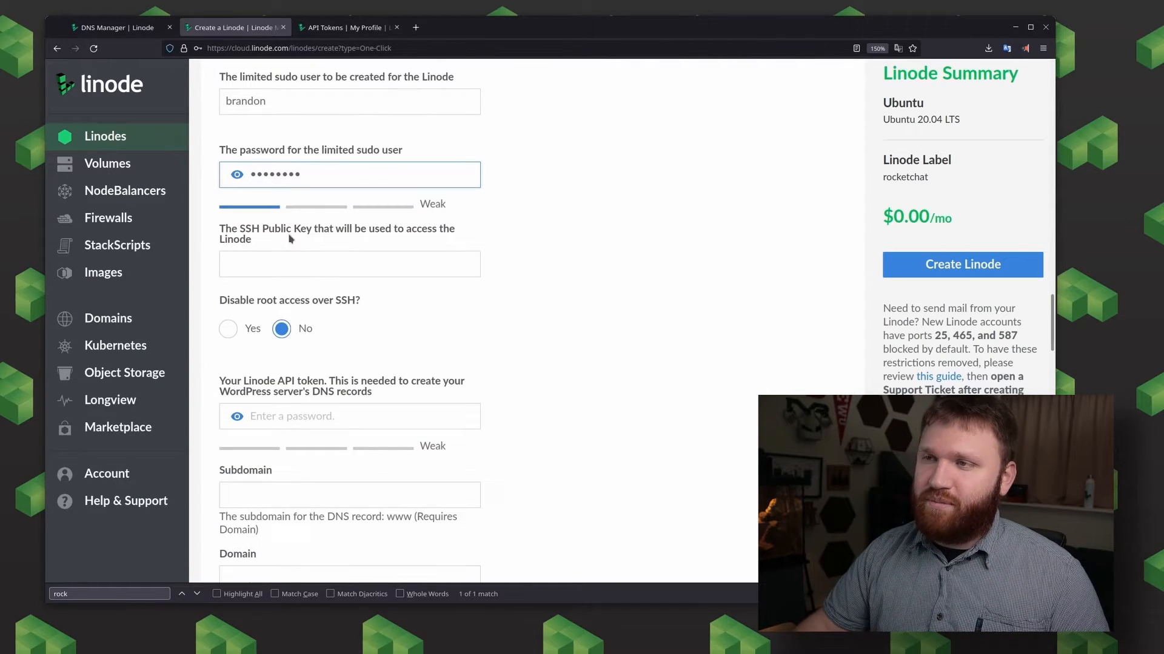
mouse_move(167, 293)
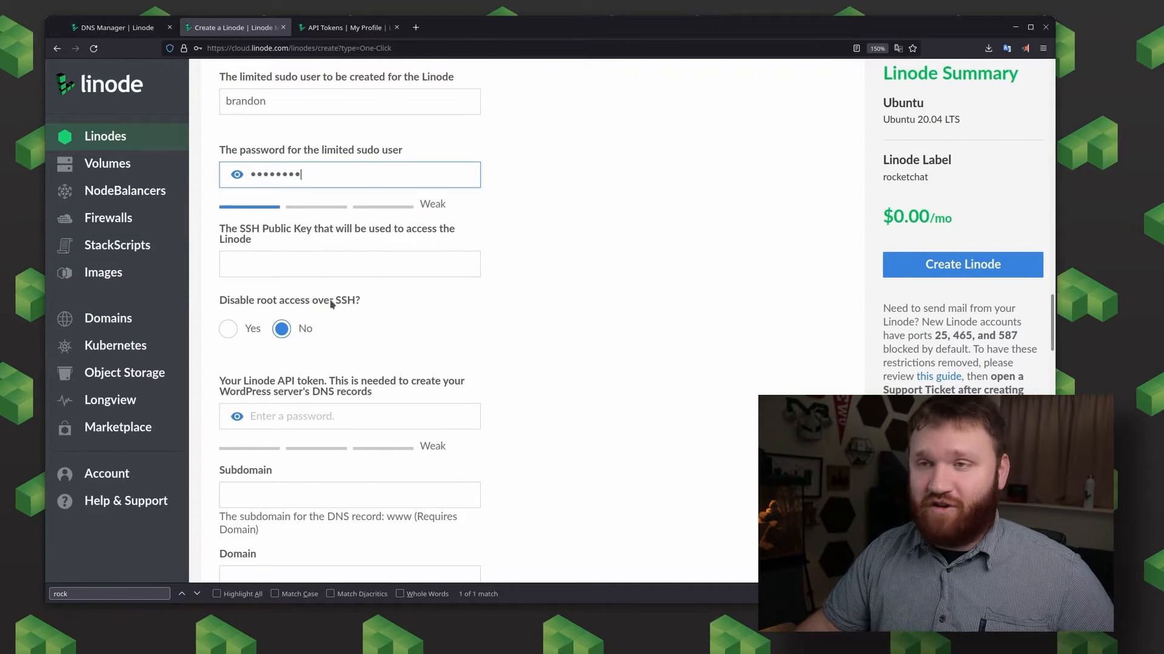
scroll(down, 3)
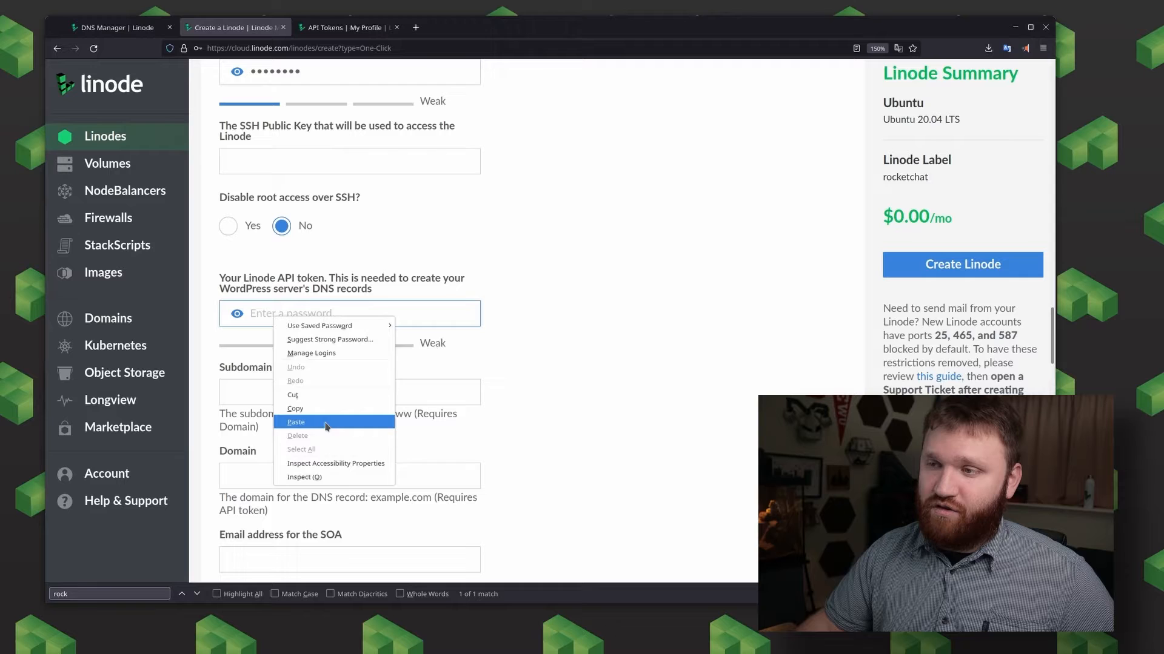
click(295, 421)
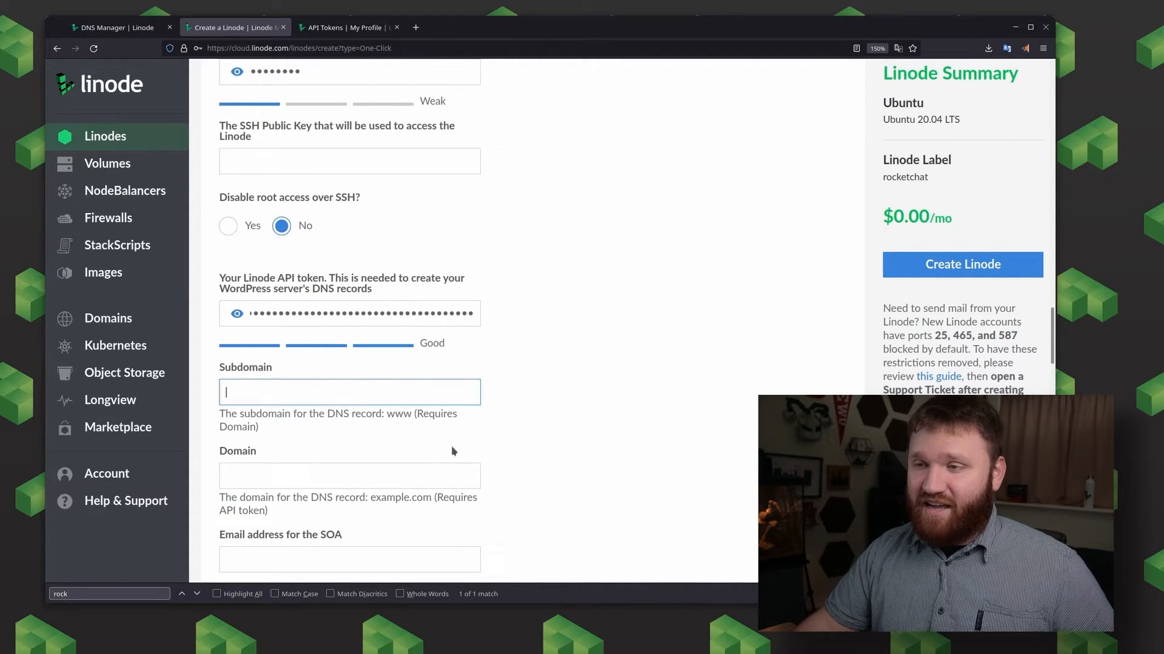
mouse_move(517, 417)
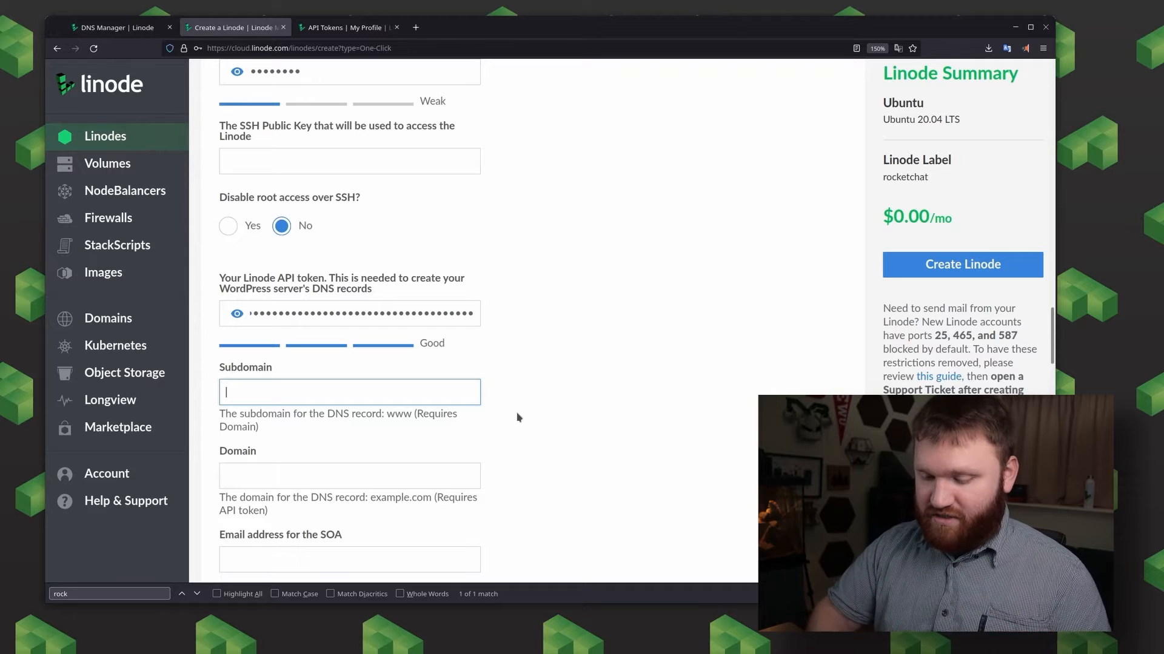
text(talk)
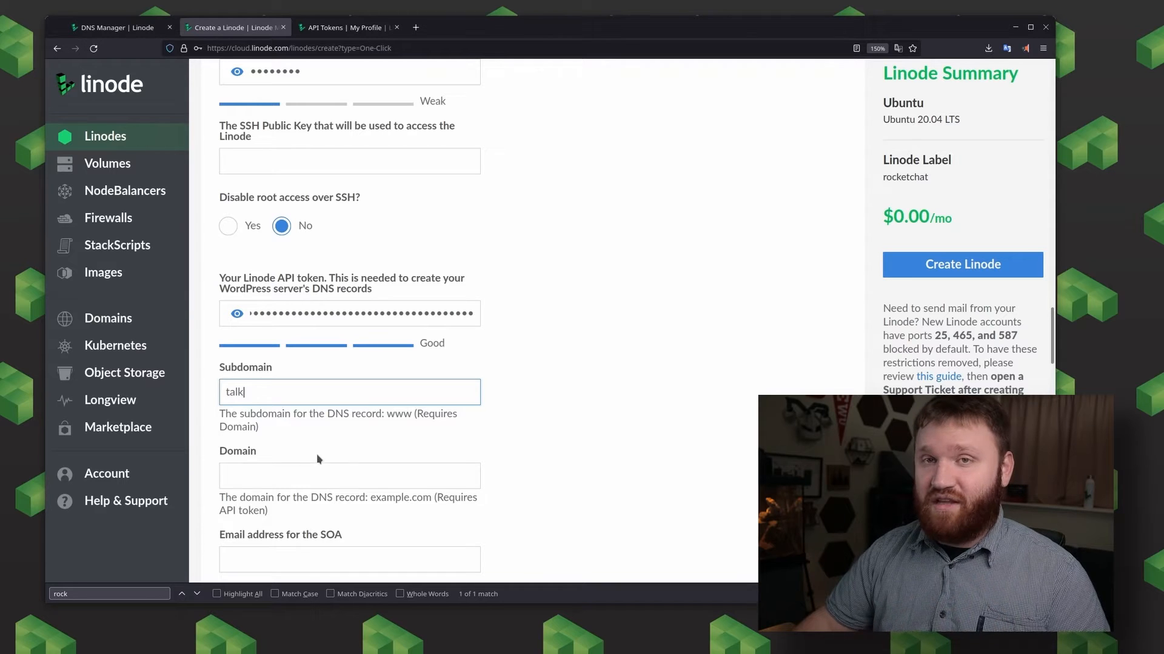
click(349, 372)
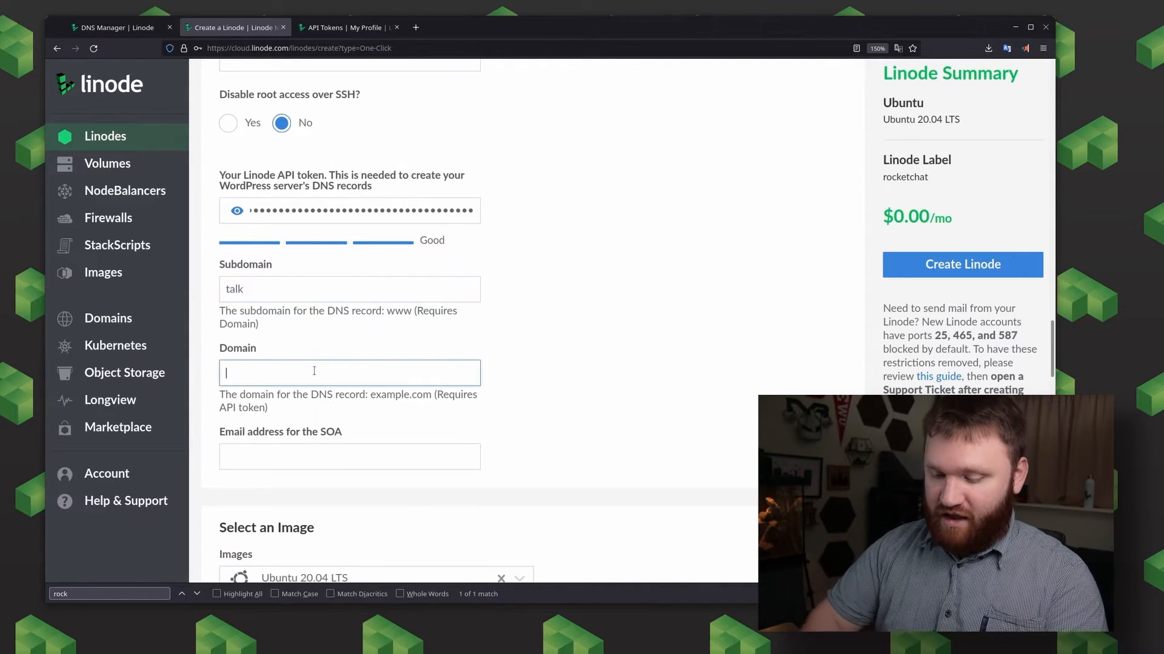
text(techhut.t)
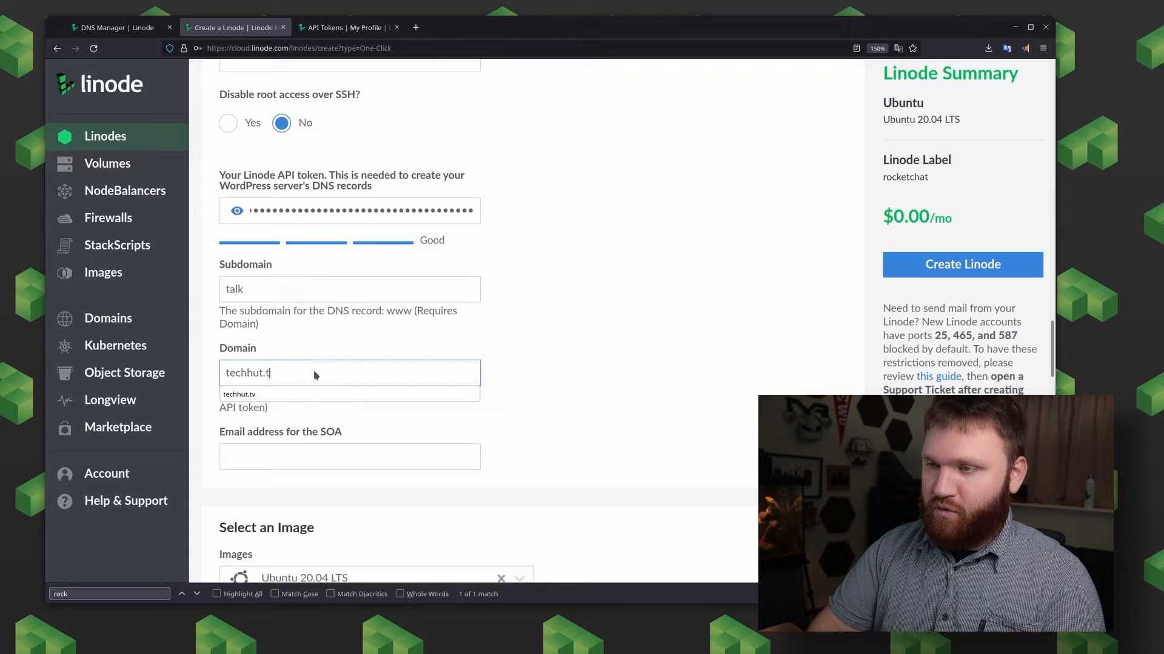
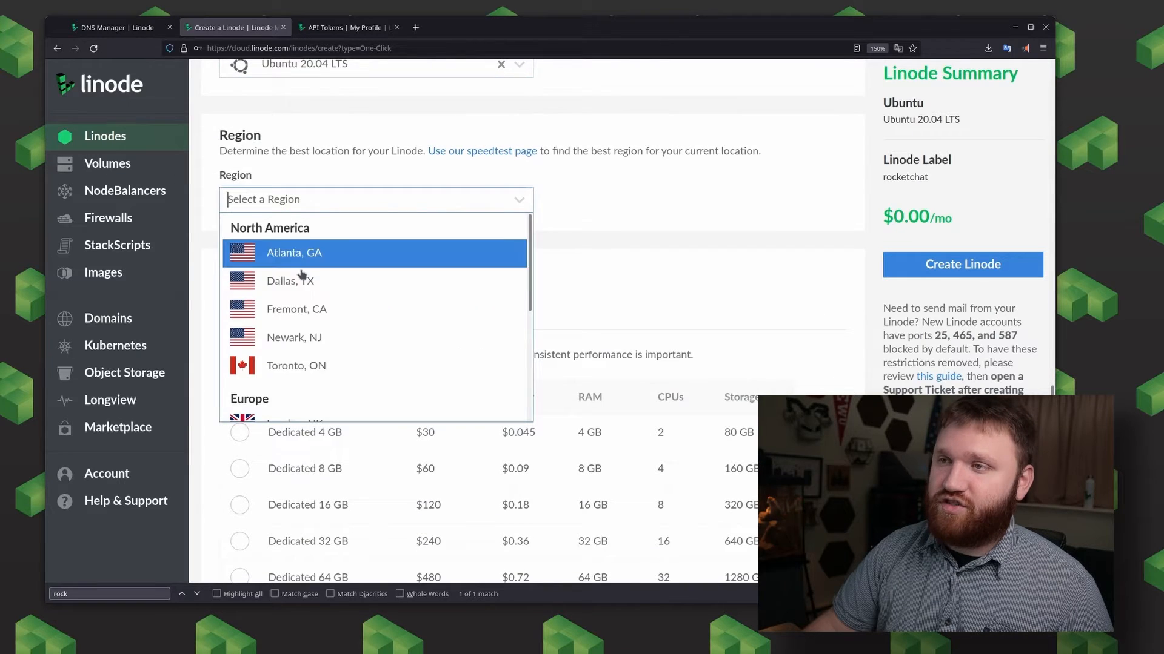
- Choose the Fremont, CA region and the $5 Nanode 1 GB shared CPU plan
click(296, 309)
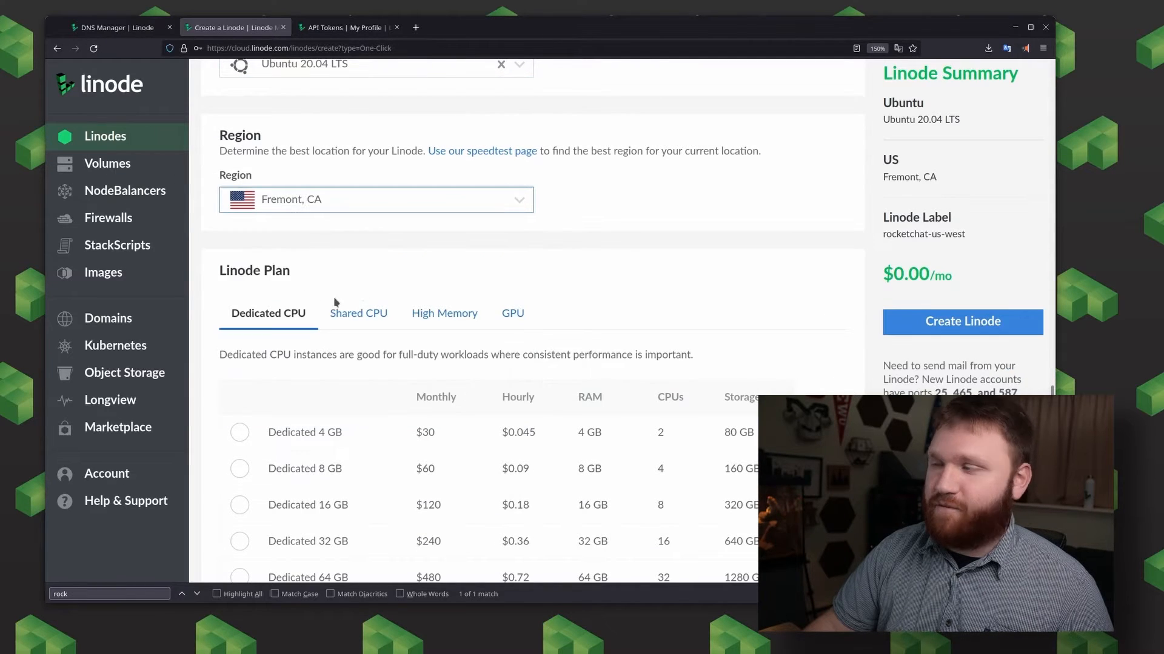
scroll(down, 3)
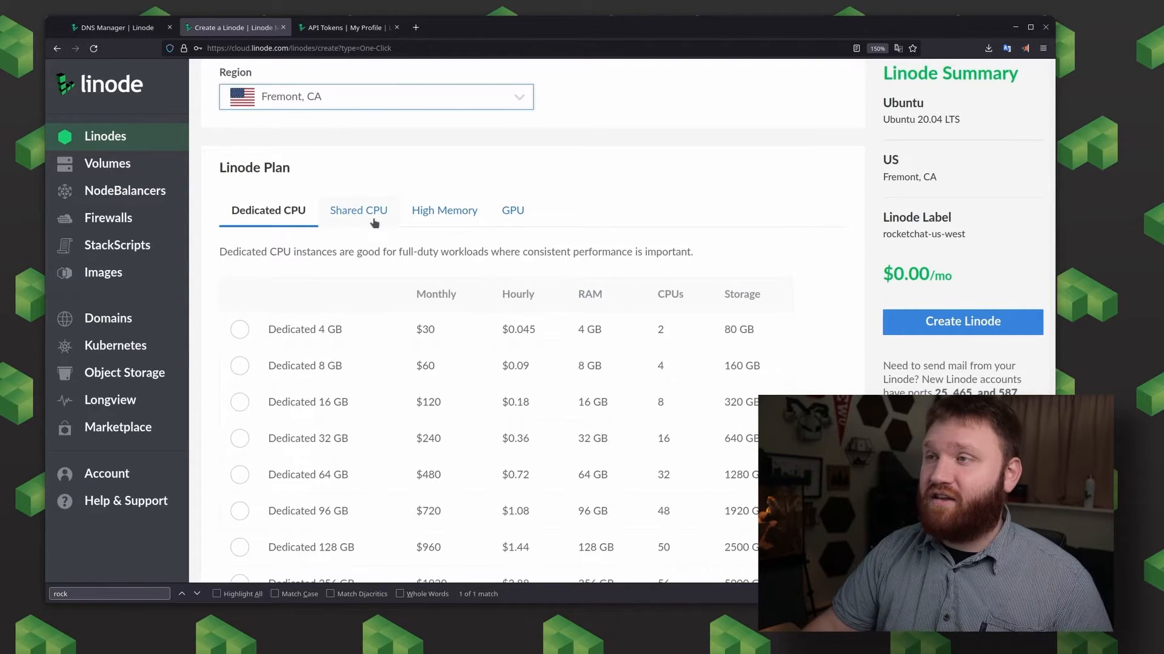
click(358, 210)
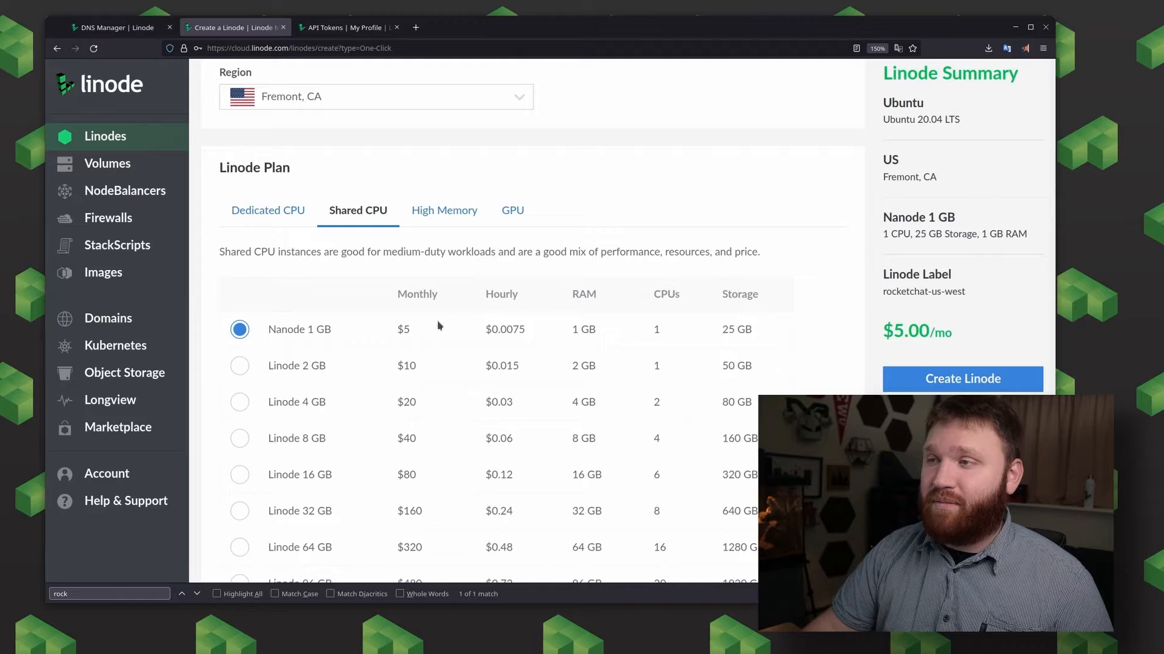
mouse_move(448, 339)
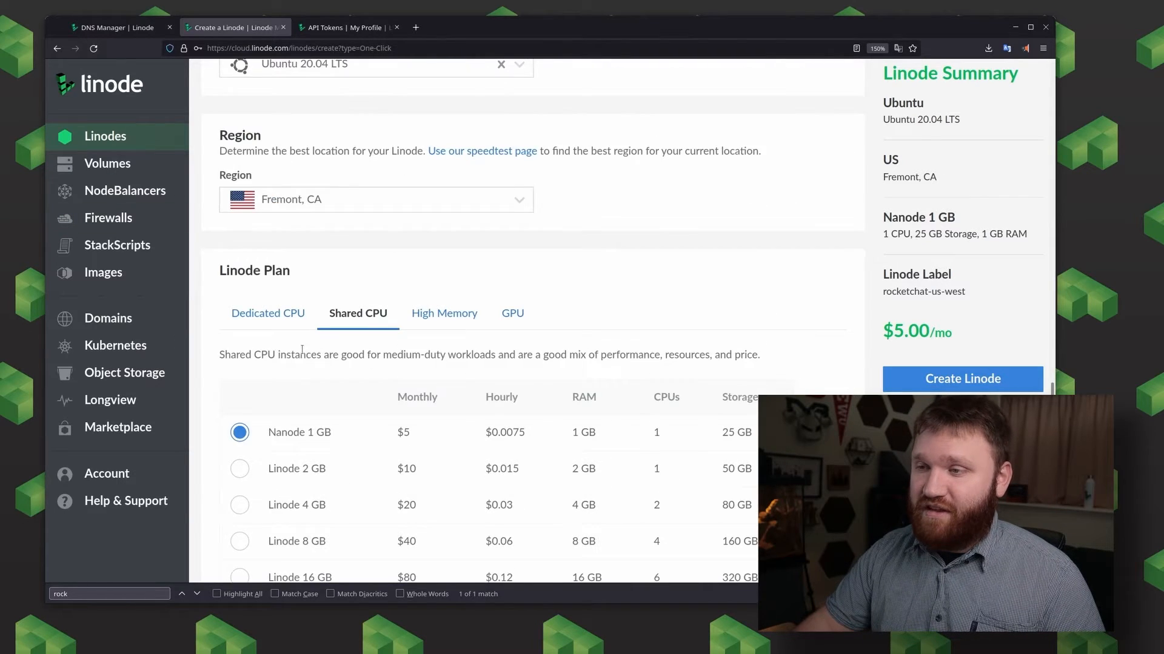
scroll(down, 3)
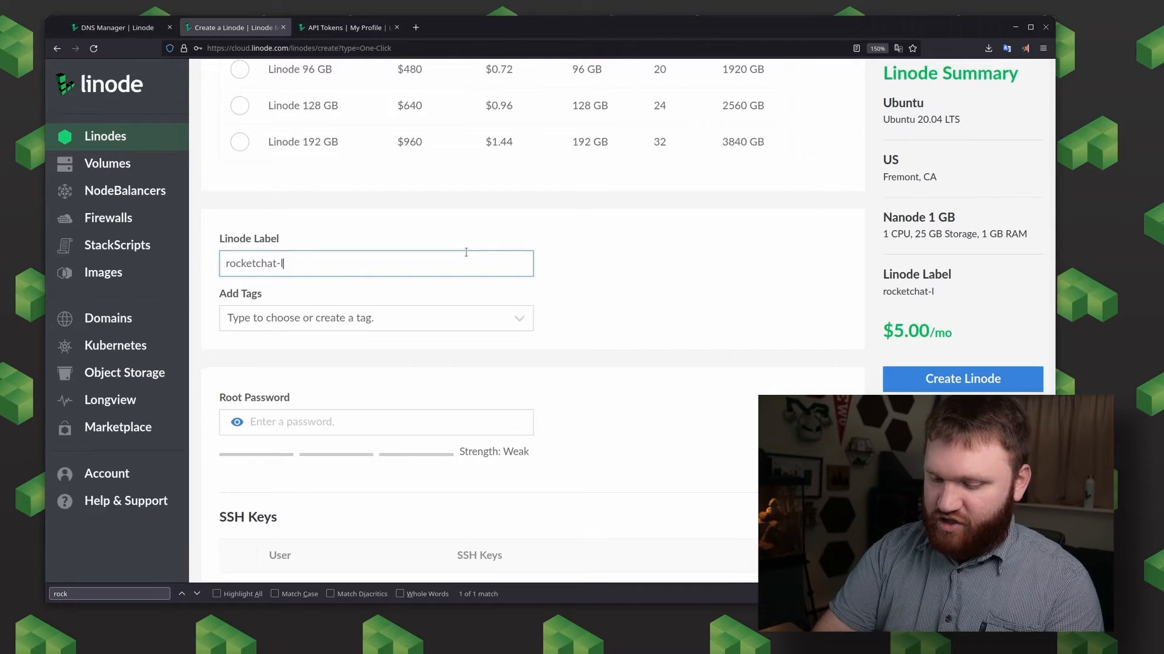
- Label the server rocketchat-linode, set a root password and create the Linode
text(inode)
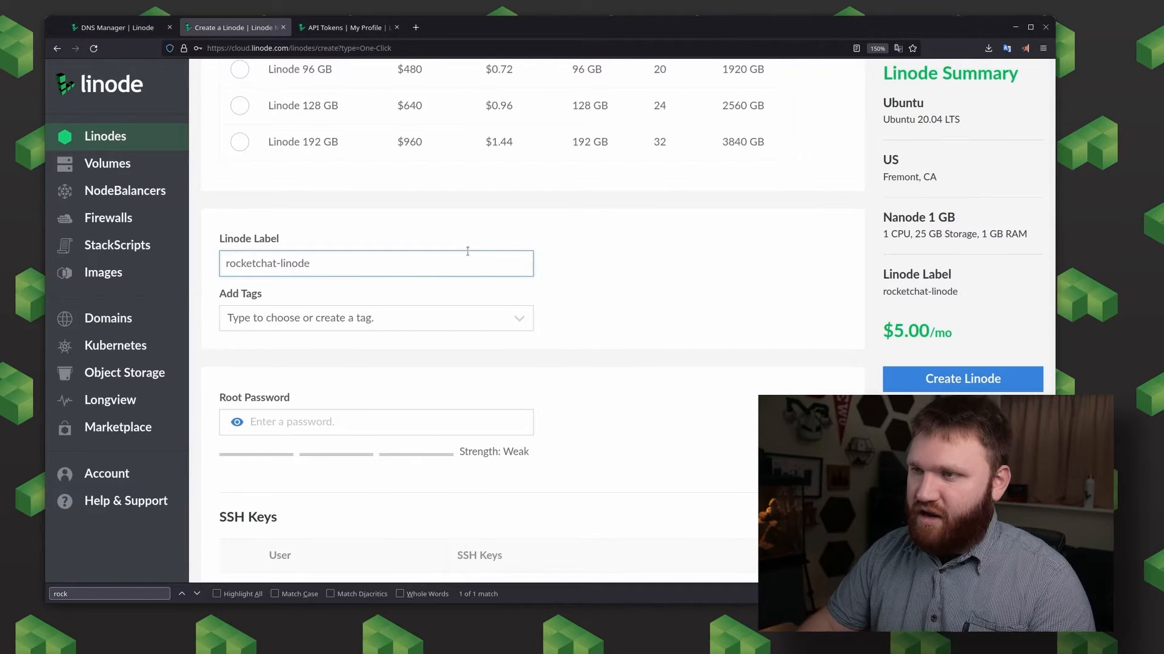
text(••)
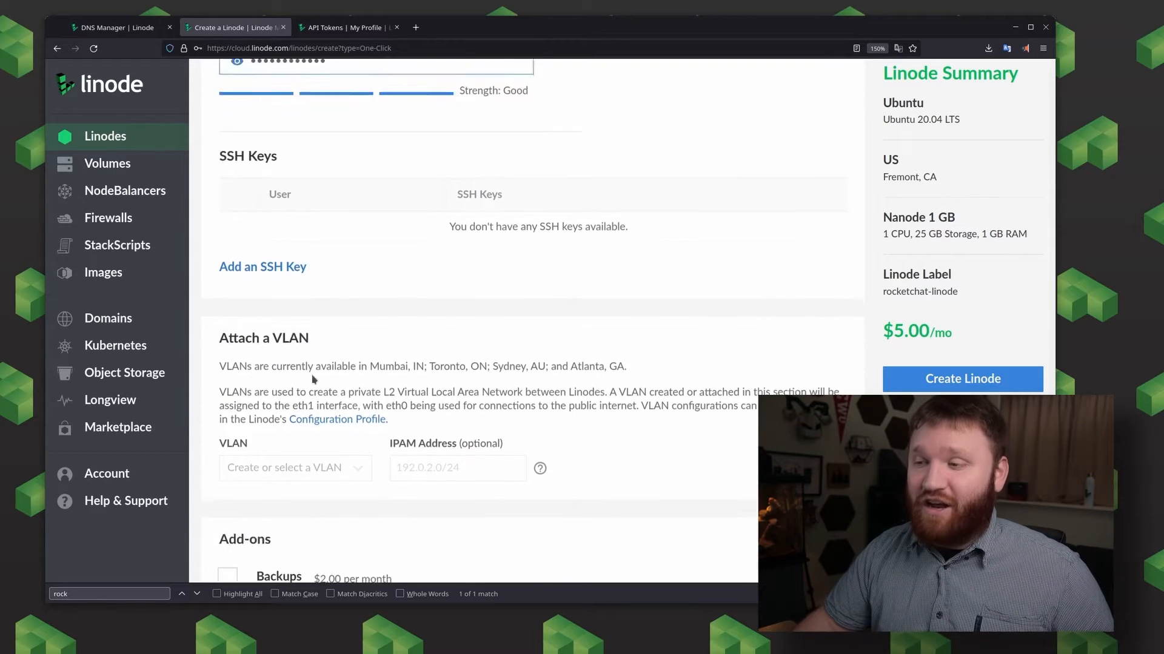
scroll(up, 3)
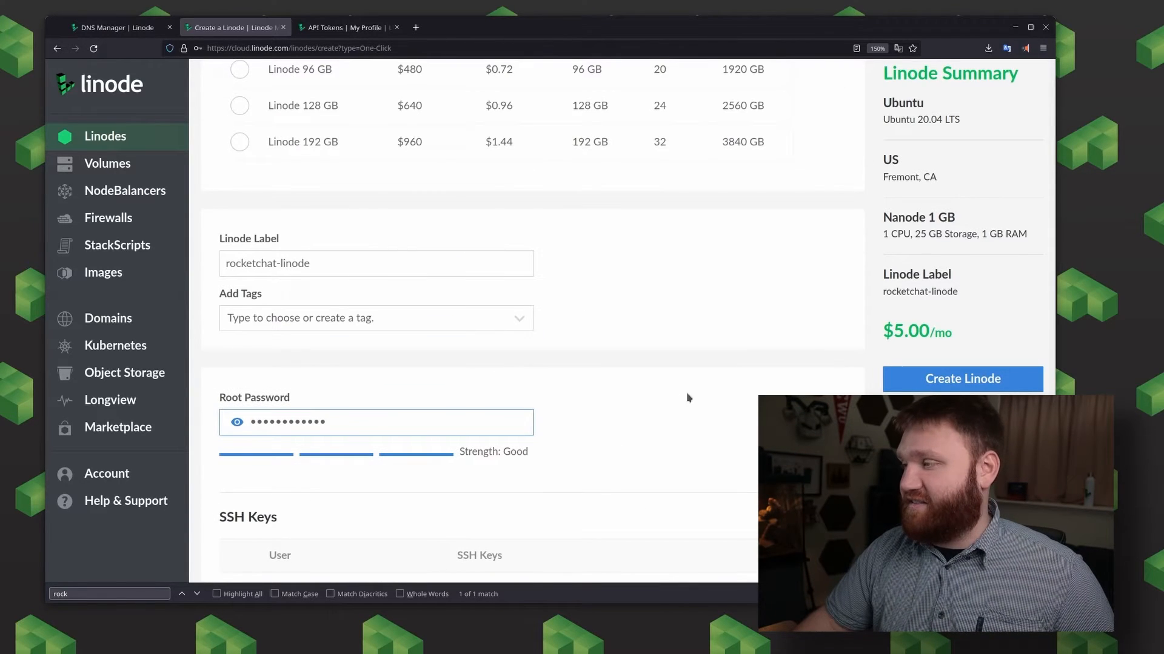
scroll(down, 3)
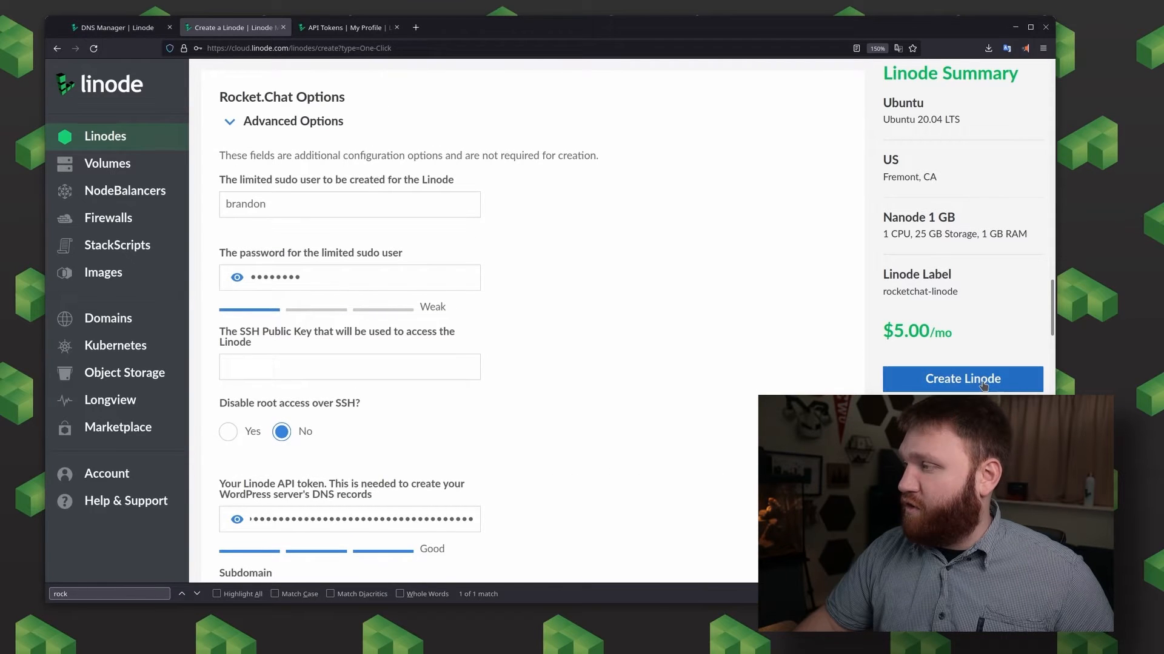
click(961, 379)
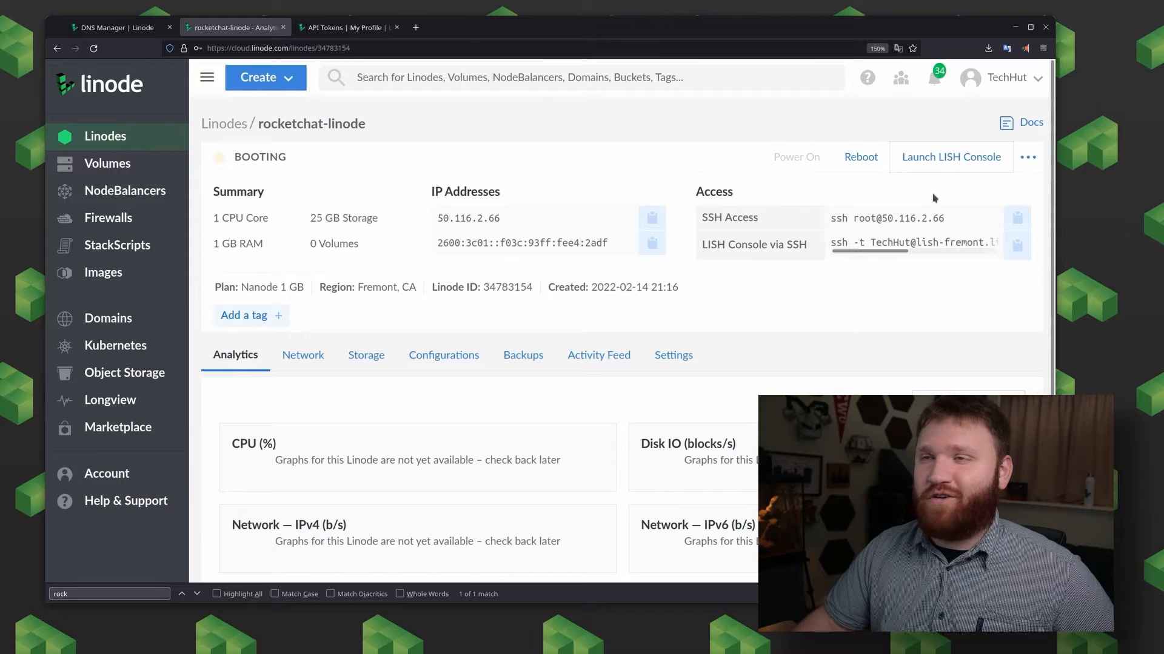
- Watch the LISH console until talk.techhut.tv propagates and the Rocket.Chat install reports complete
click(950, 157)
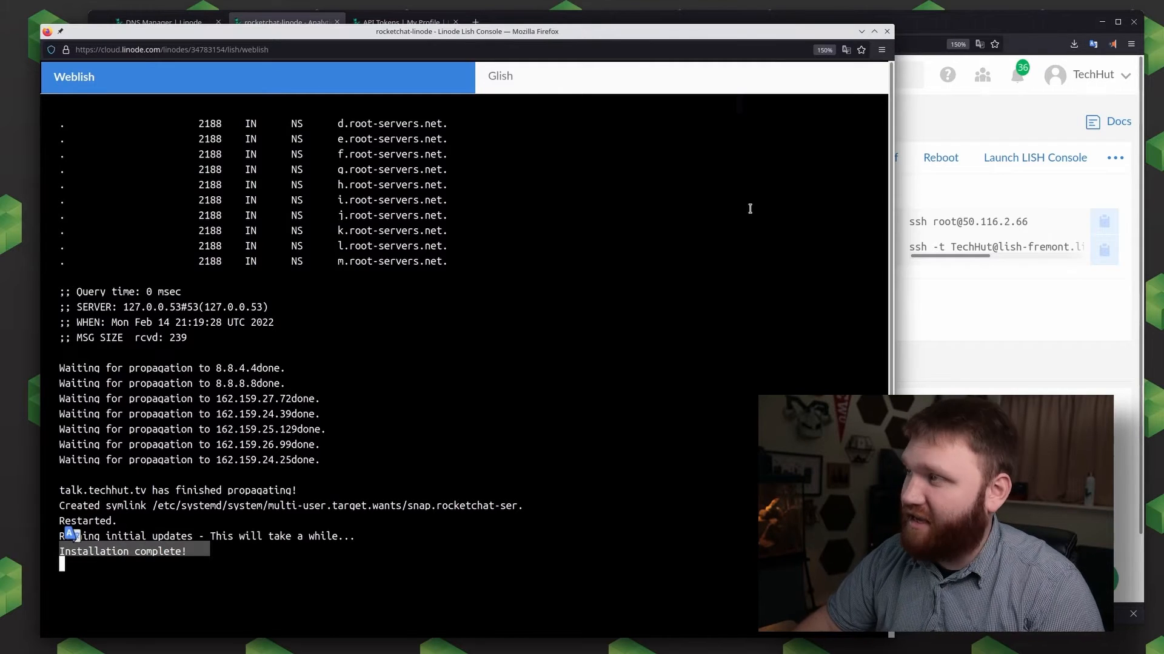
mouse_move(888, 35)
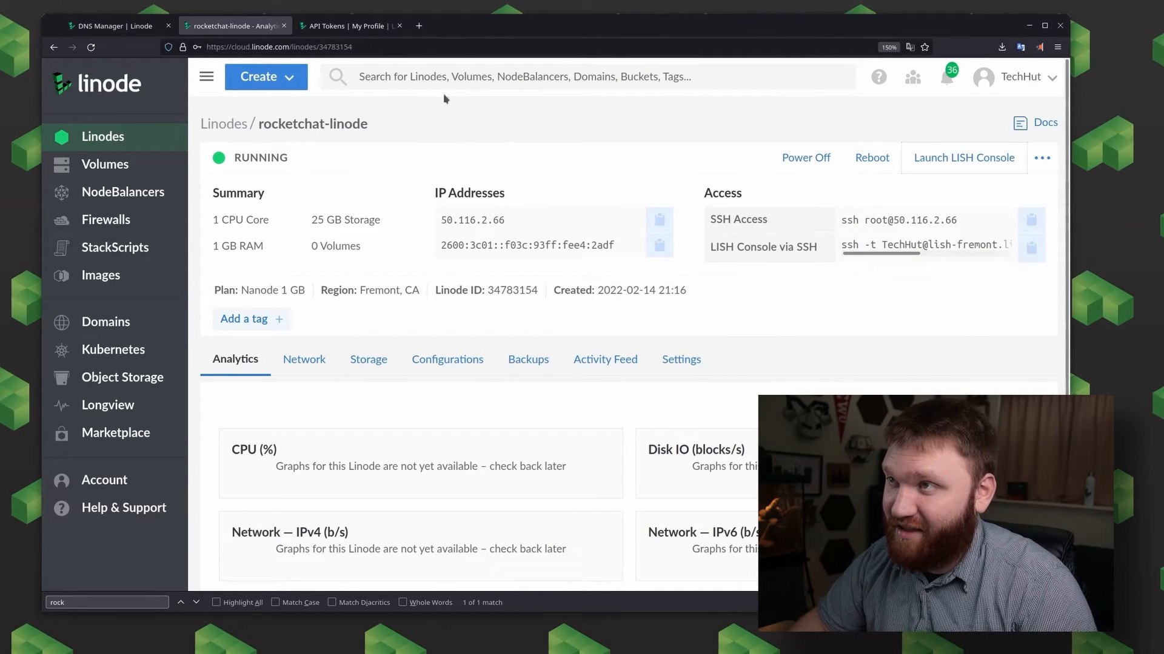
click(349, 25)
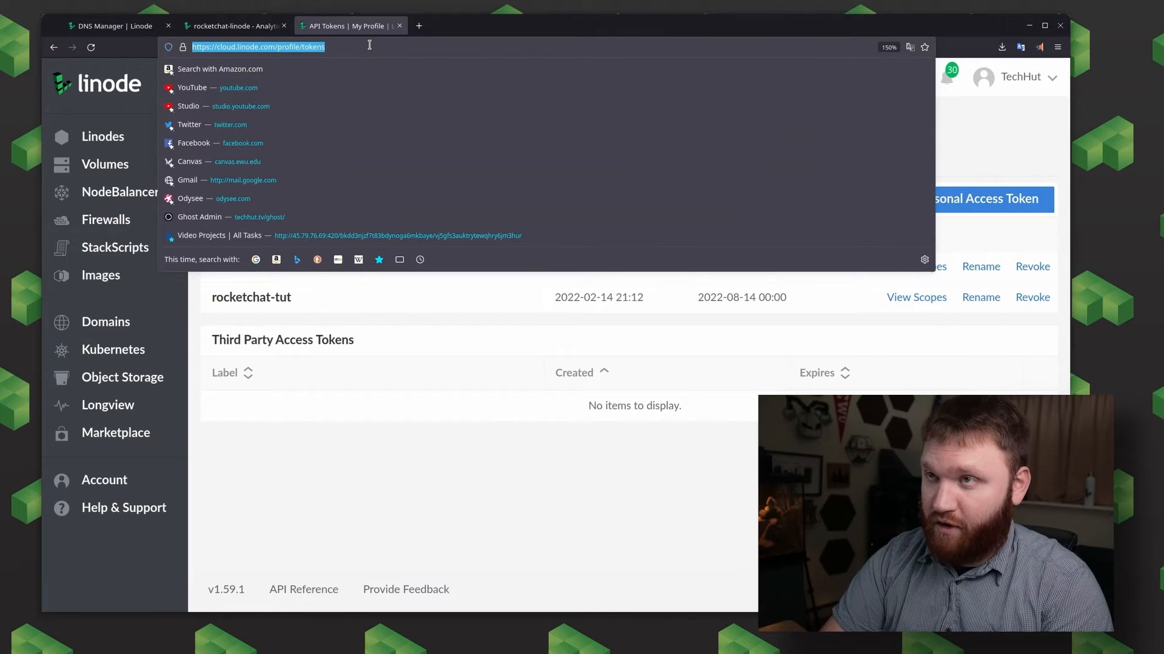
text(talk.techhut.tv/setup-wizard/1)
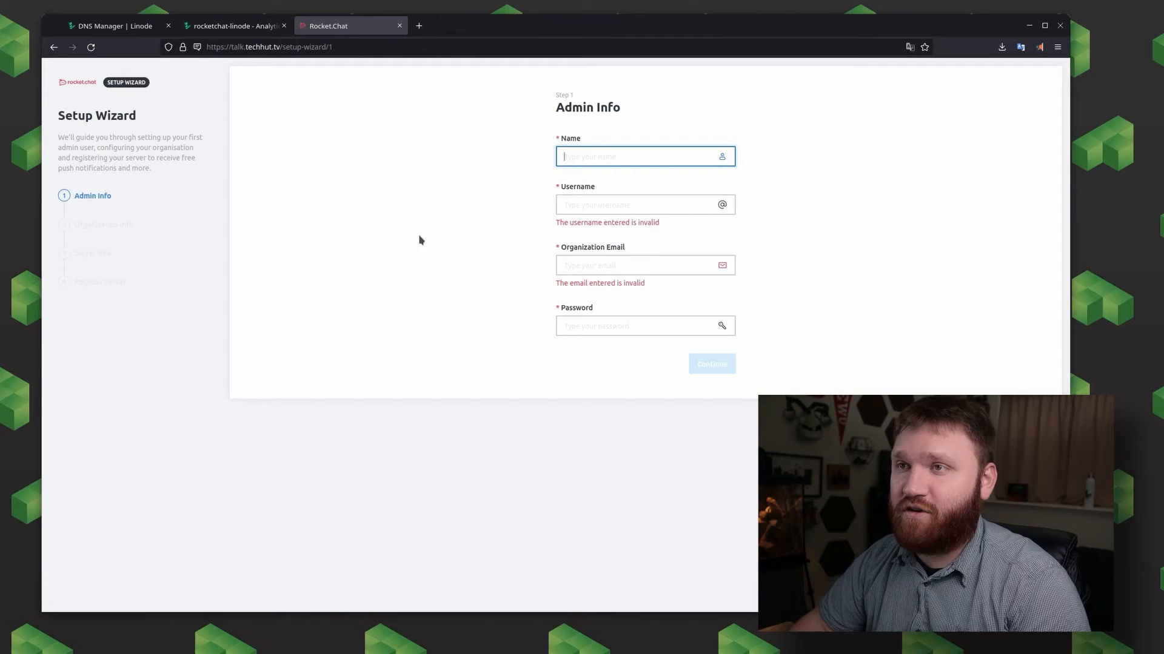
mouse_move(451, 215)
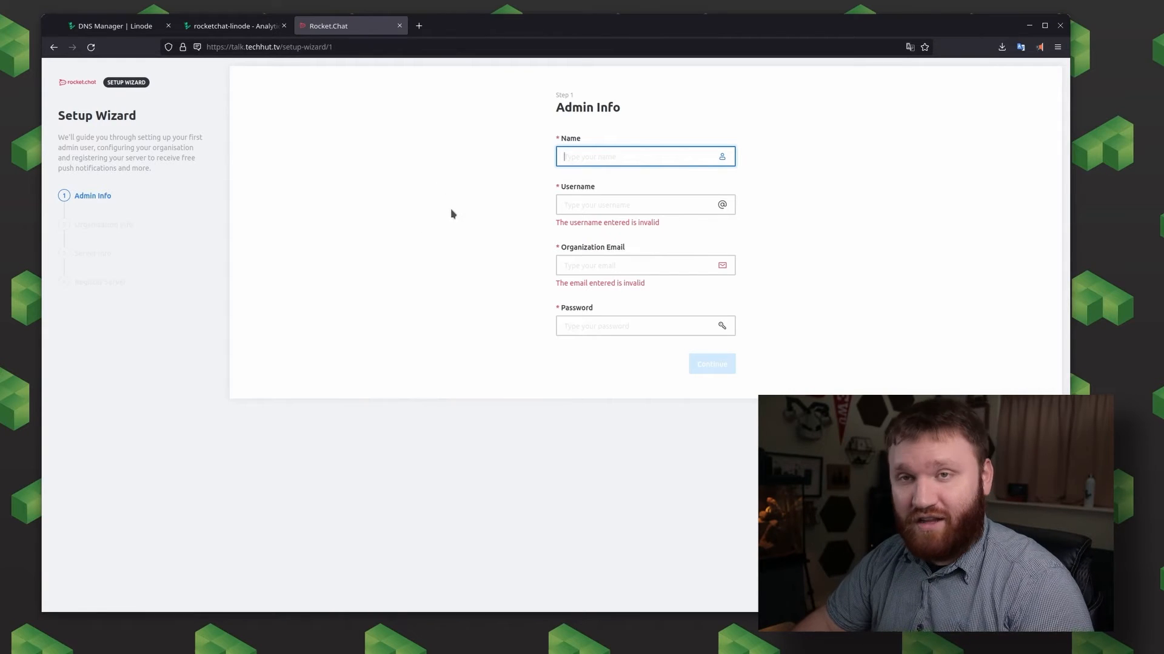
click(234, 25)
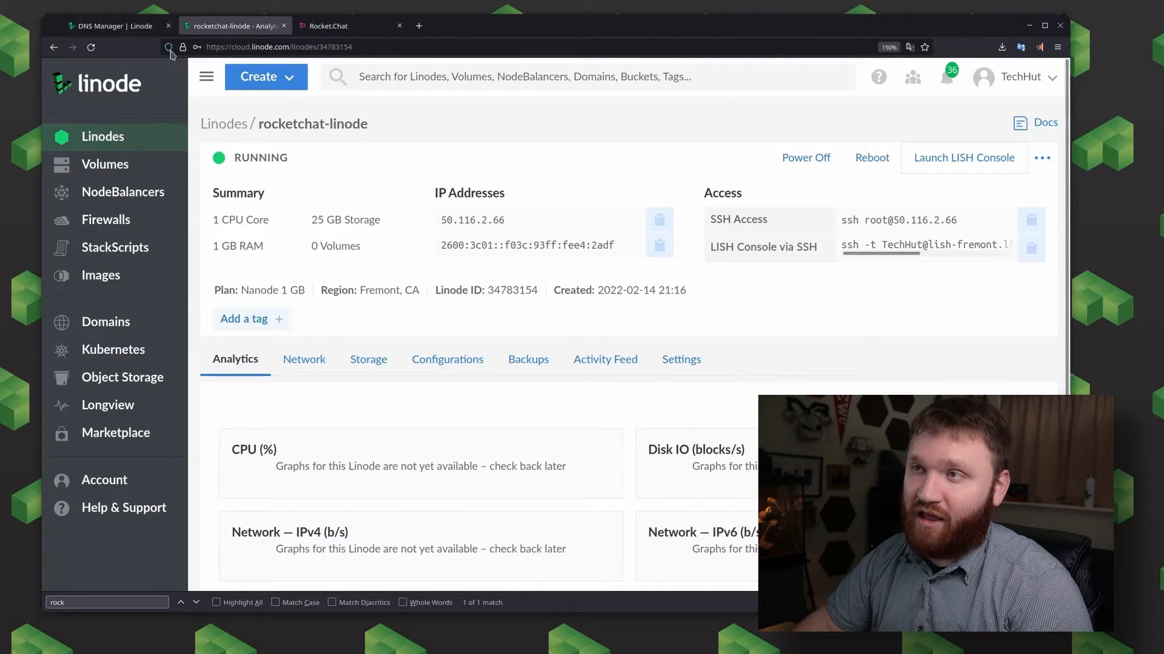
mouse_move(104, 163)
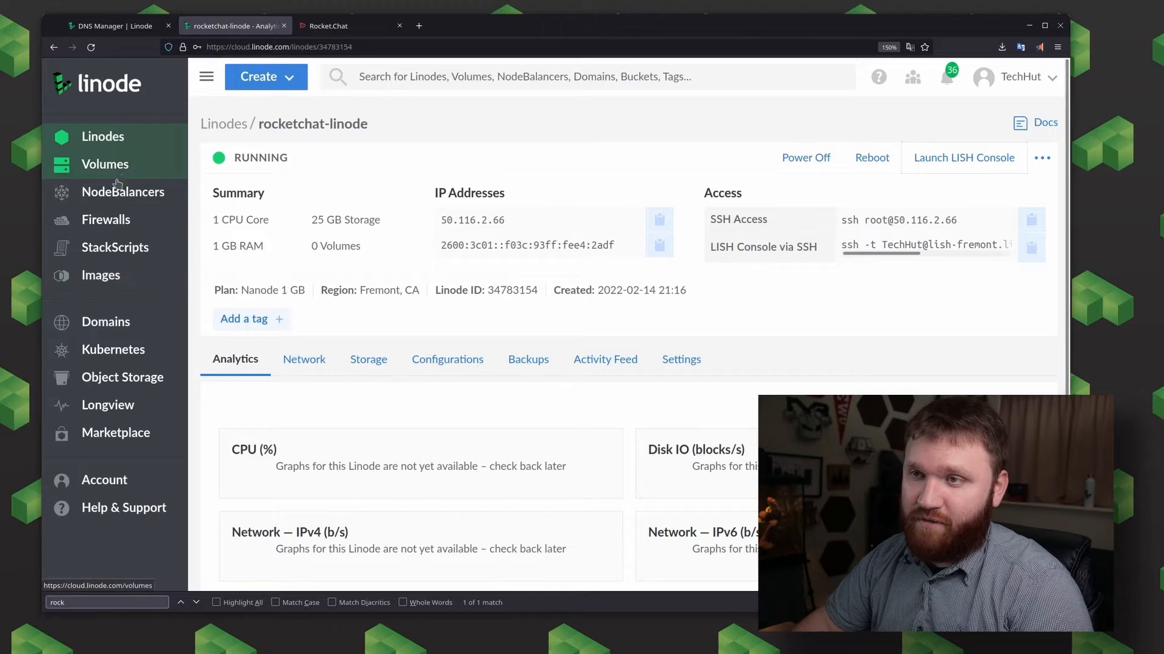
click(106, 322)
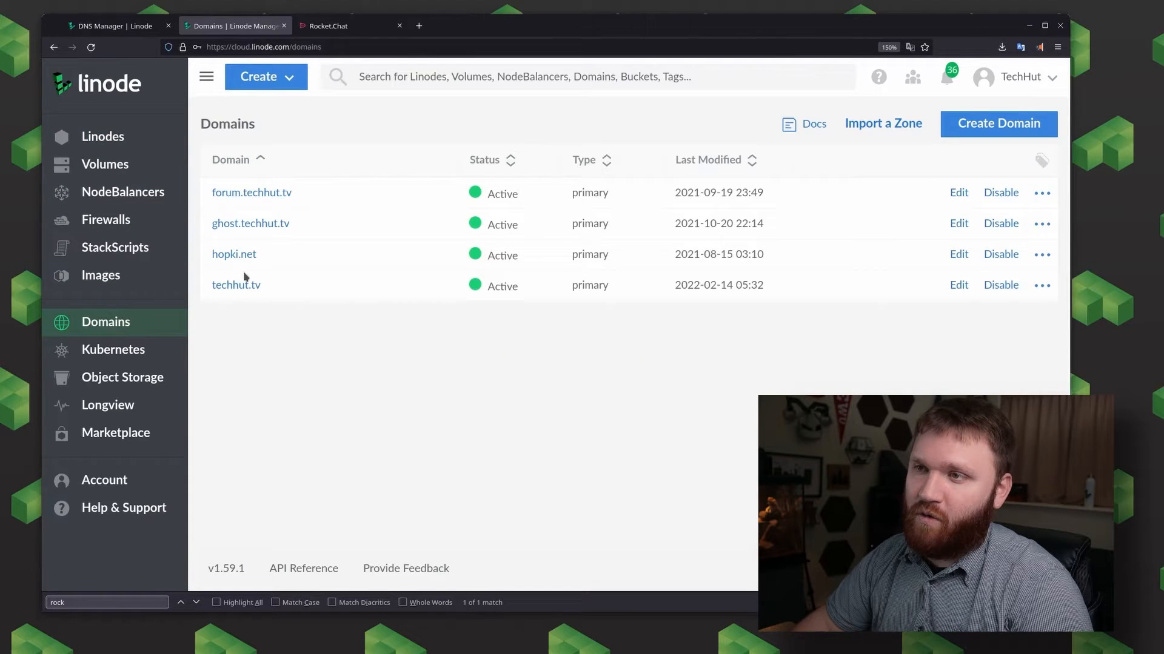
click(236, 285)
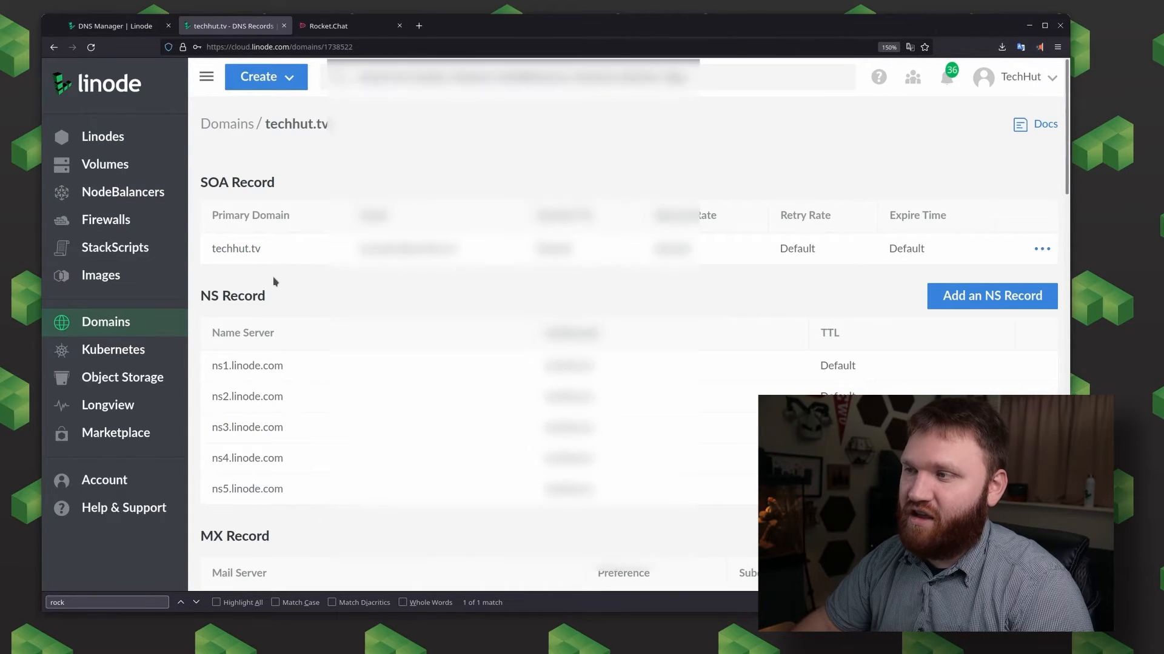
scroll(down, 3)
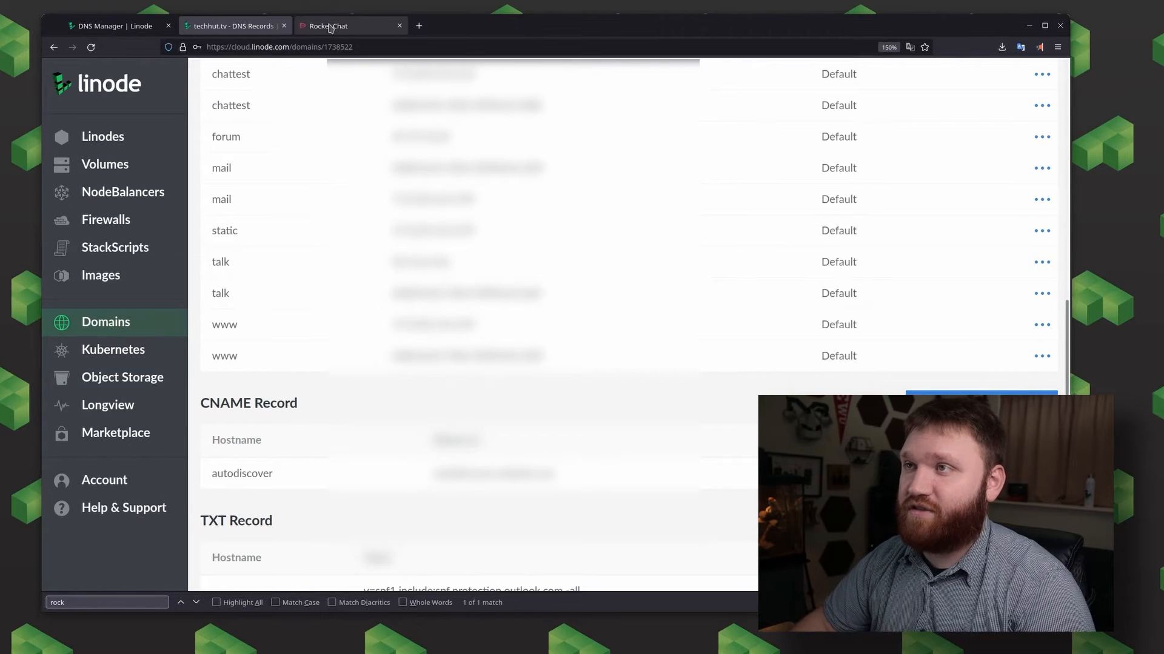
click(330, 25)
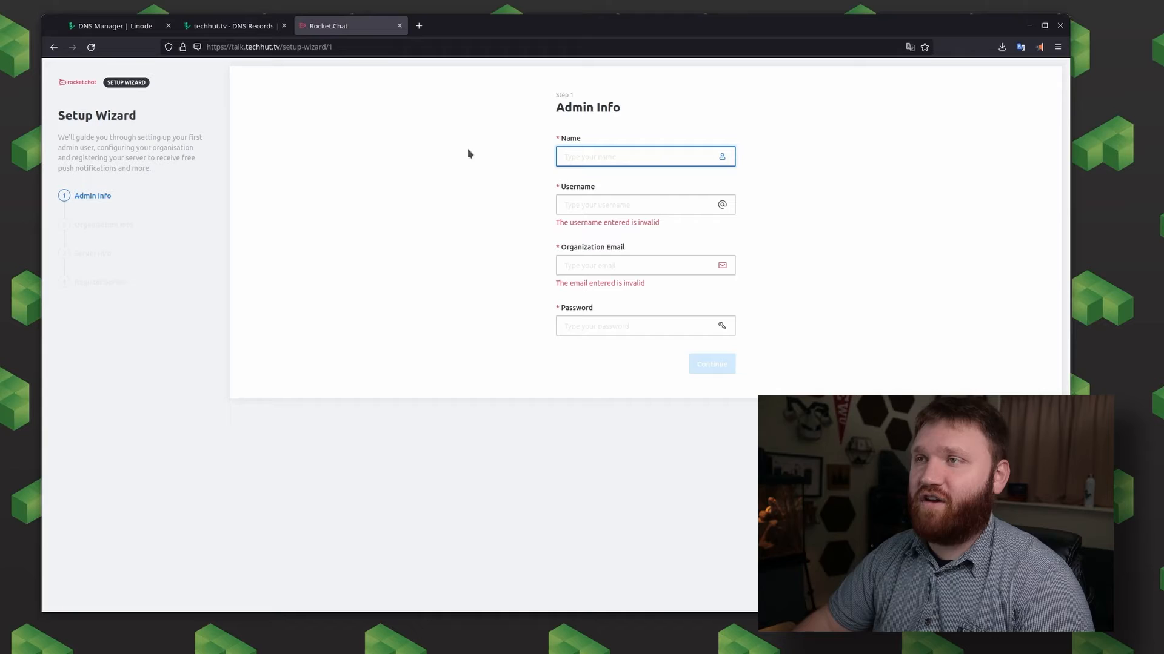
- Enter admin name Tech Chat and username brandon in the enlarged setup form
key(ctrl+plus)
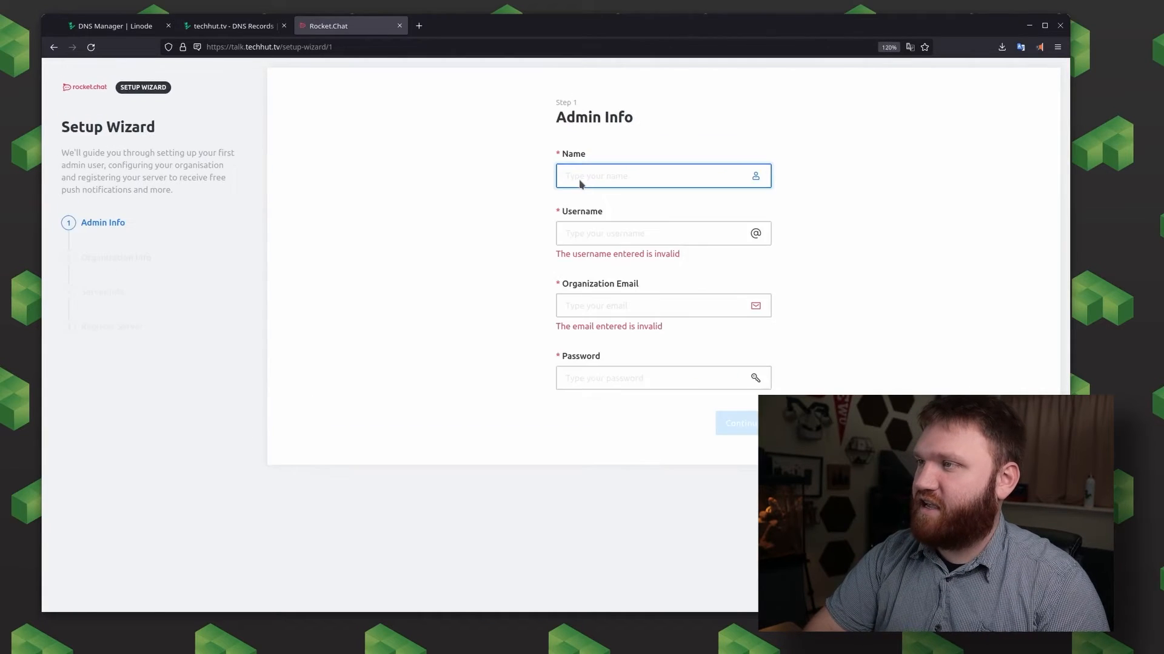
key(ctrl+plus)
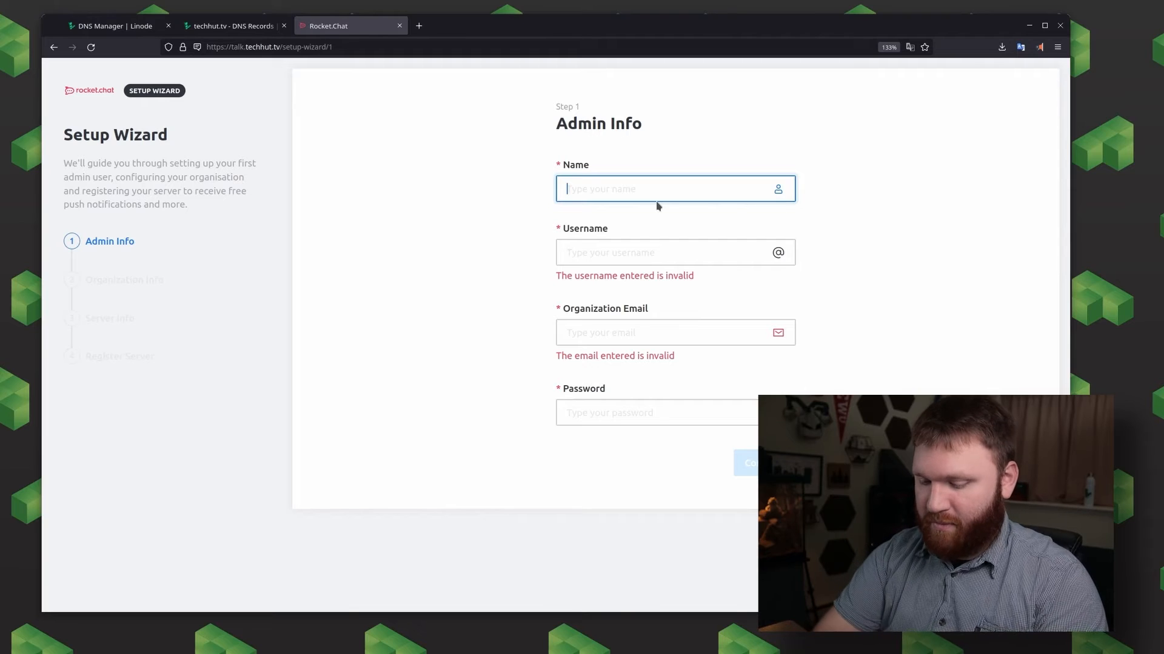
text(Tech Cha)
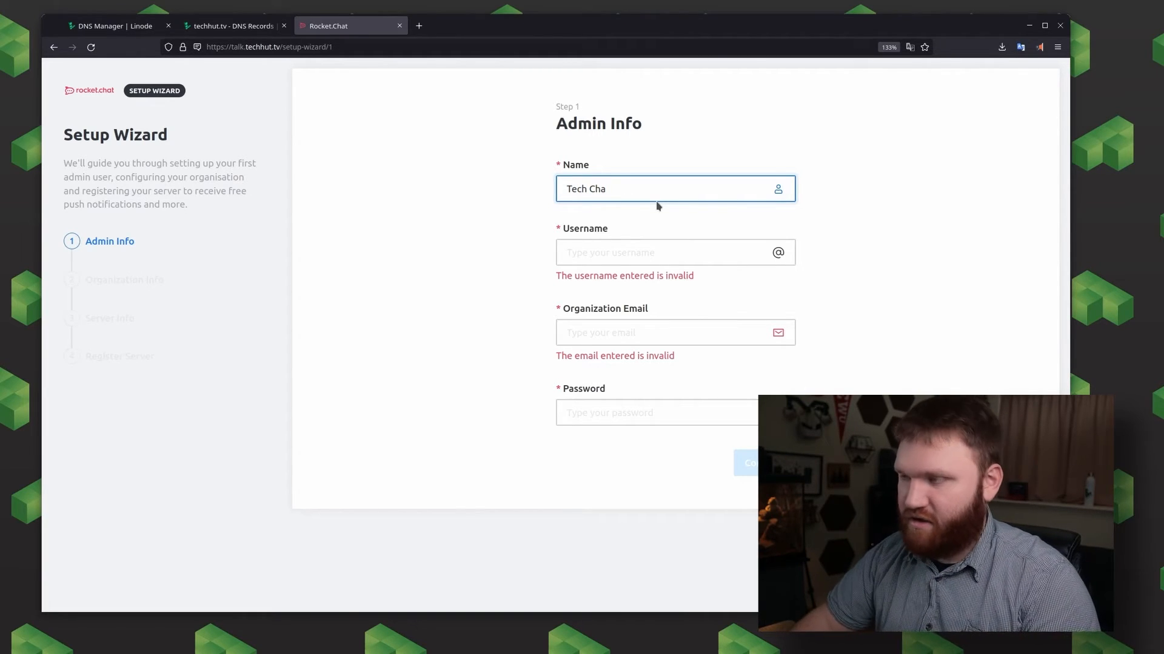
click(668, 252)
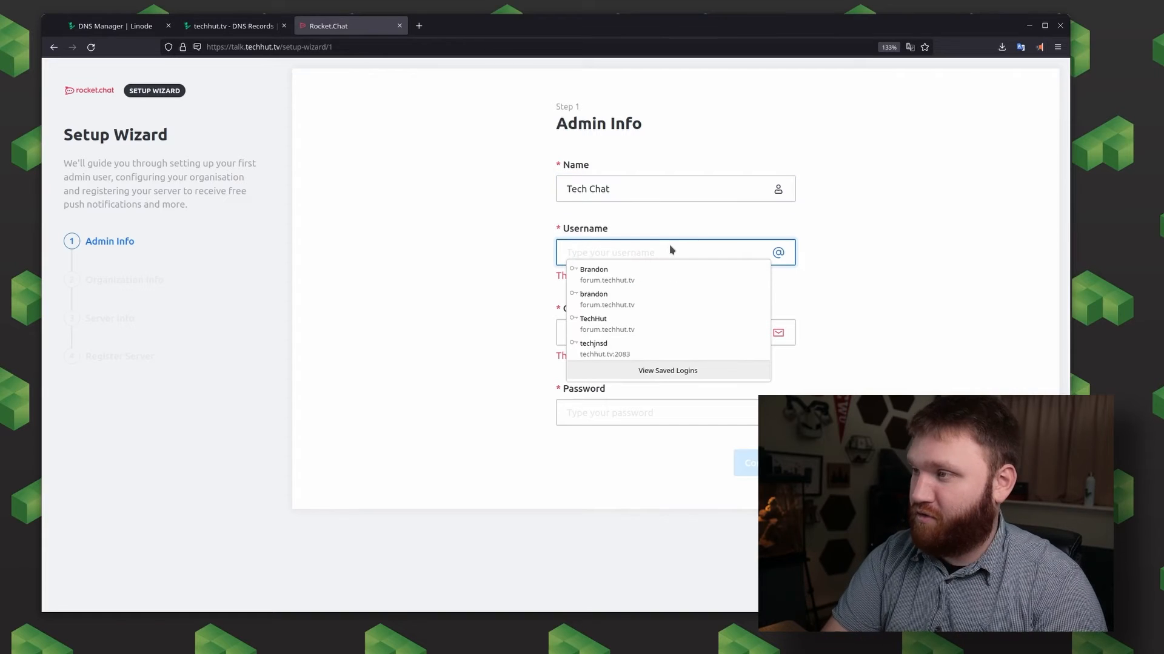
text(brandon)
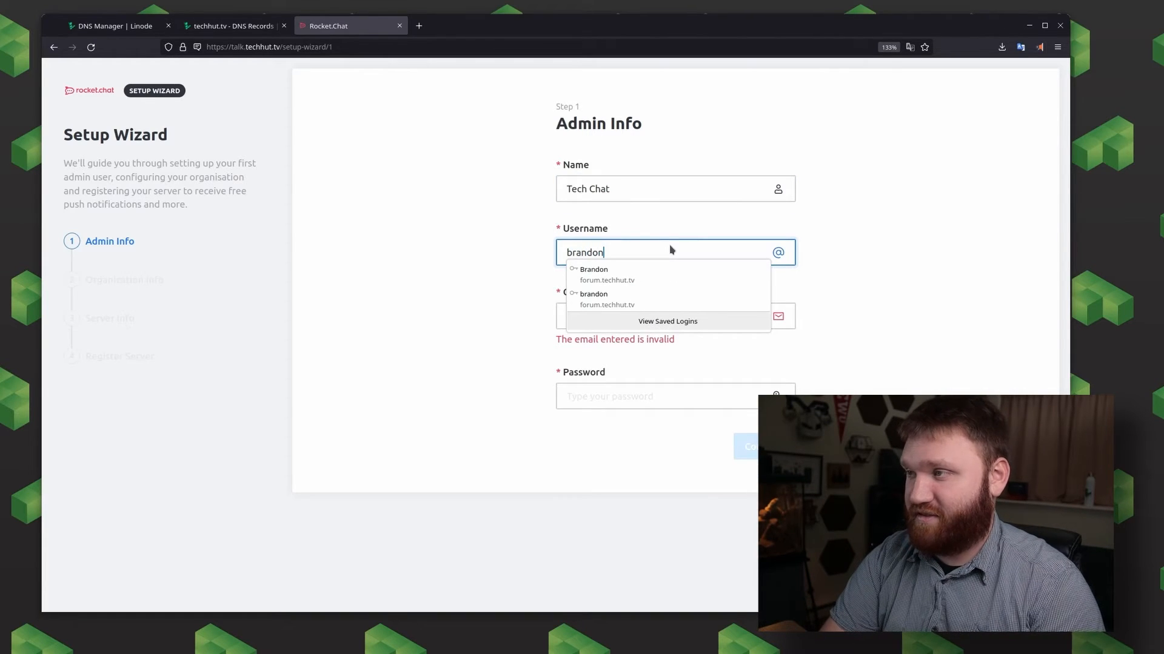
- Add the organization email and password, submit the admin account and decline saving the login
click(925, 215)
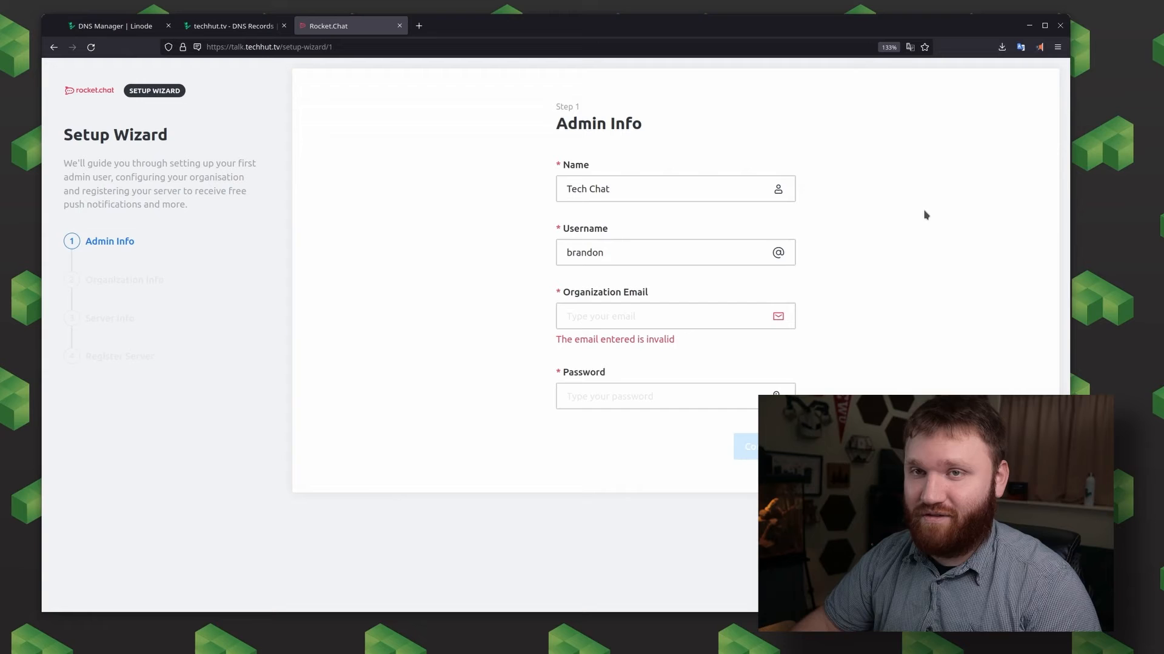
click(668, 316)
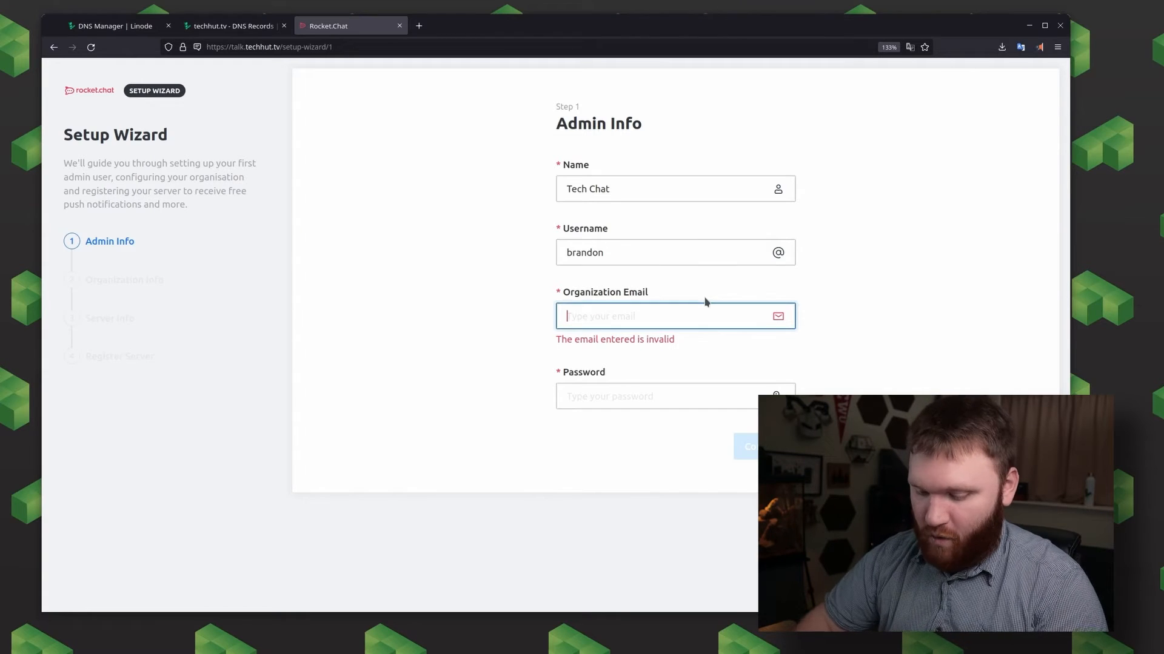
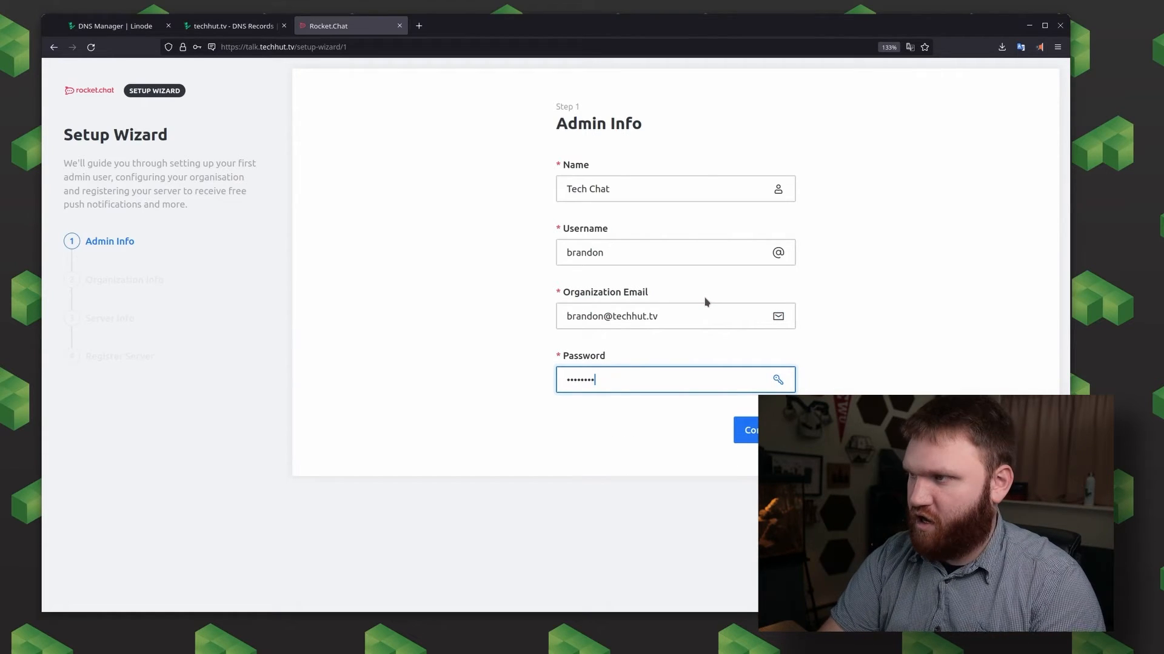
click(752, 431)
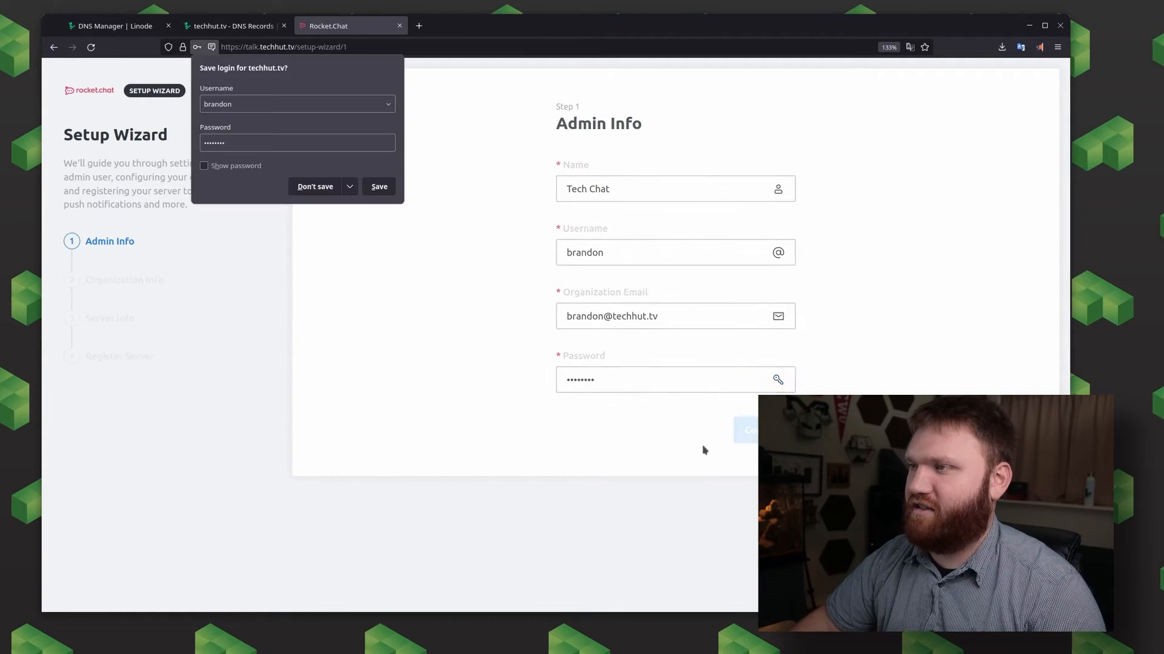
click(749, 431)
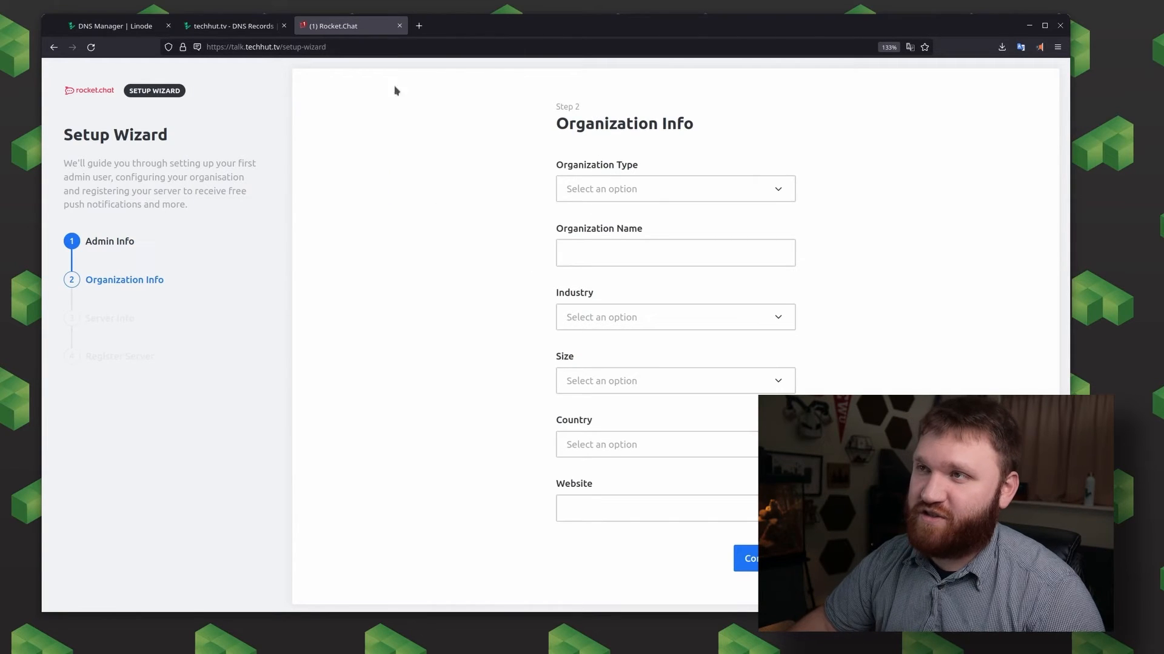
mouse_move(401, 170)
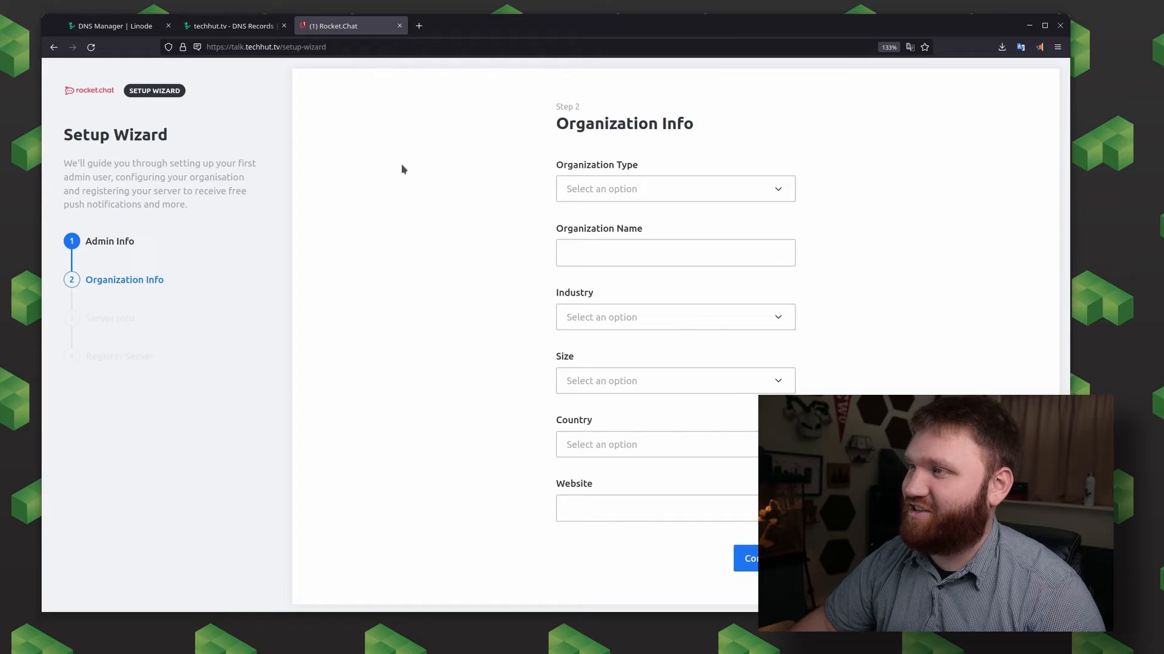
- Submit organization info as a Community named TechHut
click(673, 189)
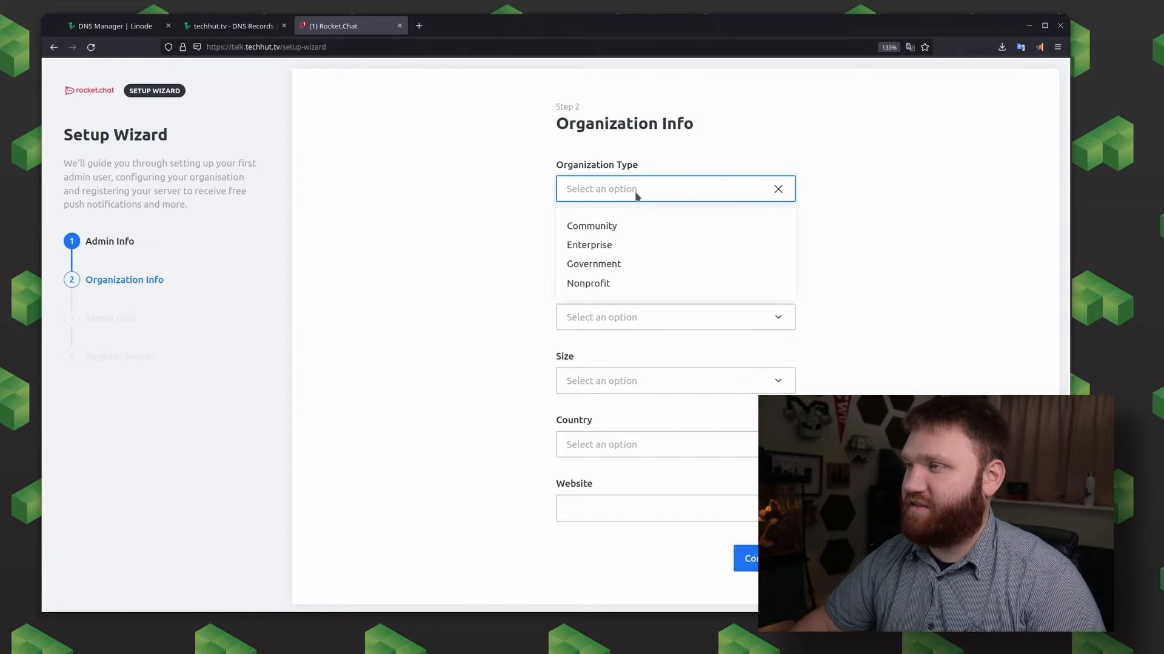
click(592, 226)
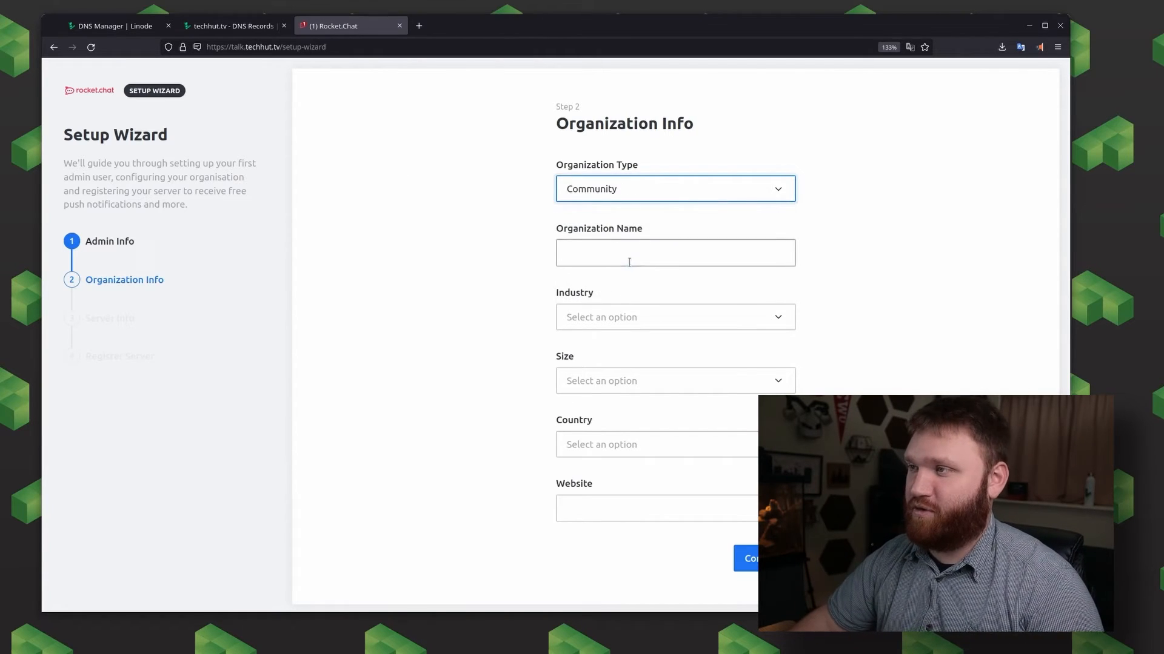
click(673, 252)
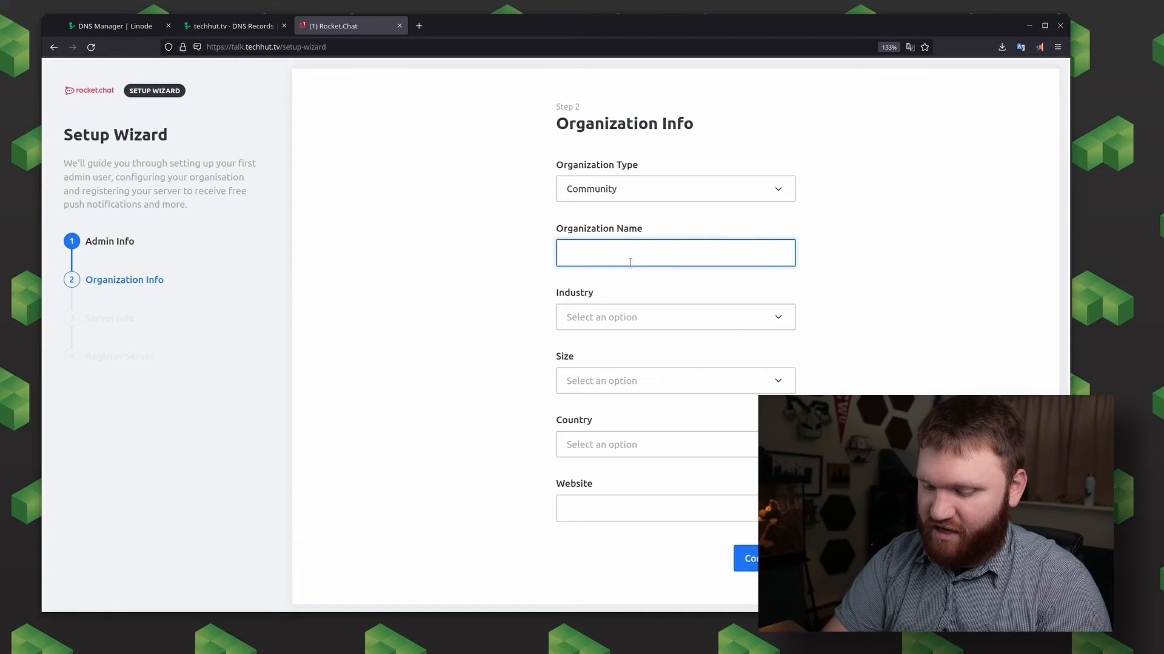
text(TechHut)
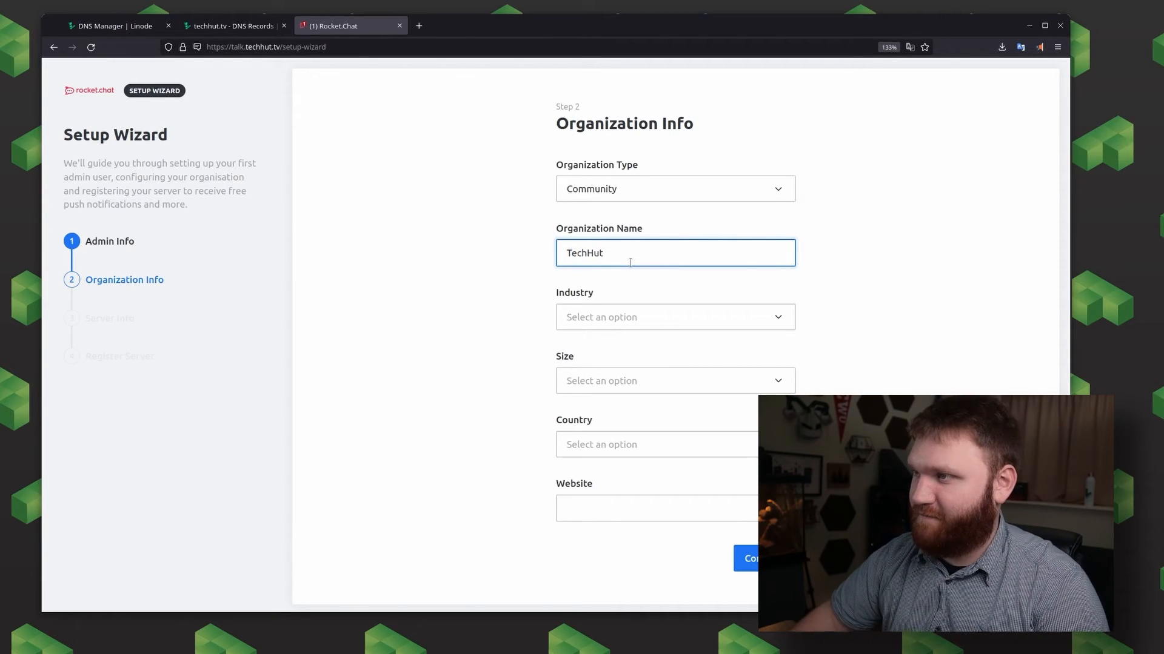
click(751, 558)
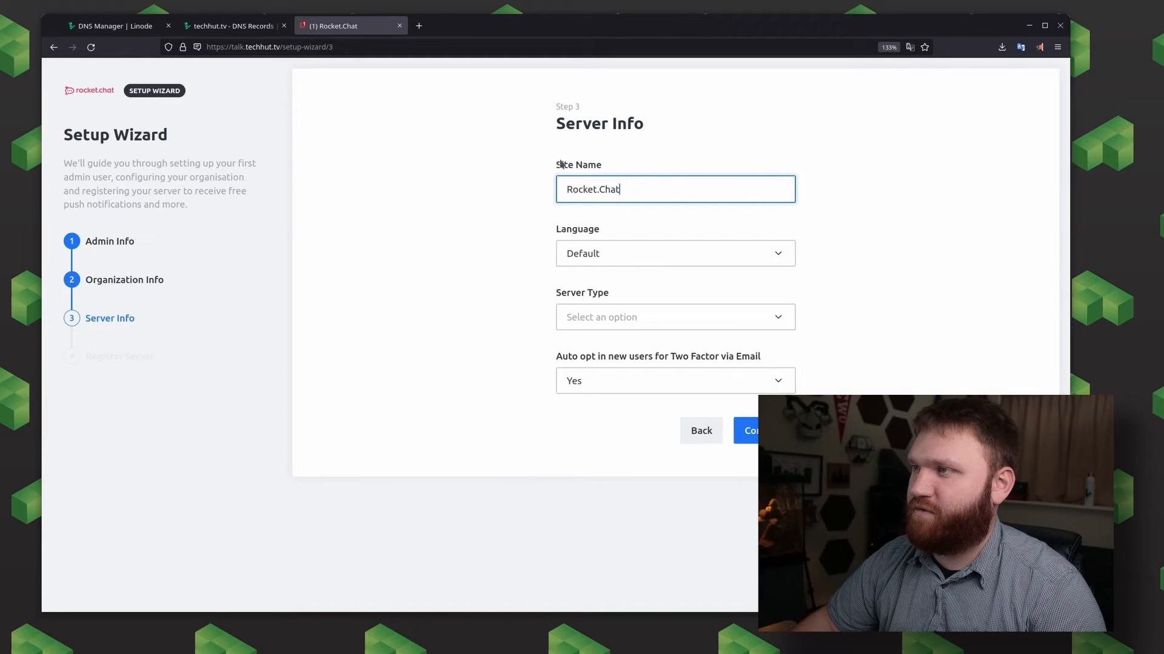
- Set the server type to Public Community and two-factor email auto opt-in to No
double_click(601, 189)
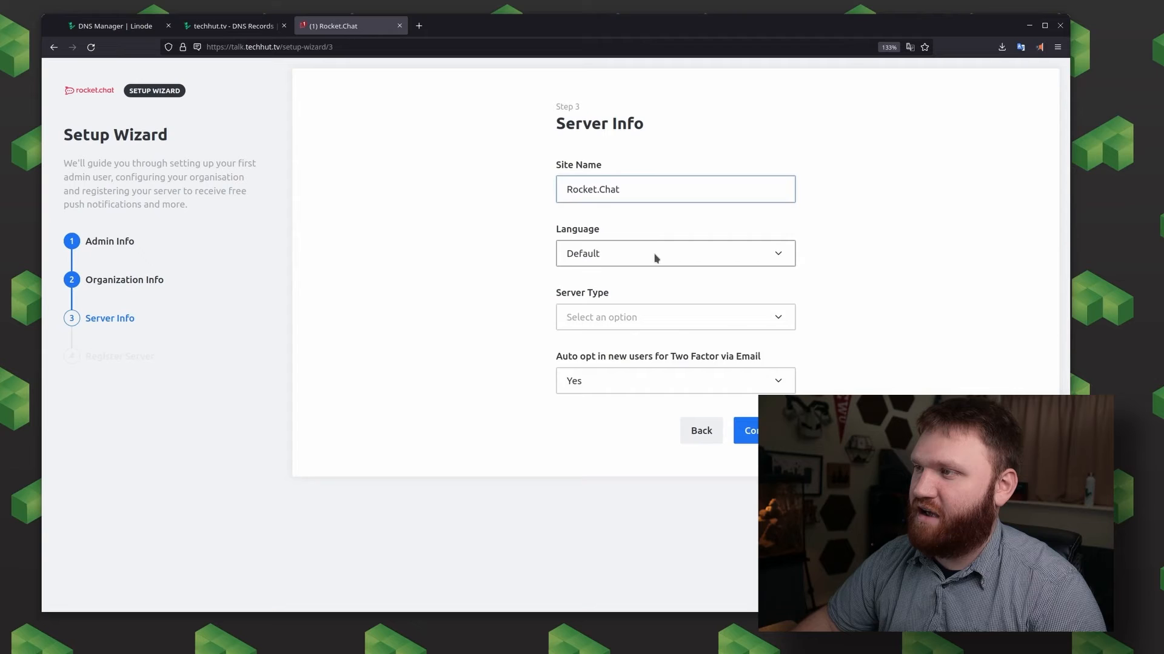
click(668, 316)
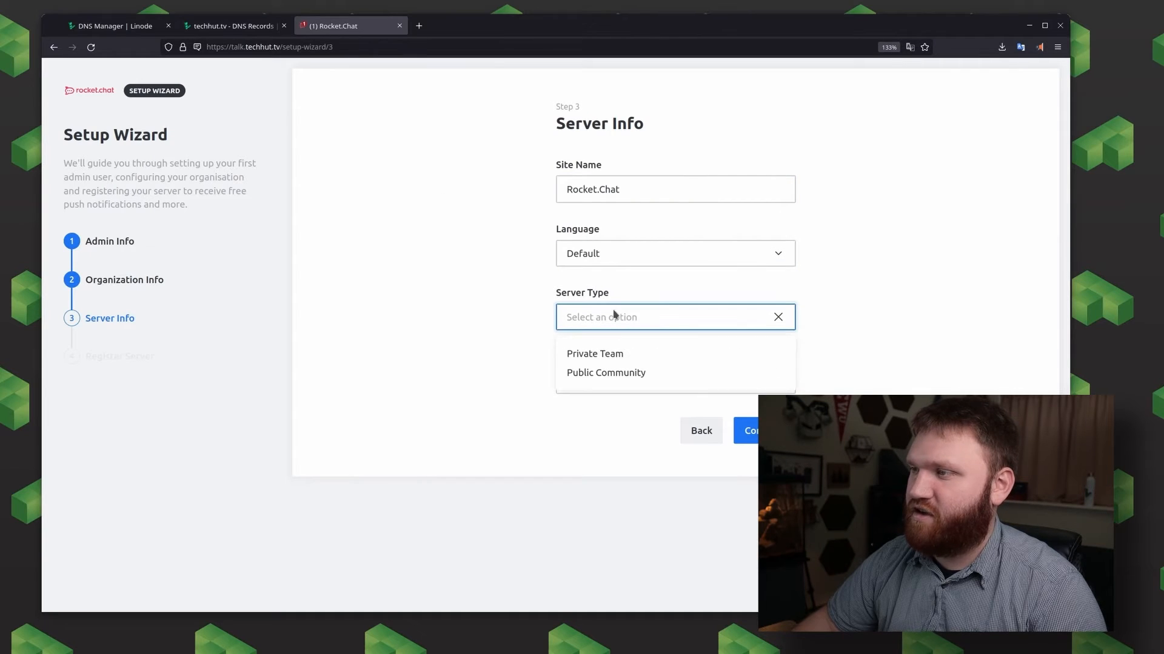
mouse_move(623, 372)
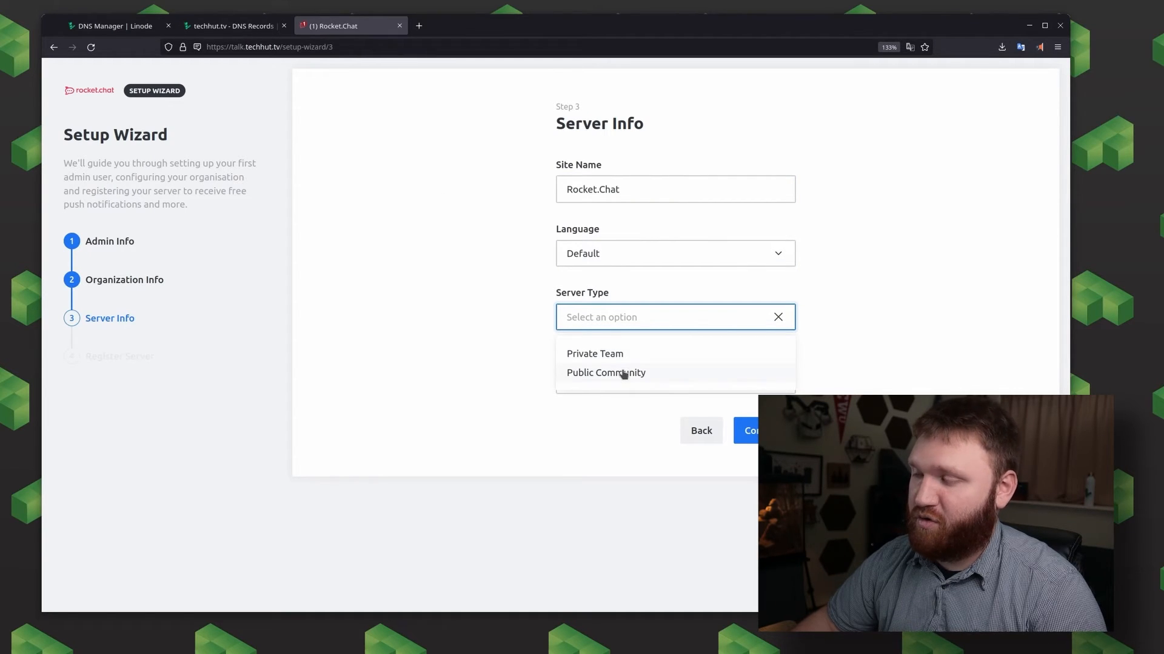
mouse_move(616, 360)
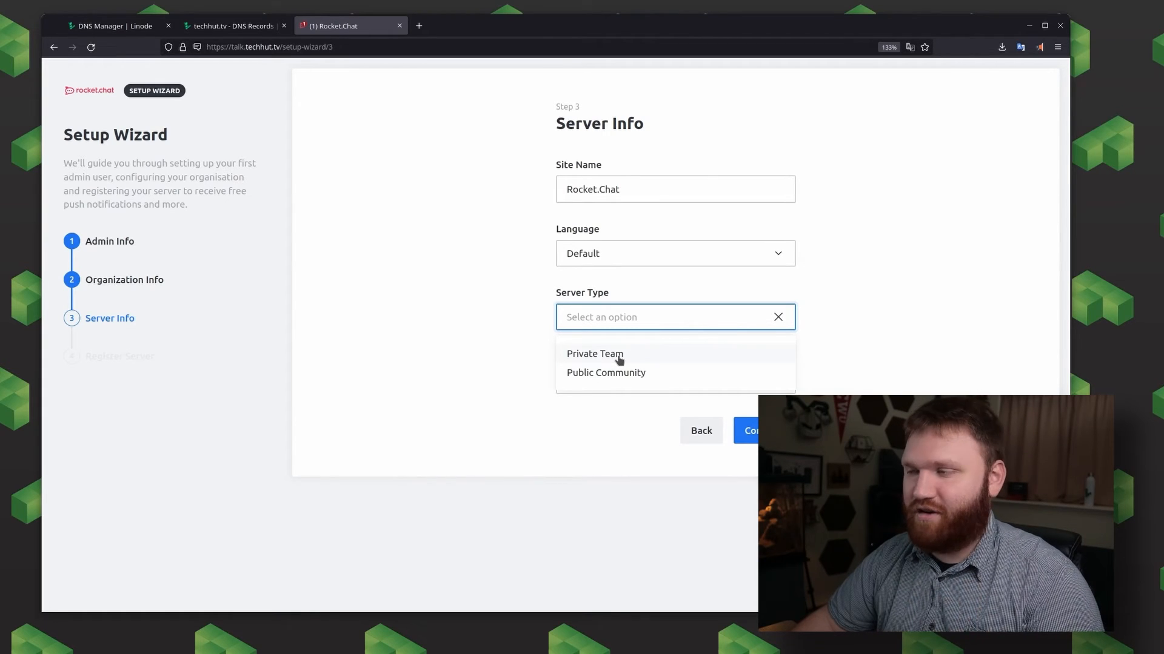
click(606, 372)
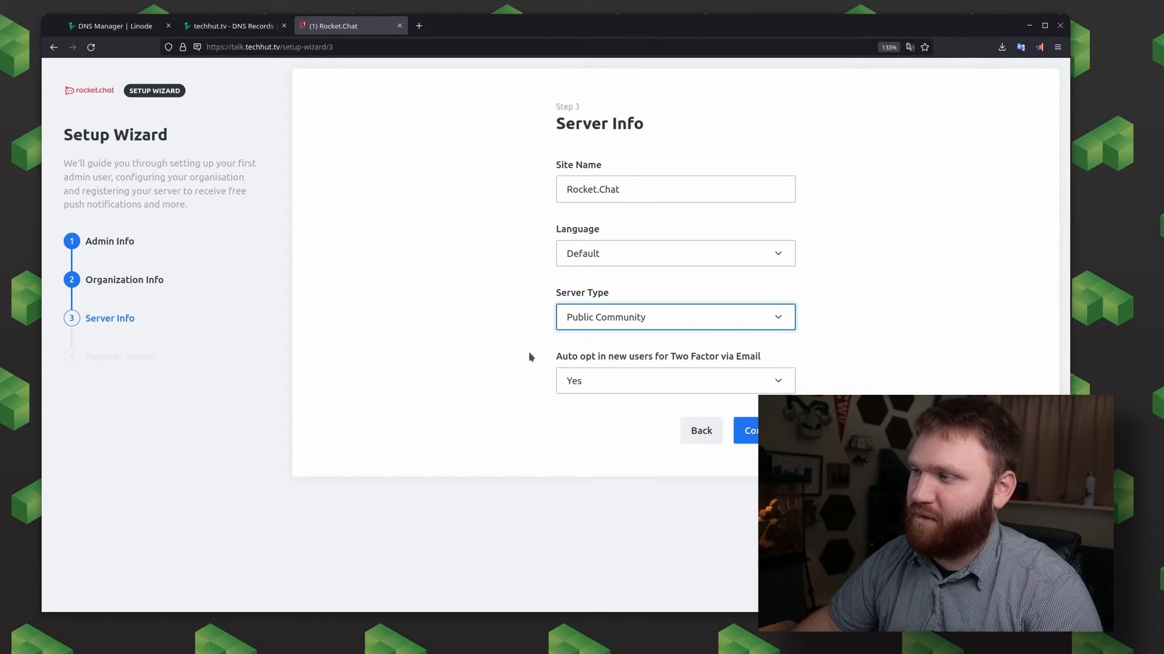
mouse_move(631, 363)
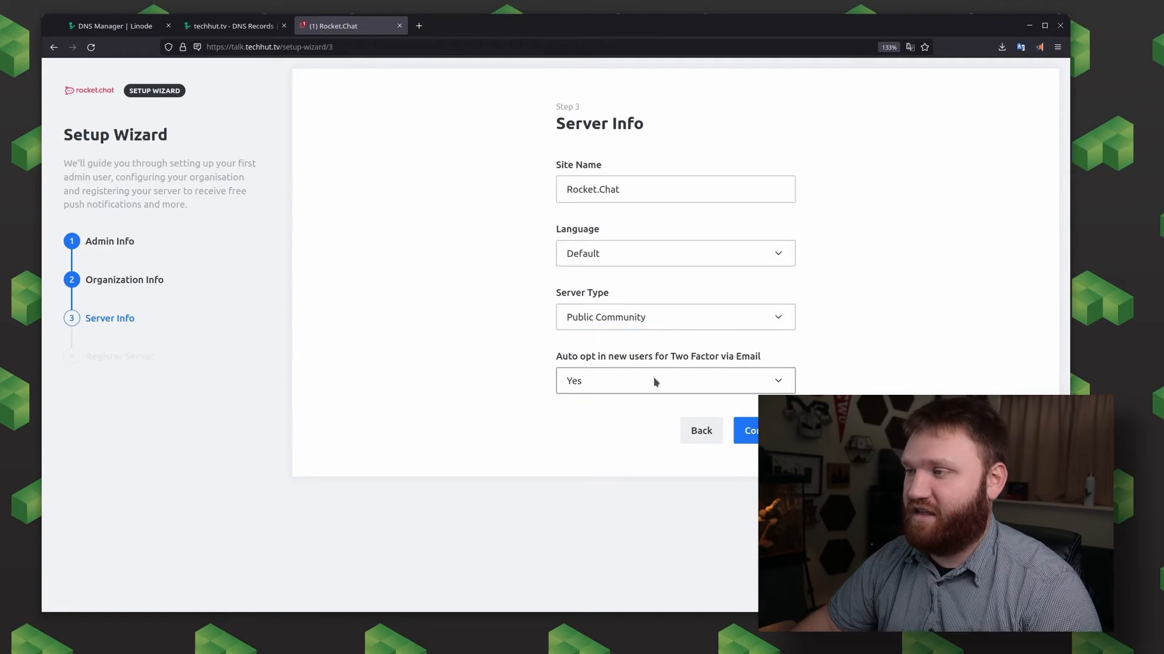
click(674, 381)
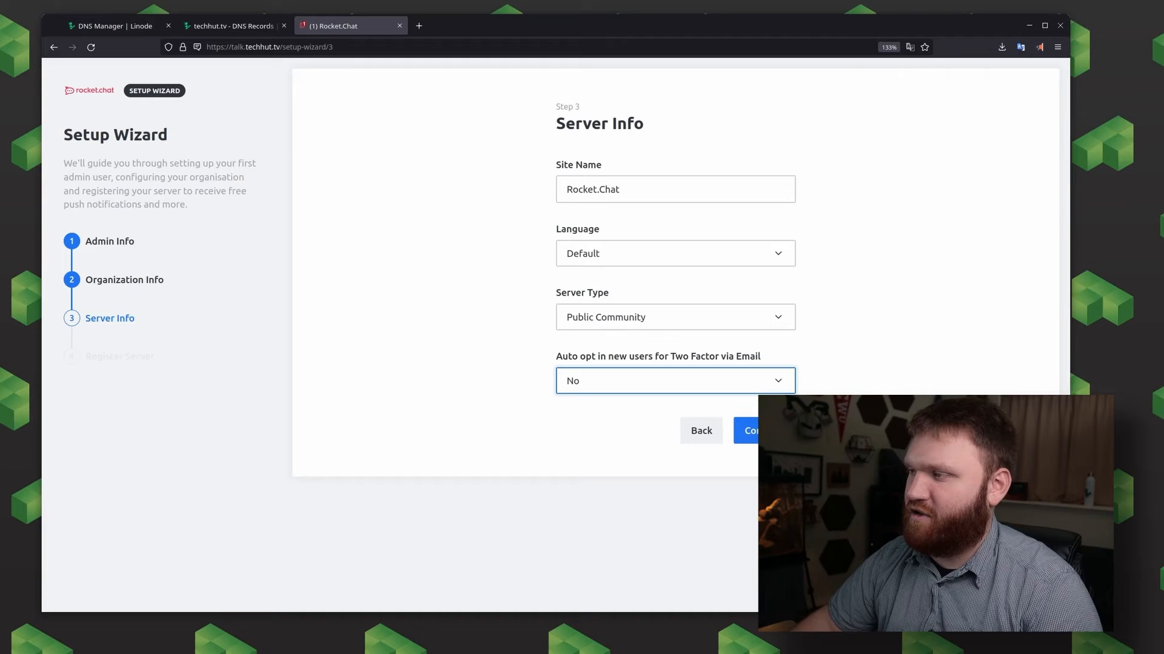
click(749, 430)
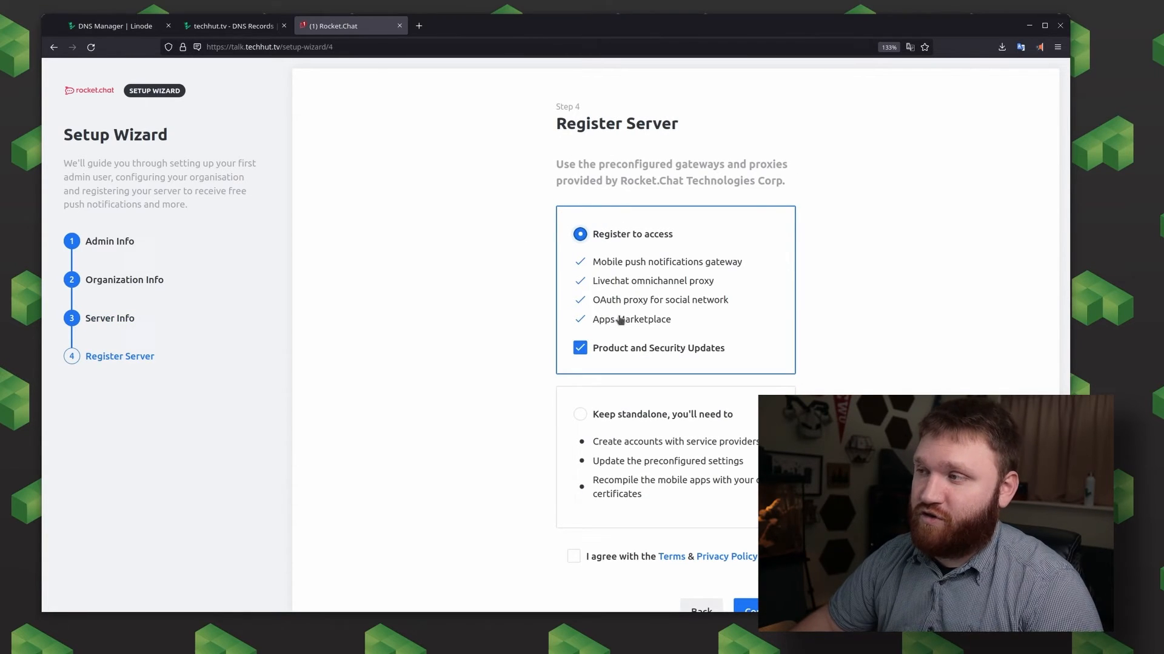
mouse_move(727, 325)
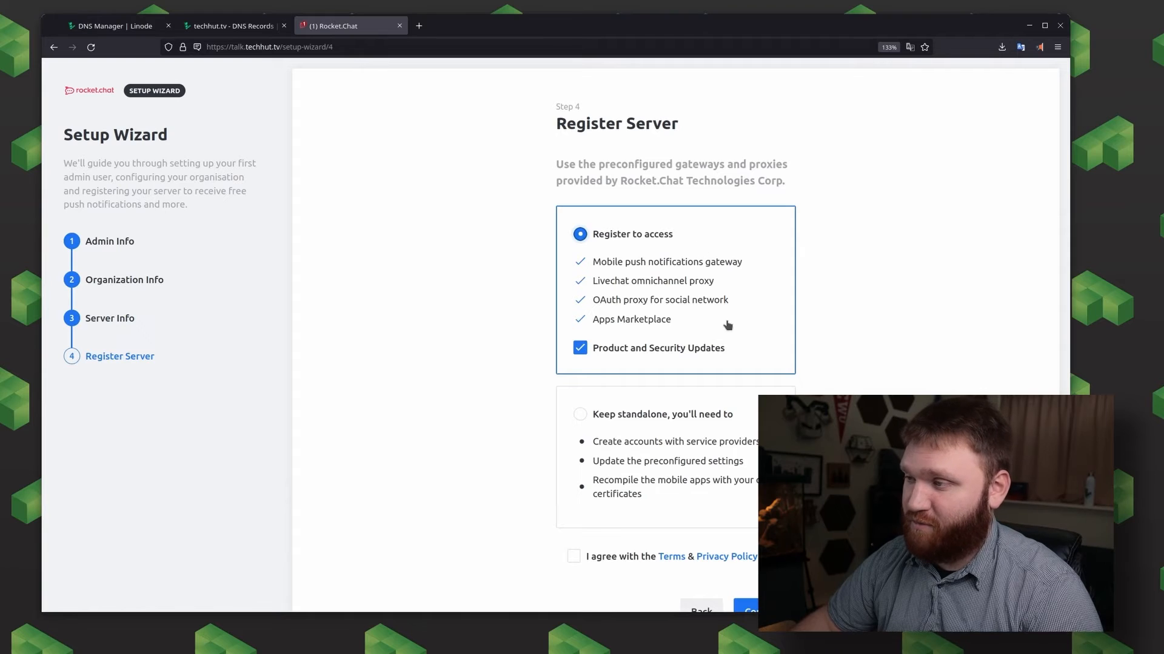
mouse_move(630, 273)
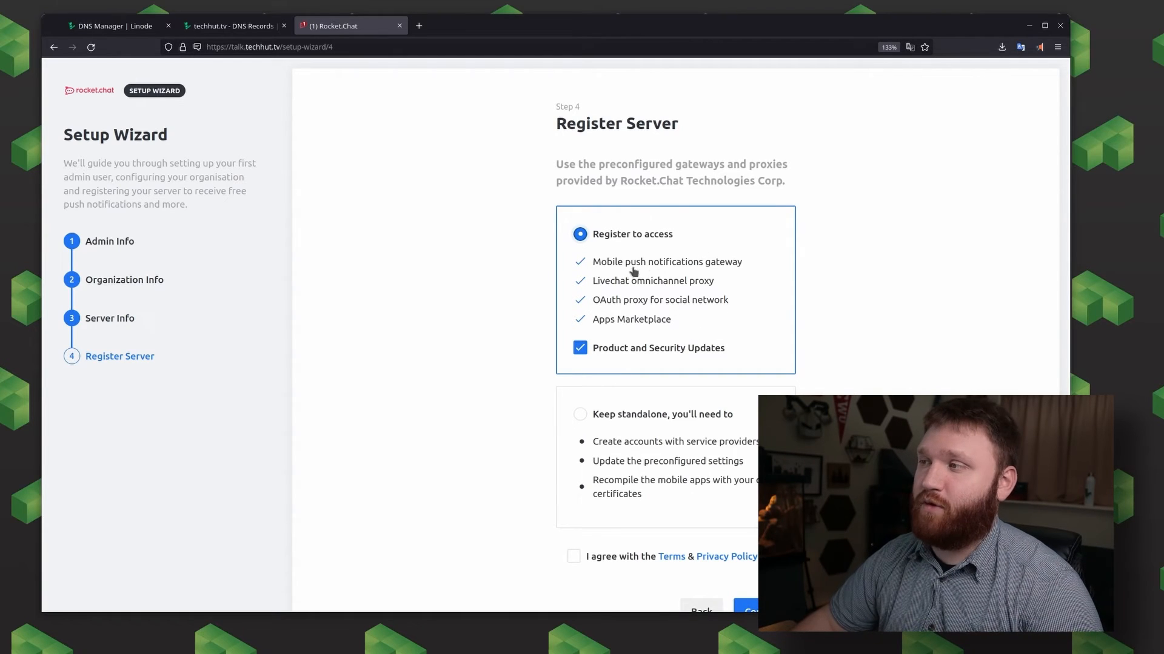
mouse_move(609, 291)
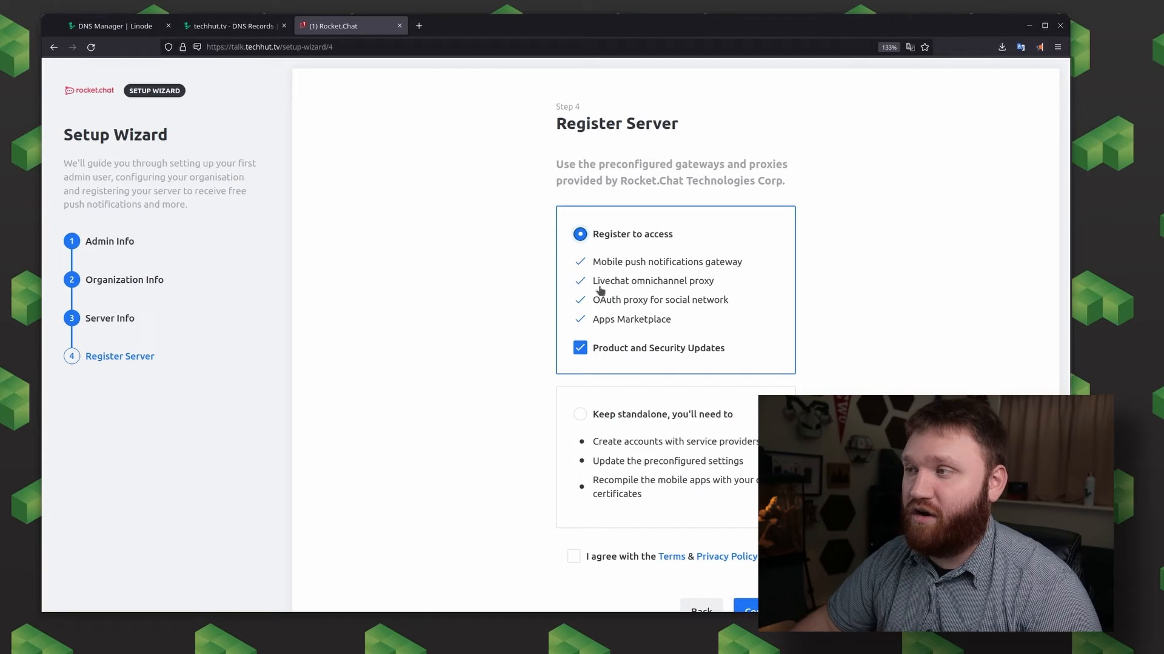
mouse_move(593, 336)
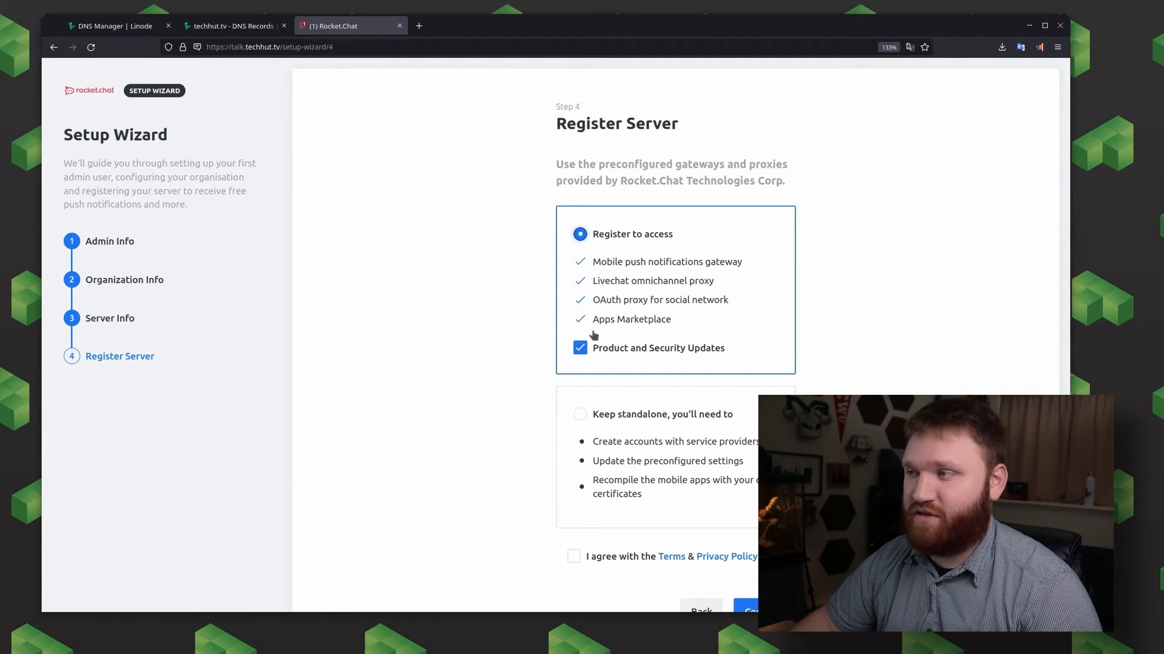
- Keep 'Register to access' selected after trying standalone, agree to the Terms & Privacy Policy, and continue to finish the wizard
scroll(down, 3)
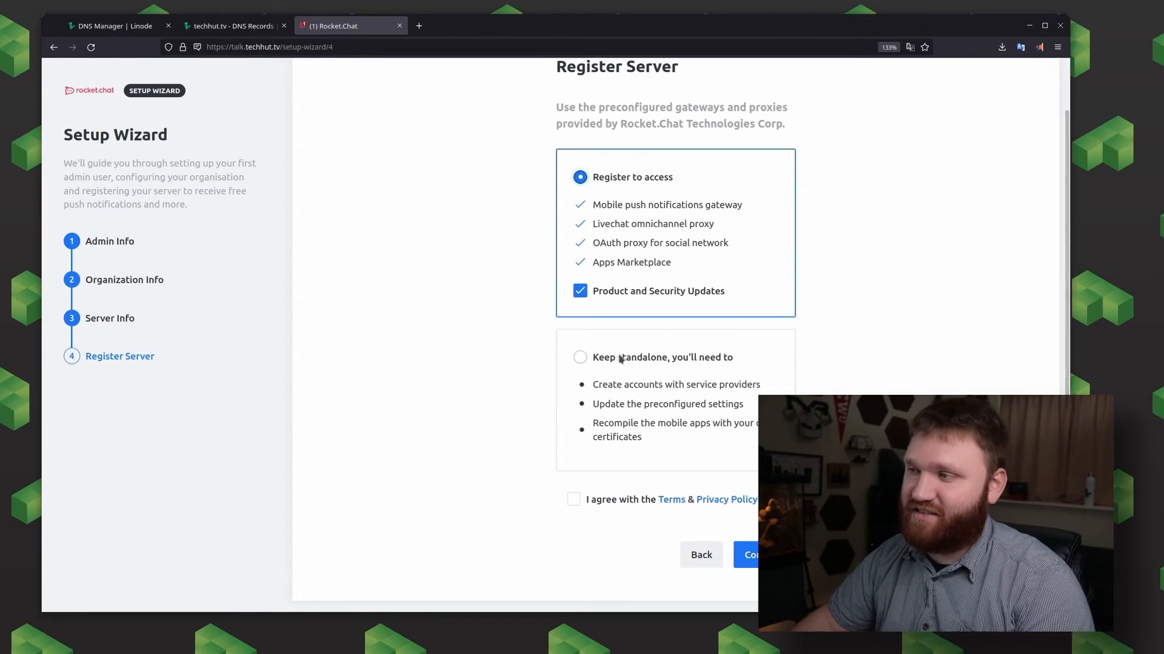
click(579, 356)
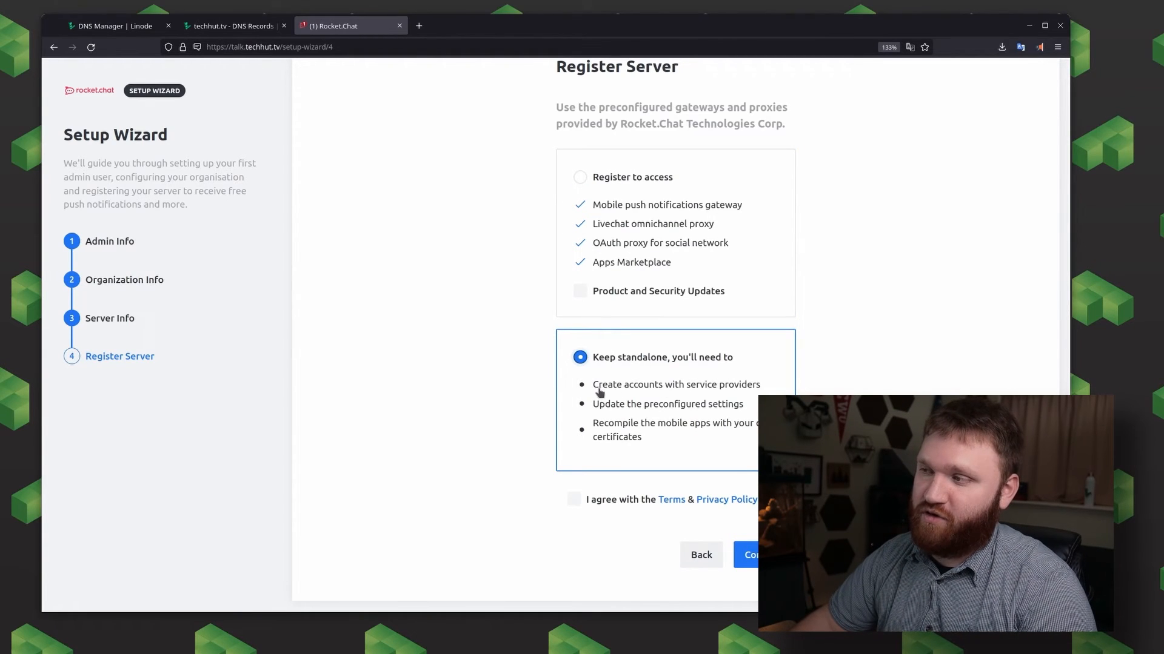
mouse_move(675, 446)
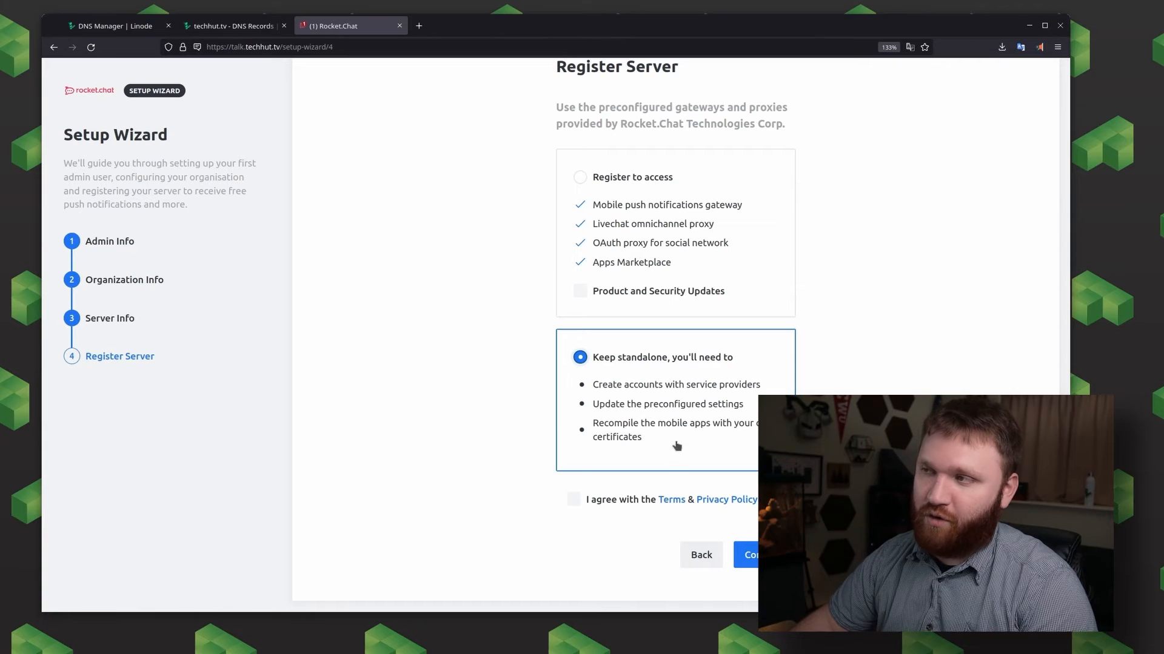
click(579, 177)
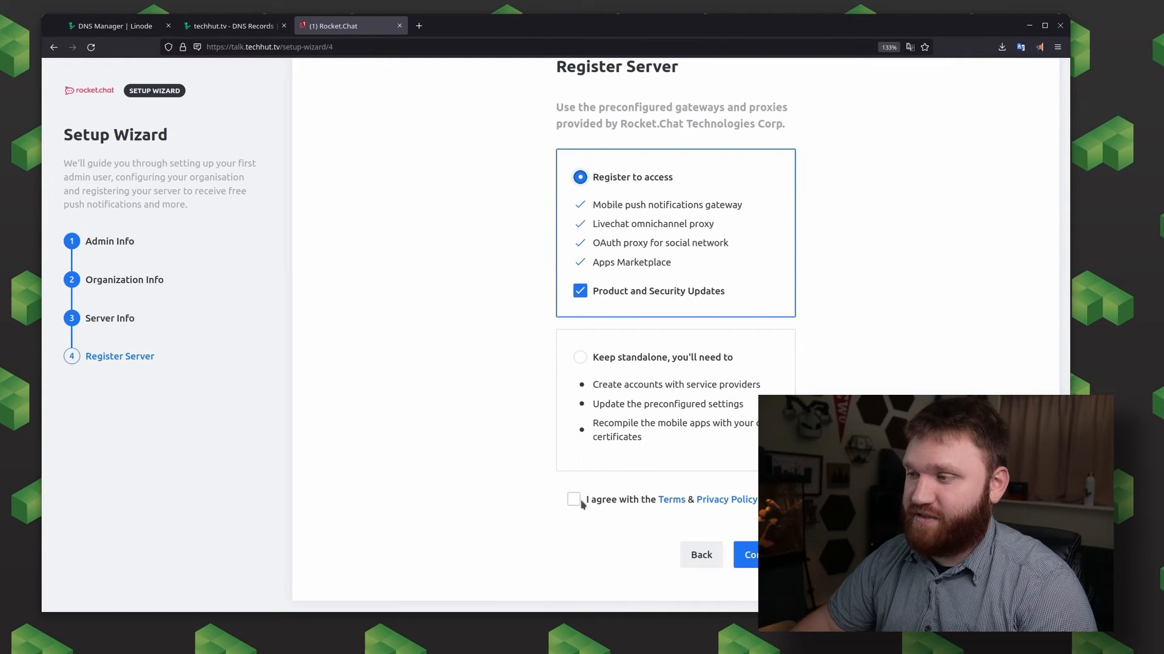
click(574, 498)
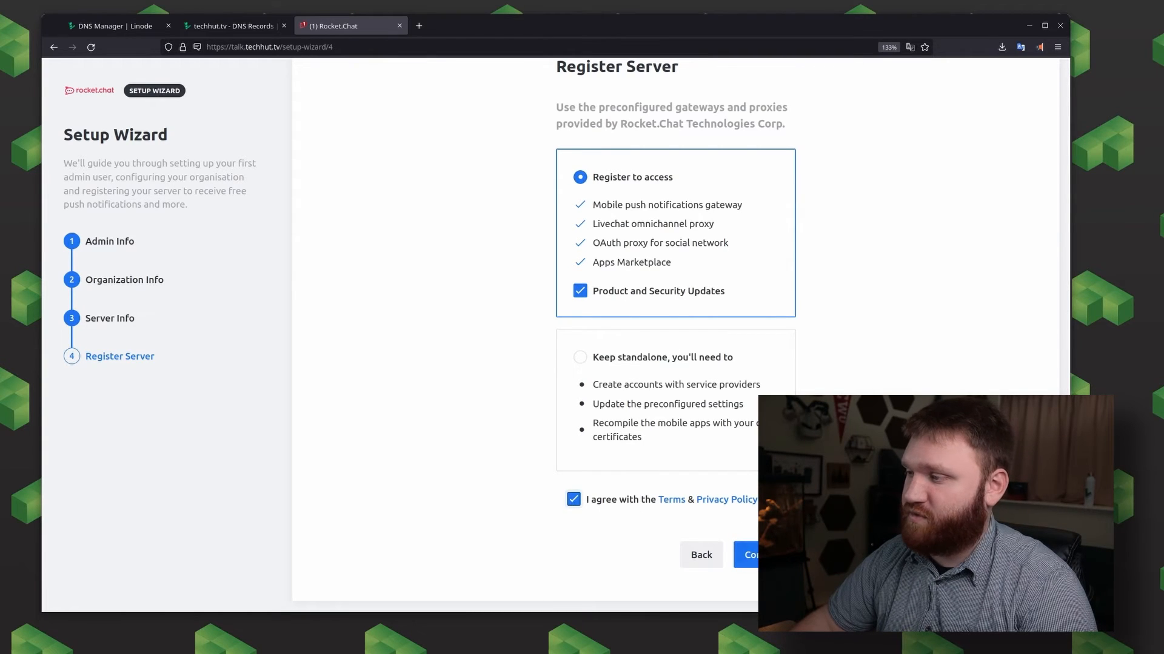
click(752, 554)
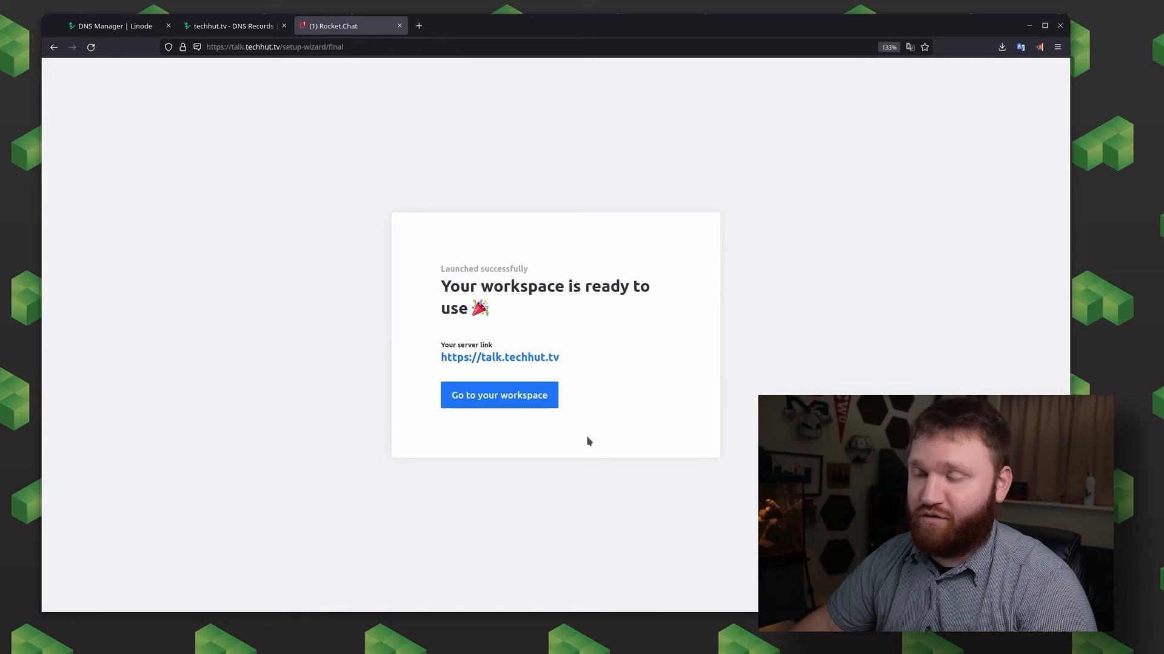
mouse_move(597, 353)
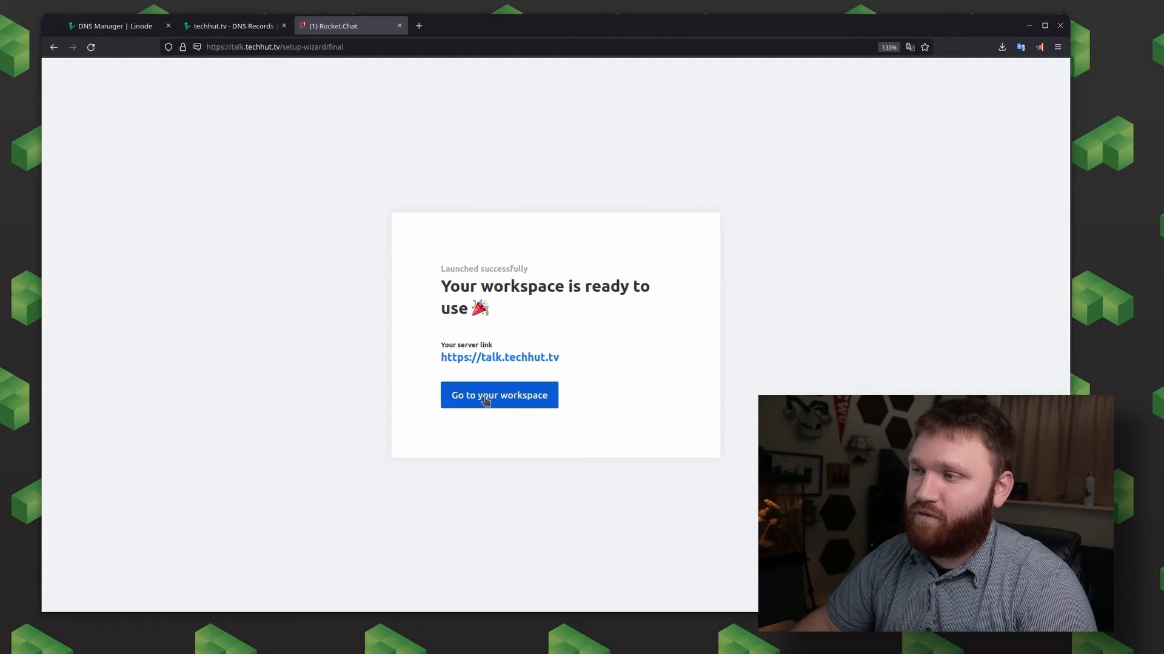
- Enter the launched workspace, enlarge the page, and reach the home page content admin settings via the 'here' link
click(499, 395)
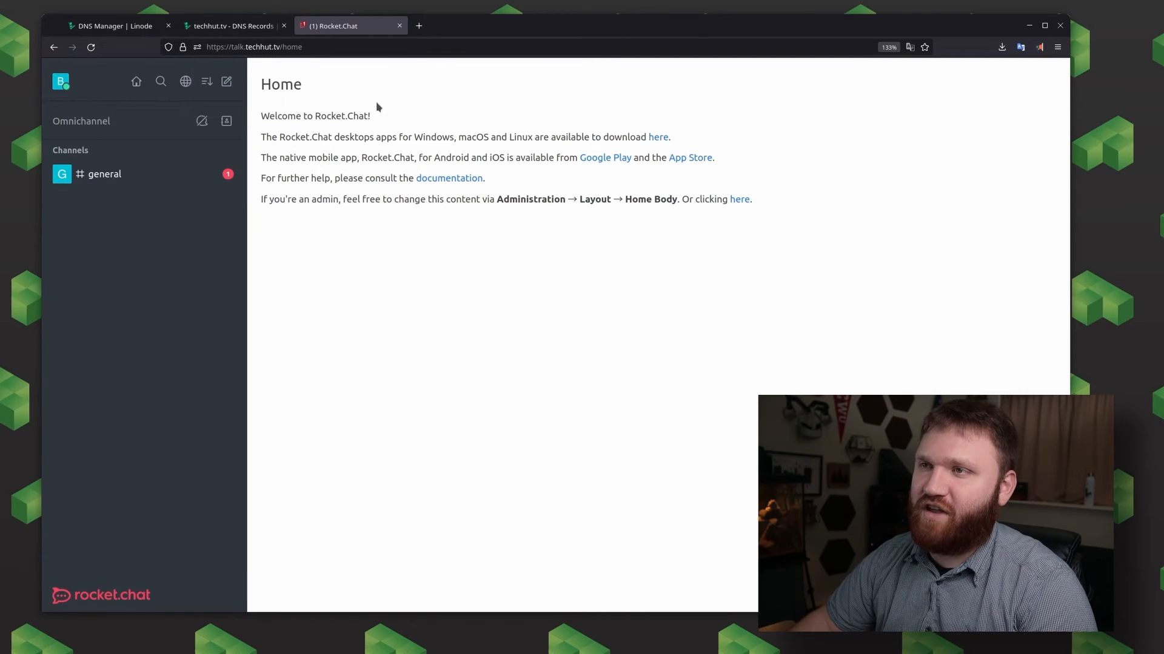
key(ctrl+plus)
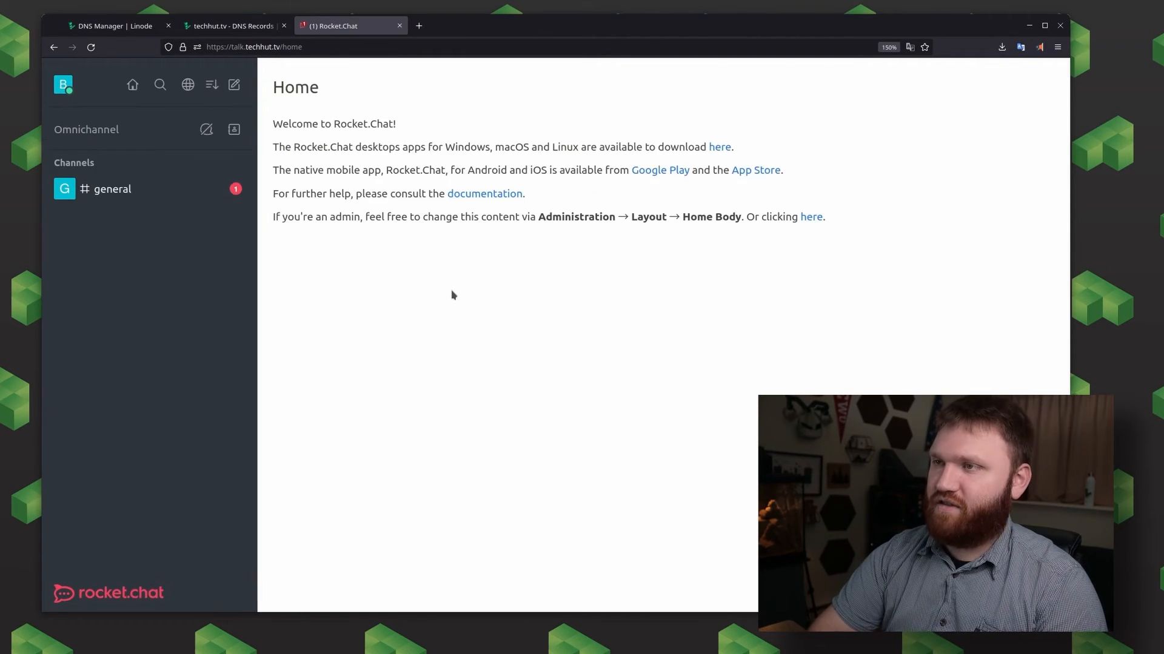
key(ctrl+plus)
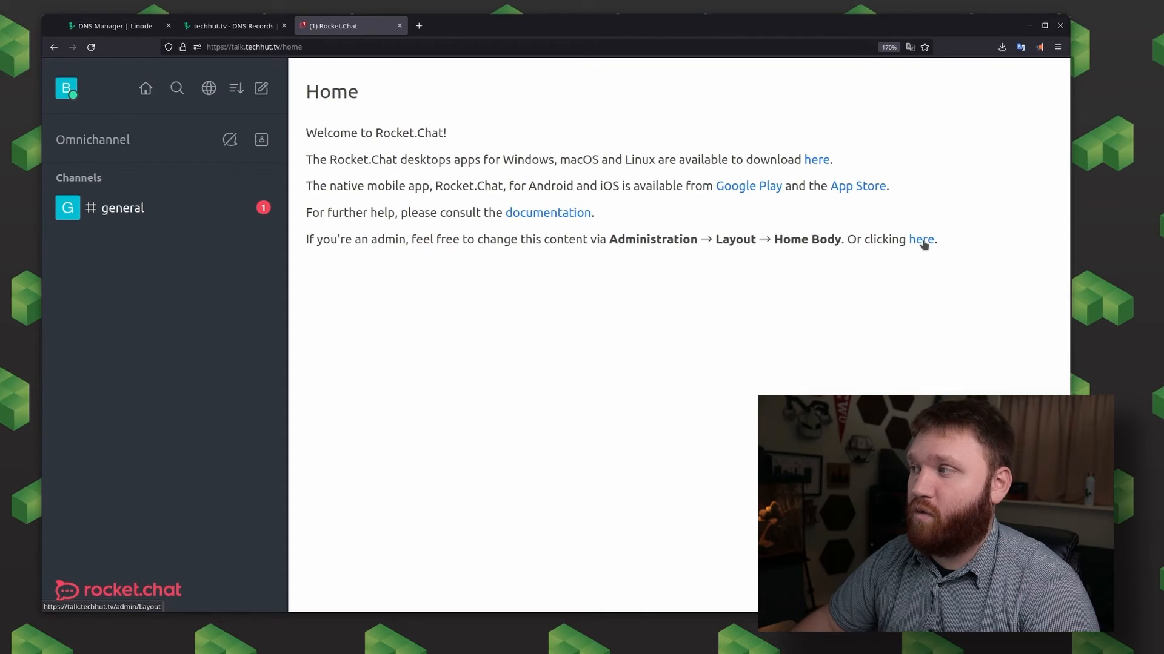
click(920, 239)
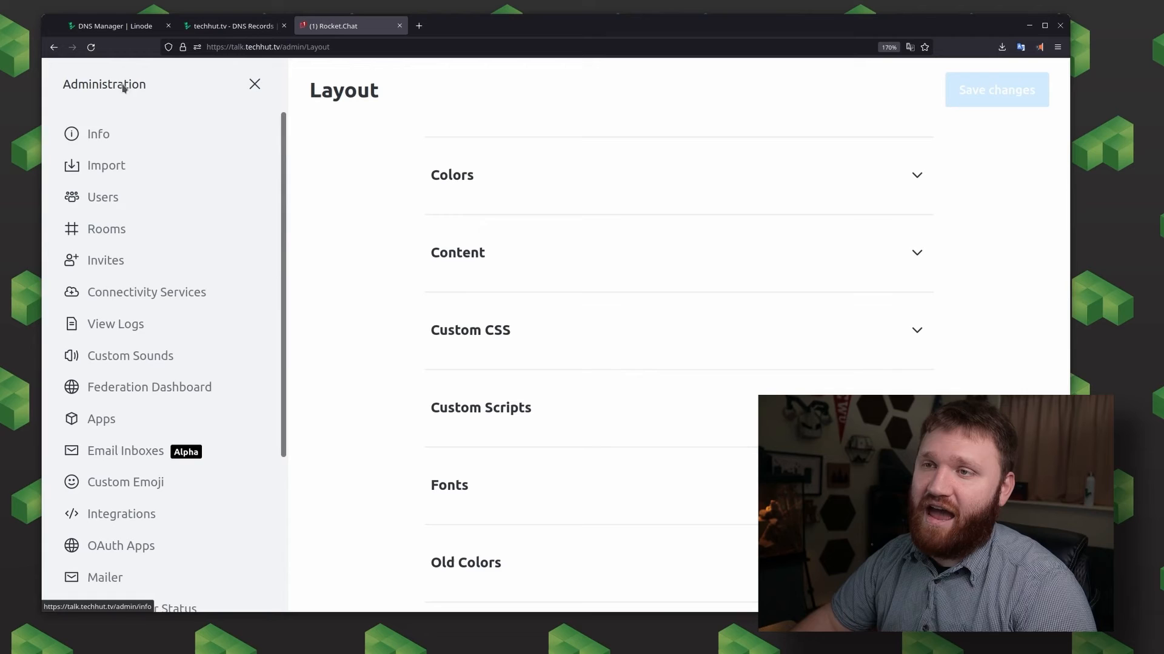
- In Layout > Home Body, replace 'Rocket.Chat' with 'TechHut Talk' in the welcome line and save changes
scroll(down, 3)
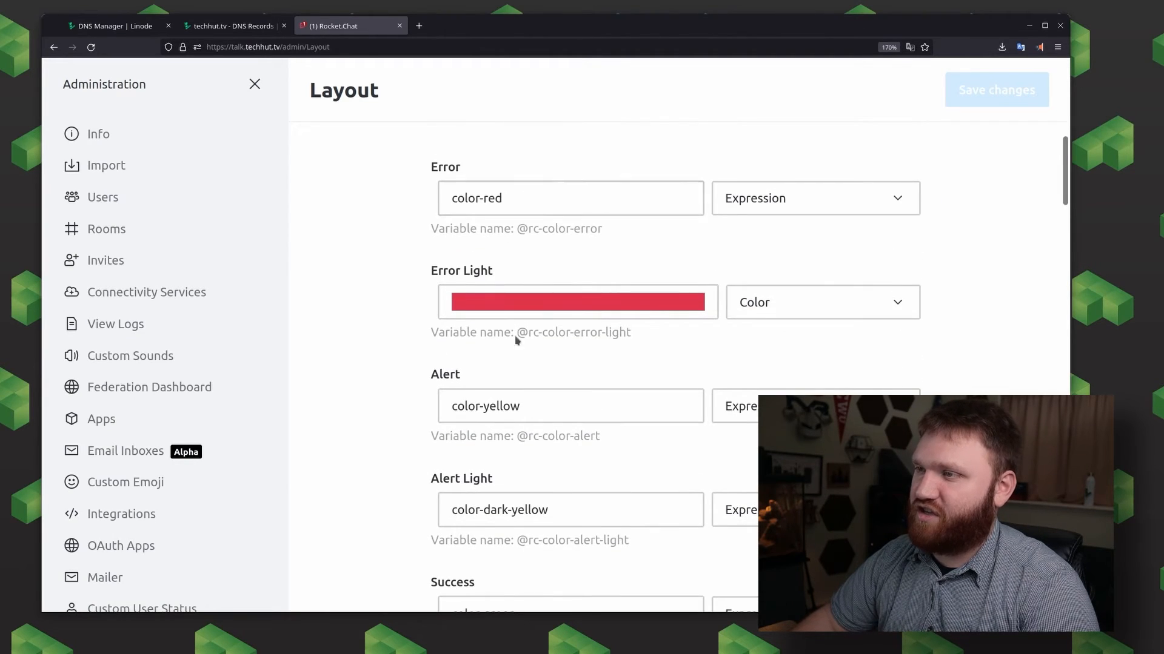
scroll(down, 3)
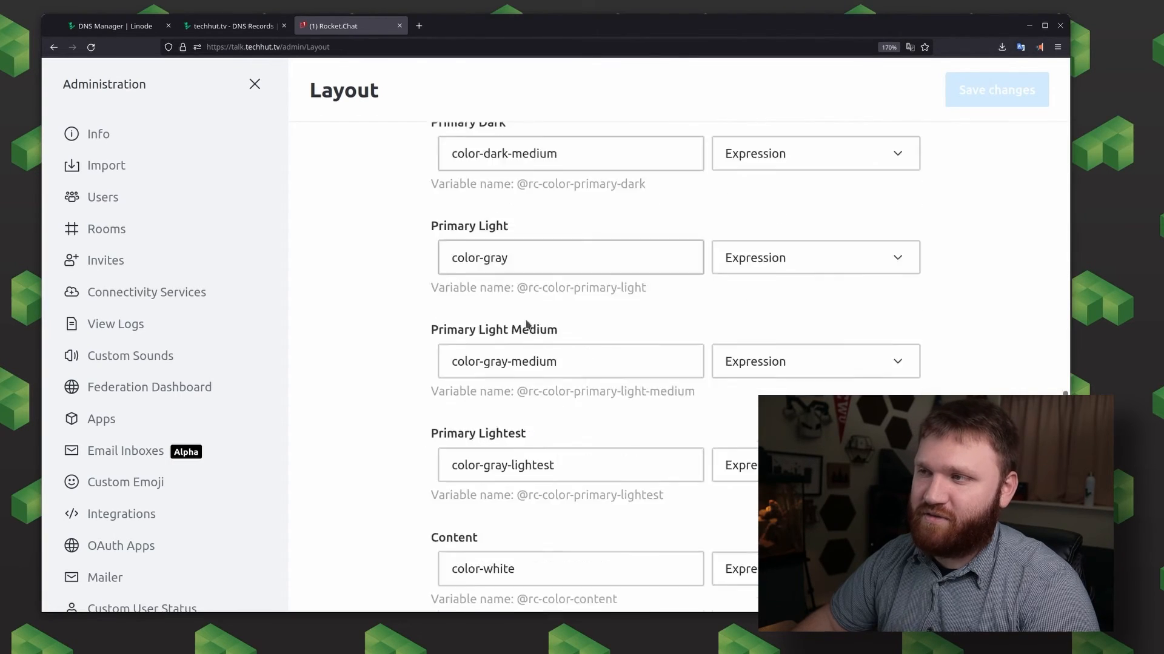
scroll(down, 3)
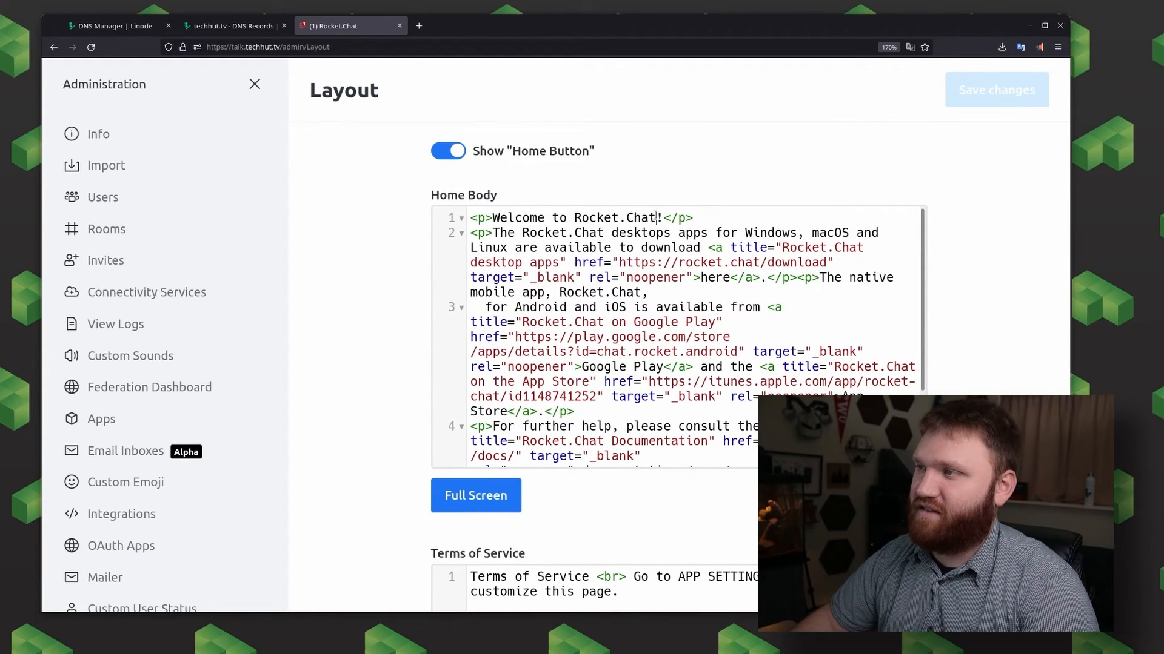
double_click(613, 217)
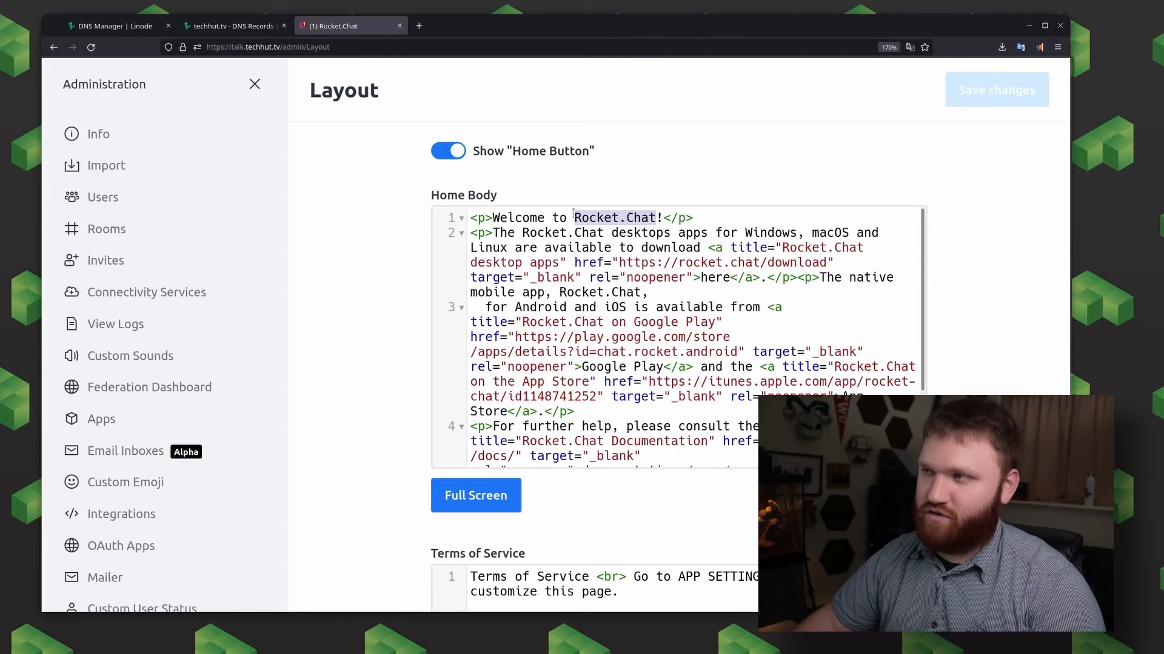
text(TechHut Tal)
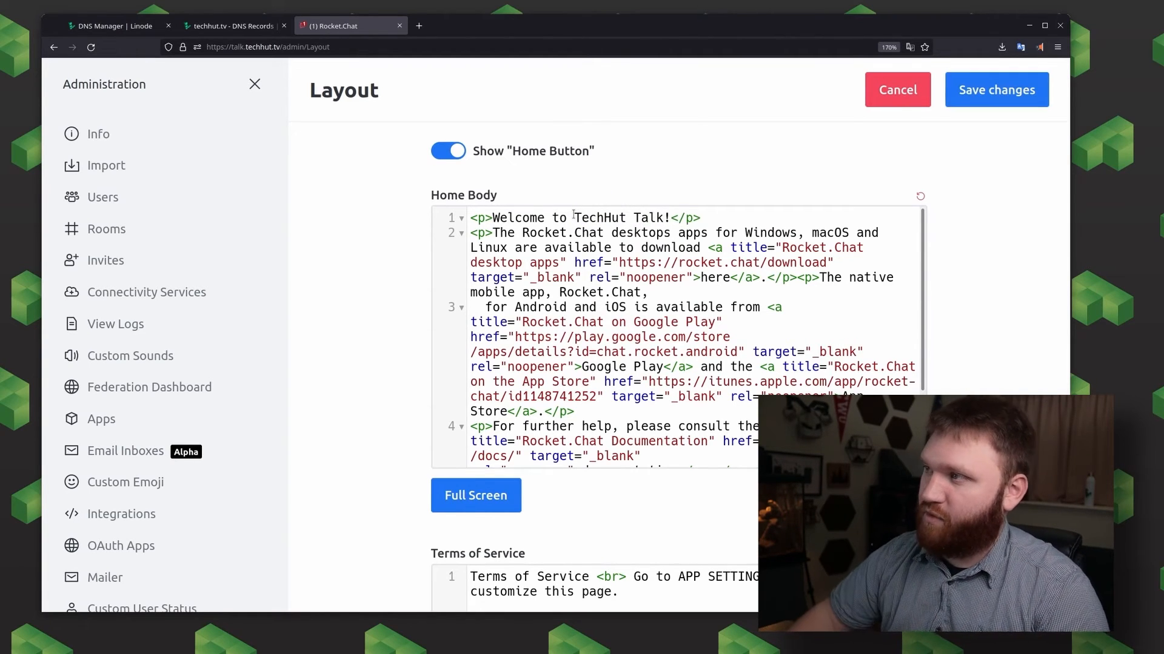
click(996, 88)
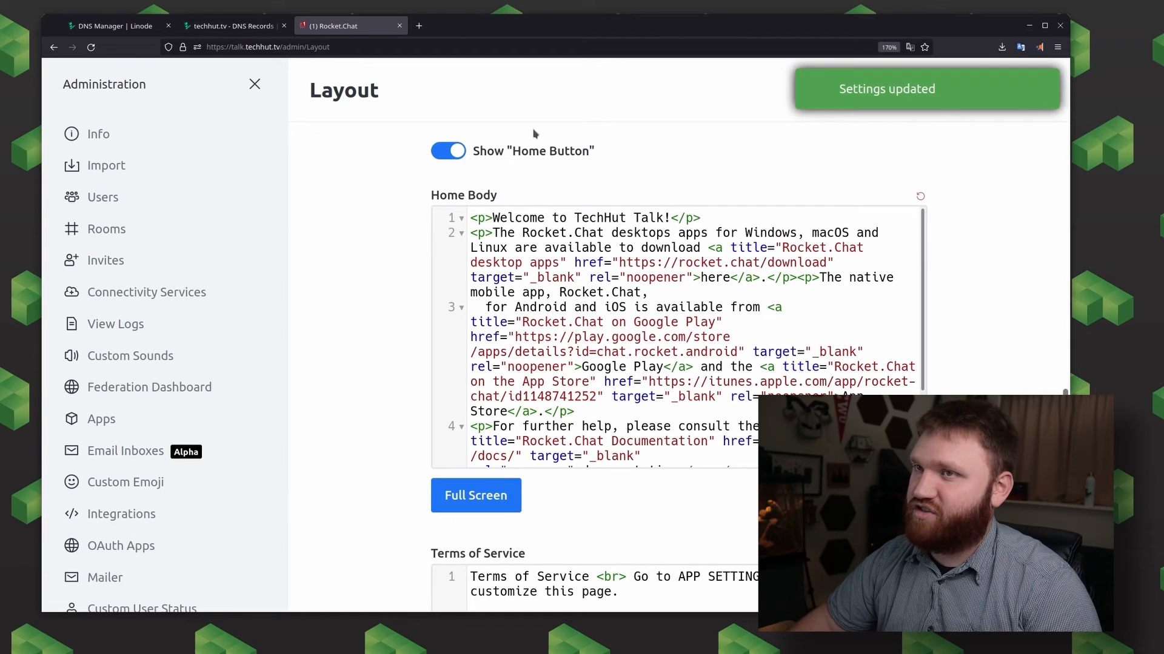
- Return to the workspace /home page showing 'Welcome to TechHut Talk!'
click(266, 47)
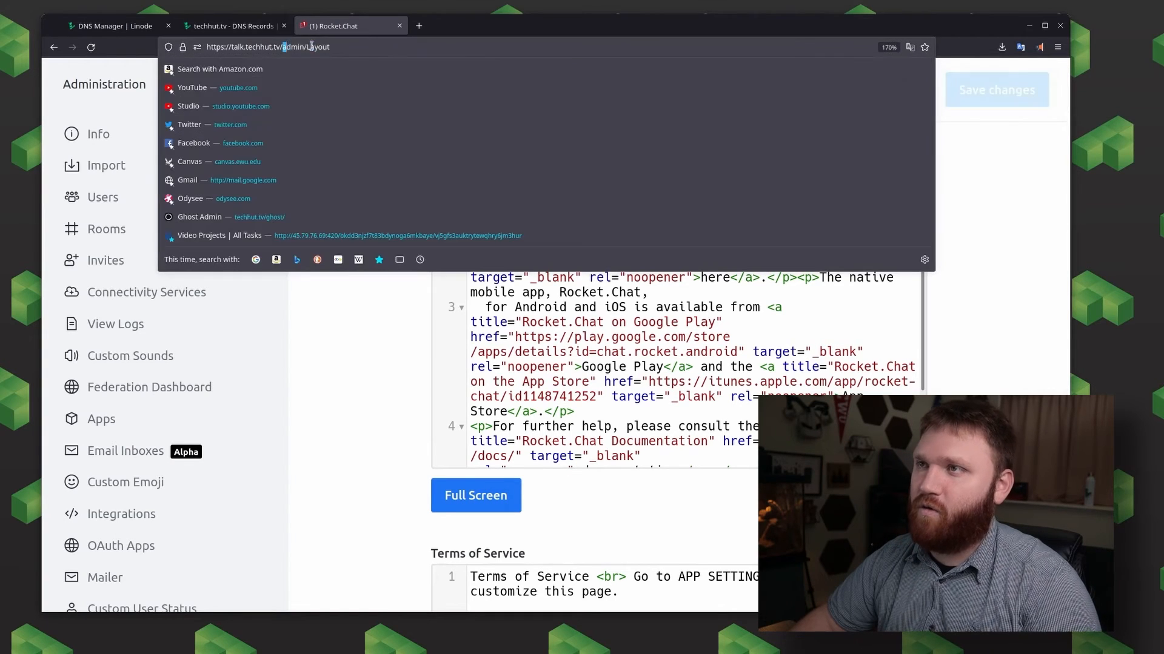
key(Enter)
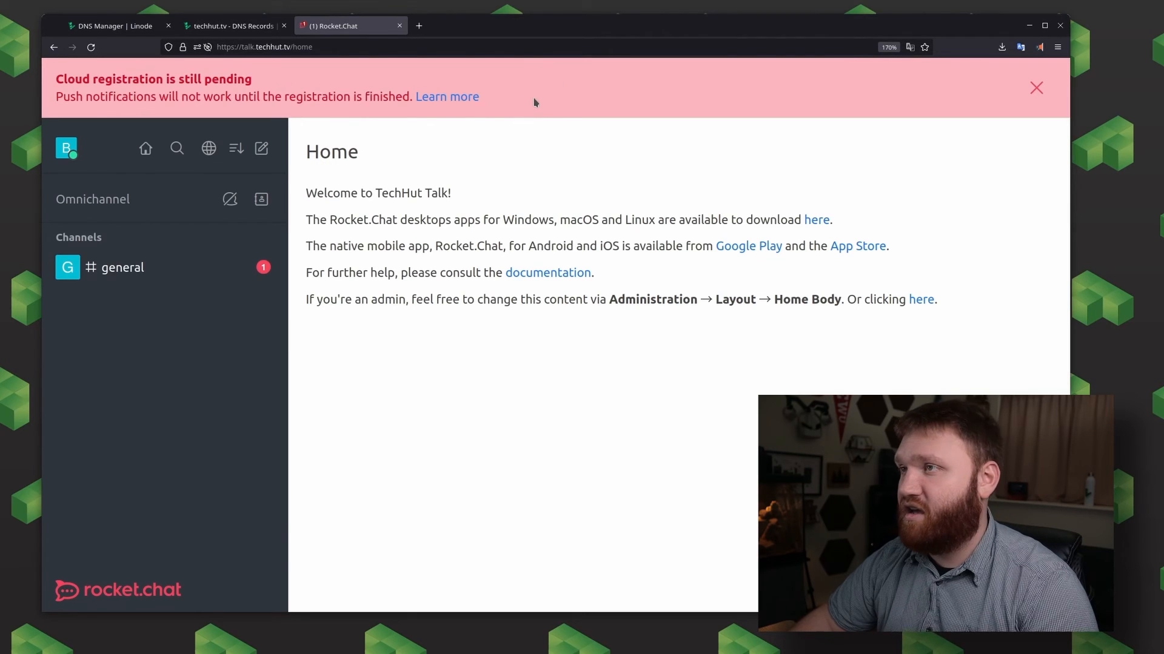
mouse_move(425, 150)
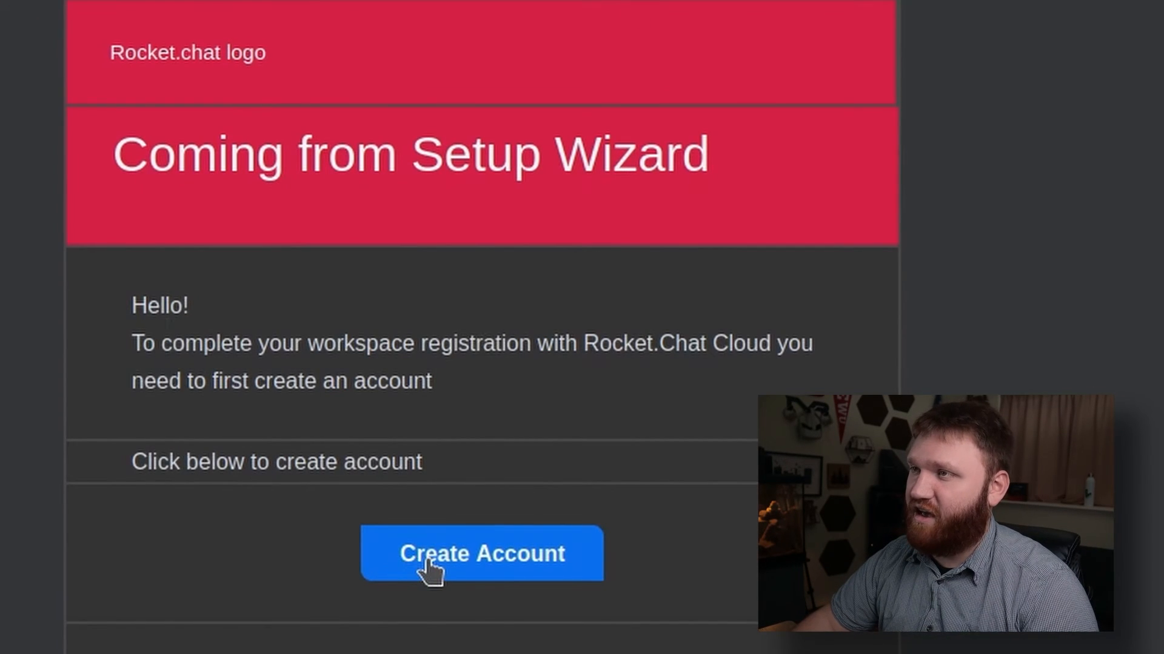
- Create the Rocket.Chat Cloud account, agreeing to the cloud terms and conditions
click(482, 553)
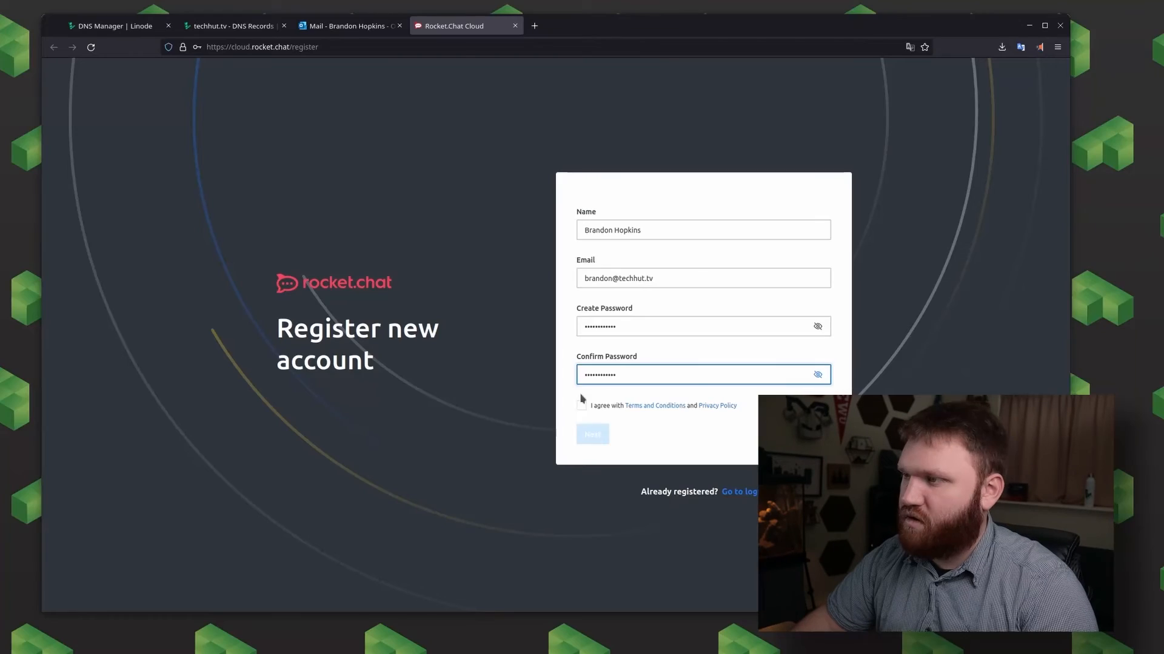
click(581, 405)
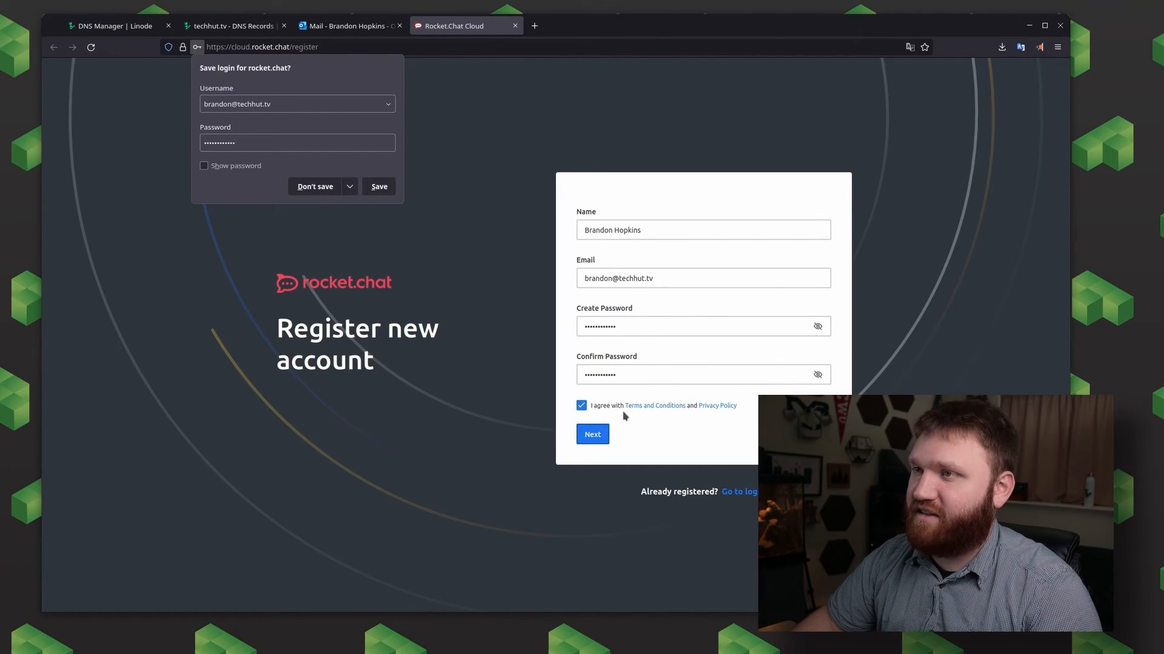
click(591, 434)
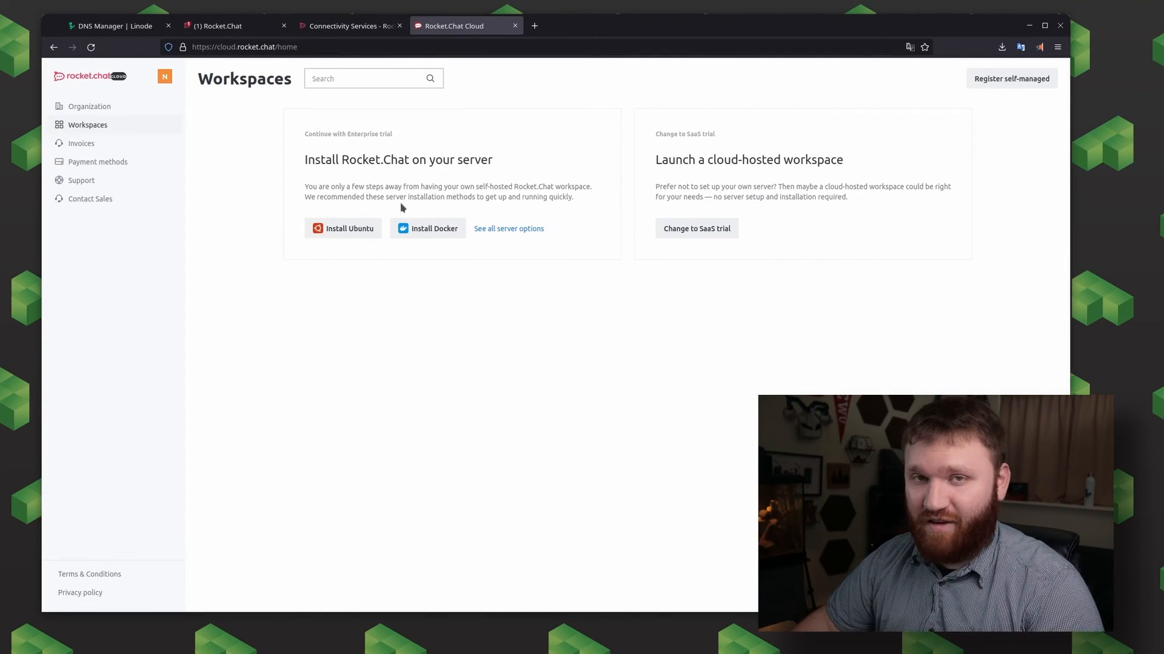
mouse_move(329, 122)
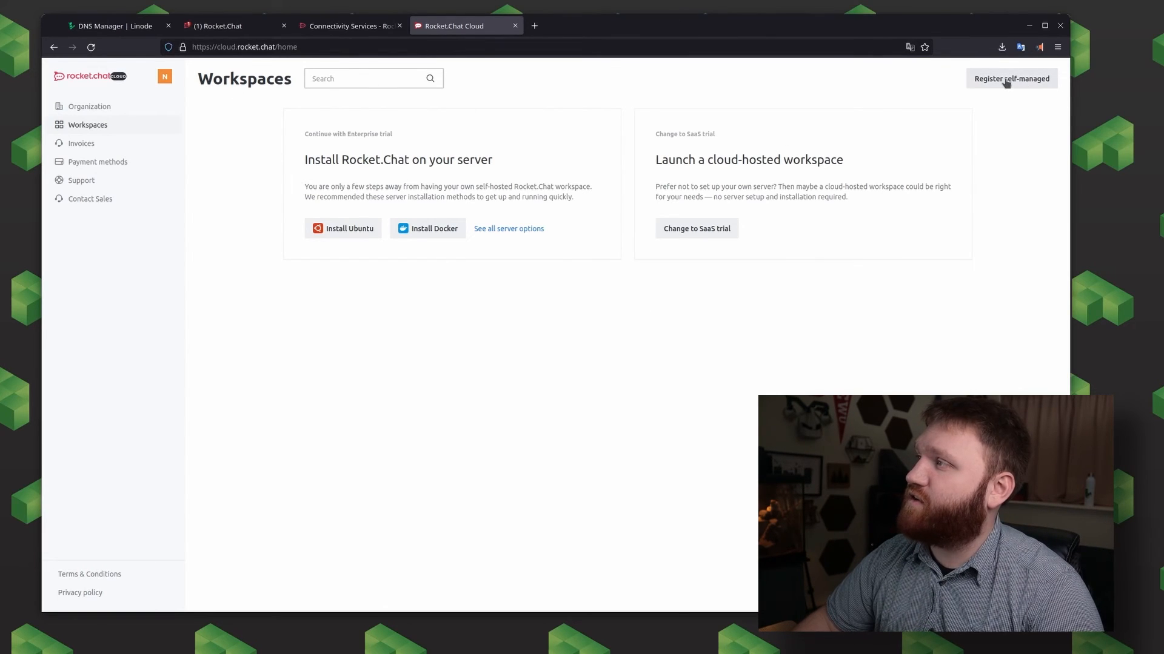
- Register a self-managed workspace and copy its Registration Token from the Continue Online dialog
click(1010, 79)
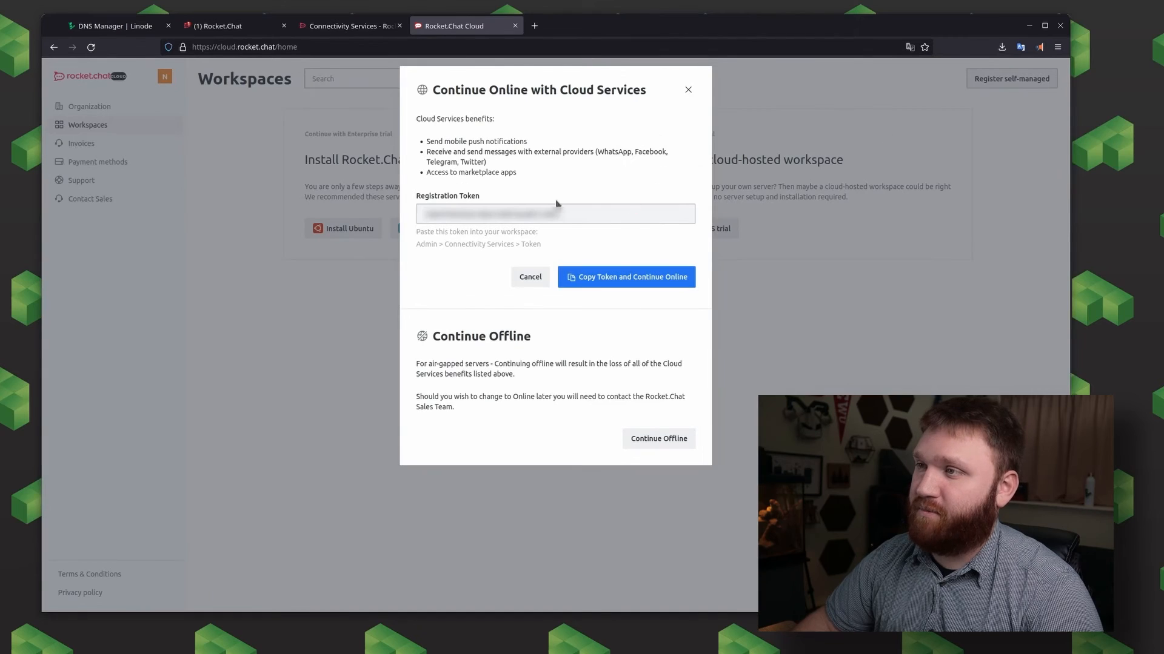
mouse_move(556, 230)
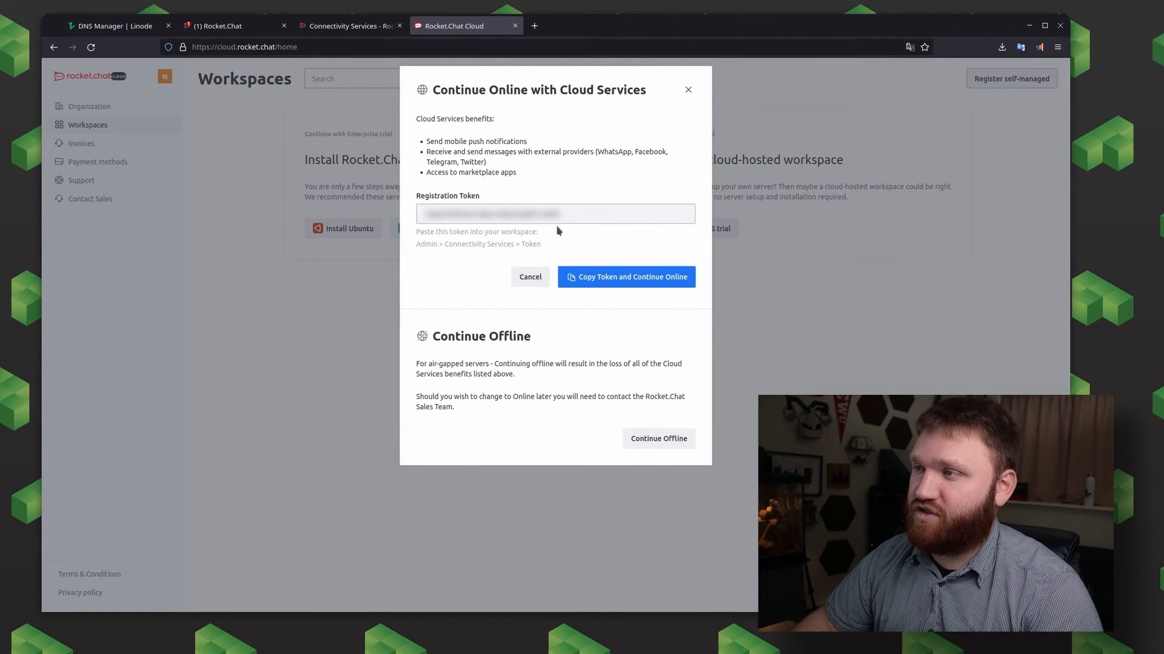
click(625, 277)
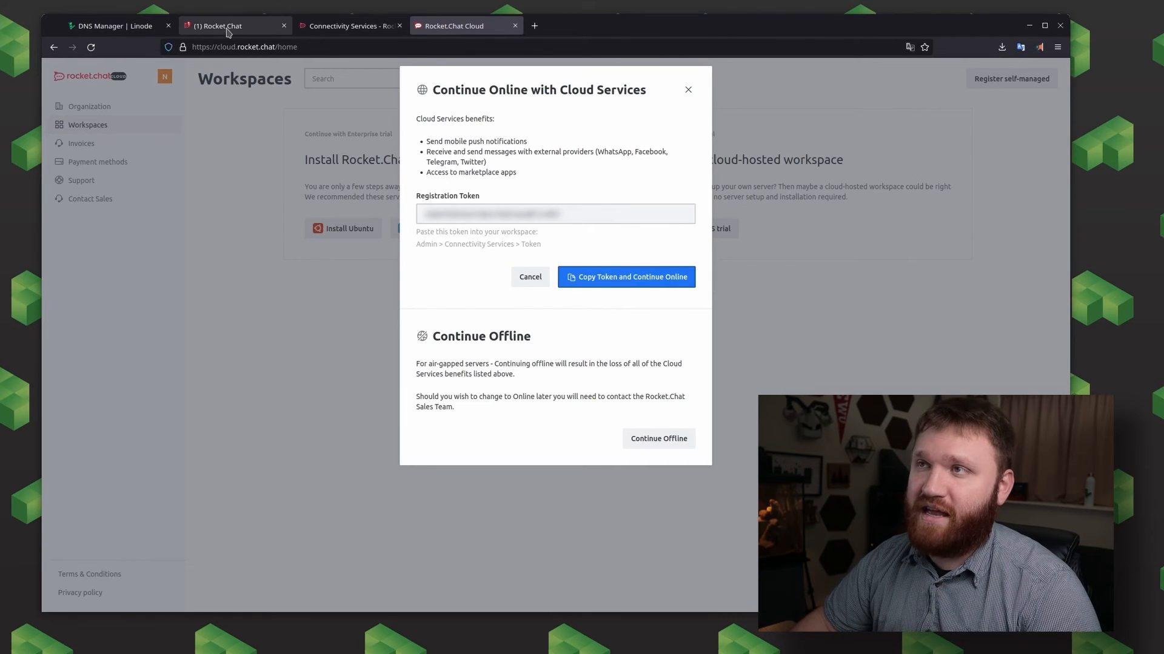
- Back in the self-hosted workspace, reach Administration > Connectivity Services from the avatar menu
click(223, 26)
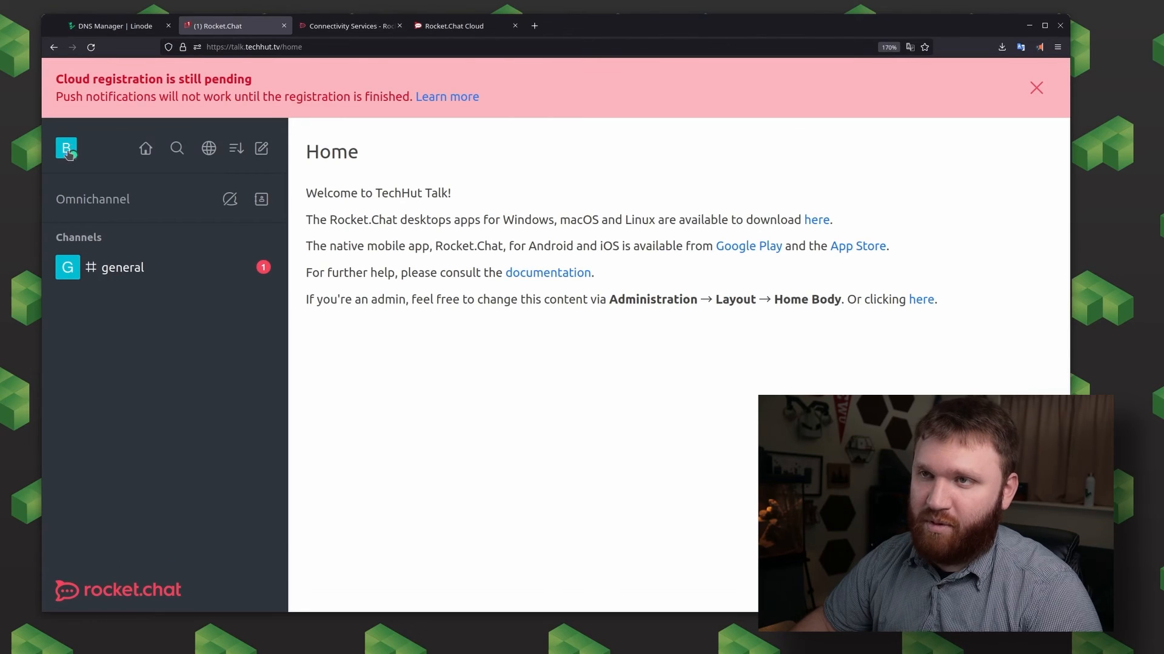
click(66, 148)
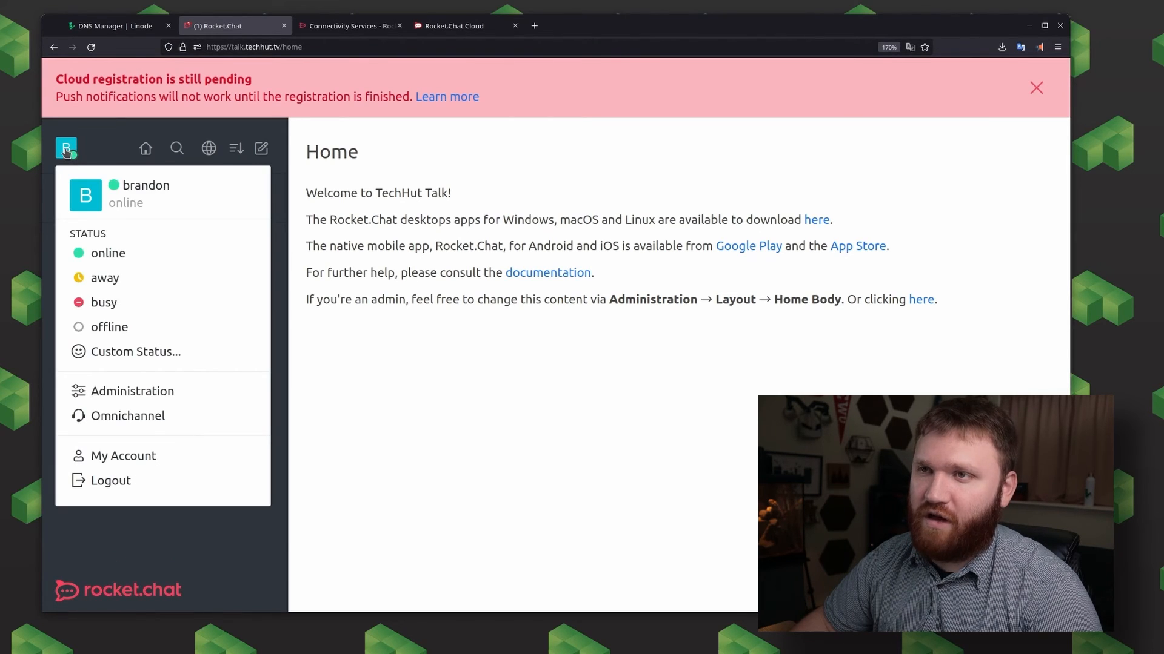
click(131, 392)
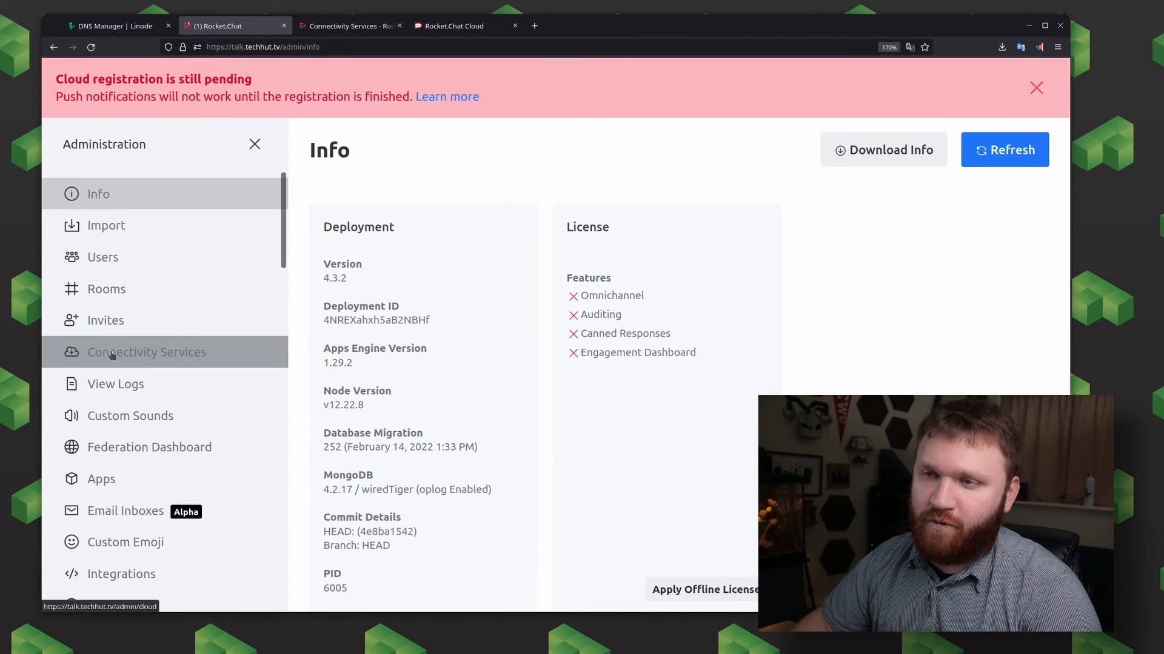
click(146, 352)
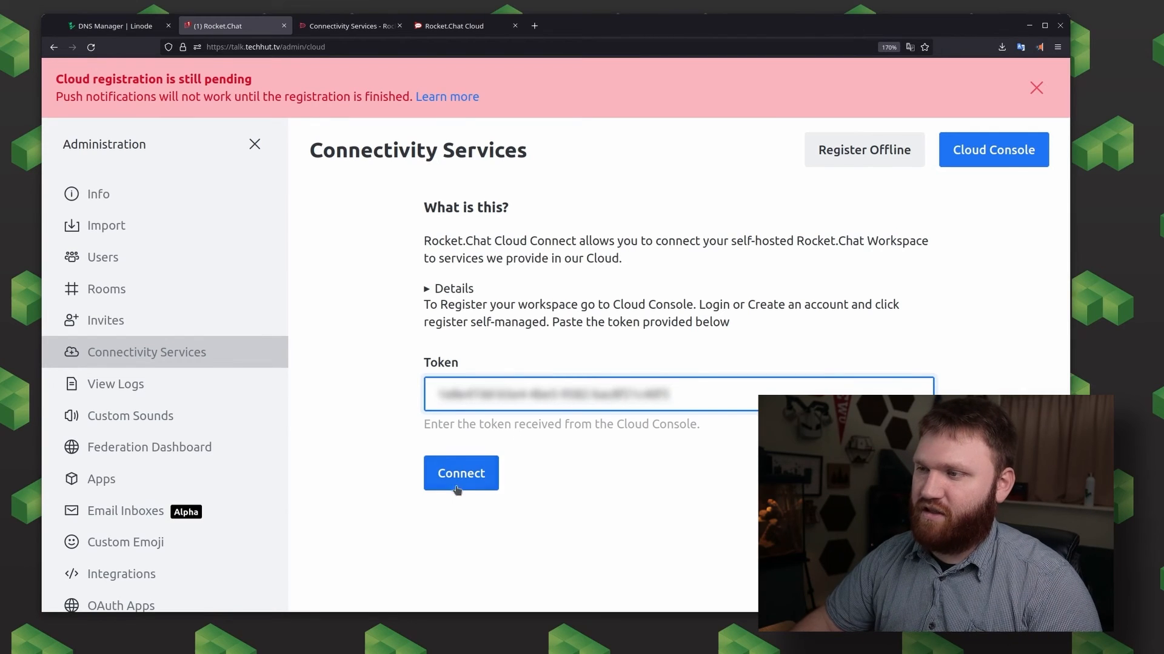
- Connect the workspace with the pasted token and log in to the Rocket.Chat Cloud account
click(460, 473)
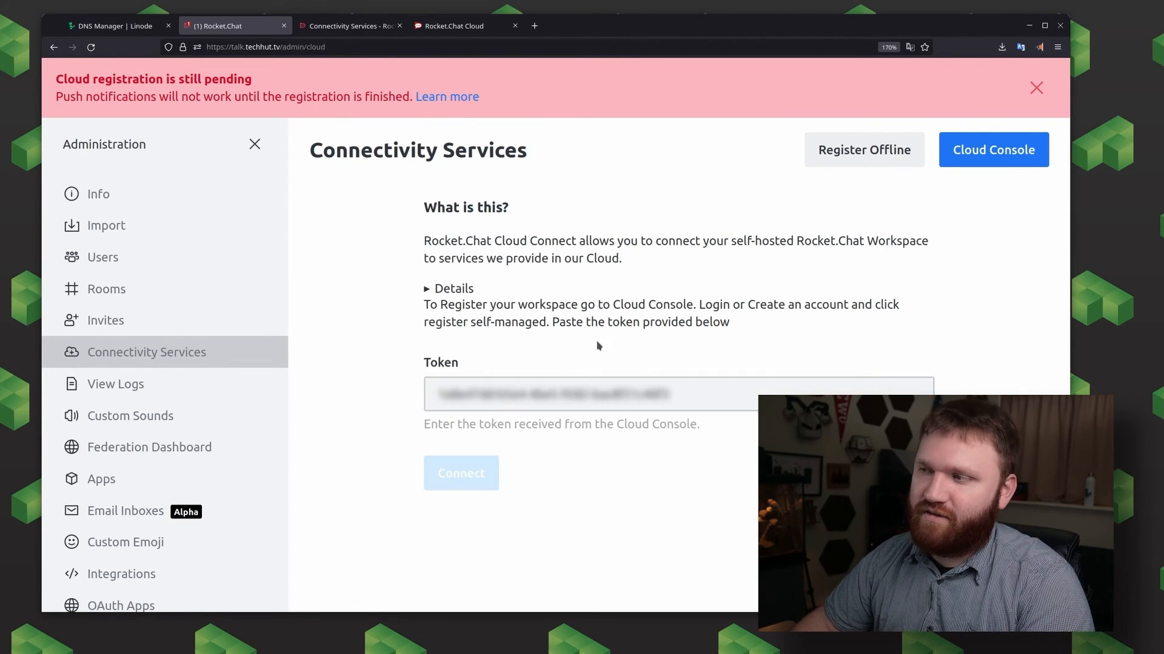
click(461, 474)
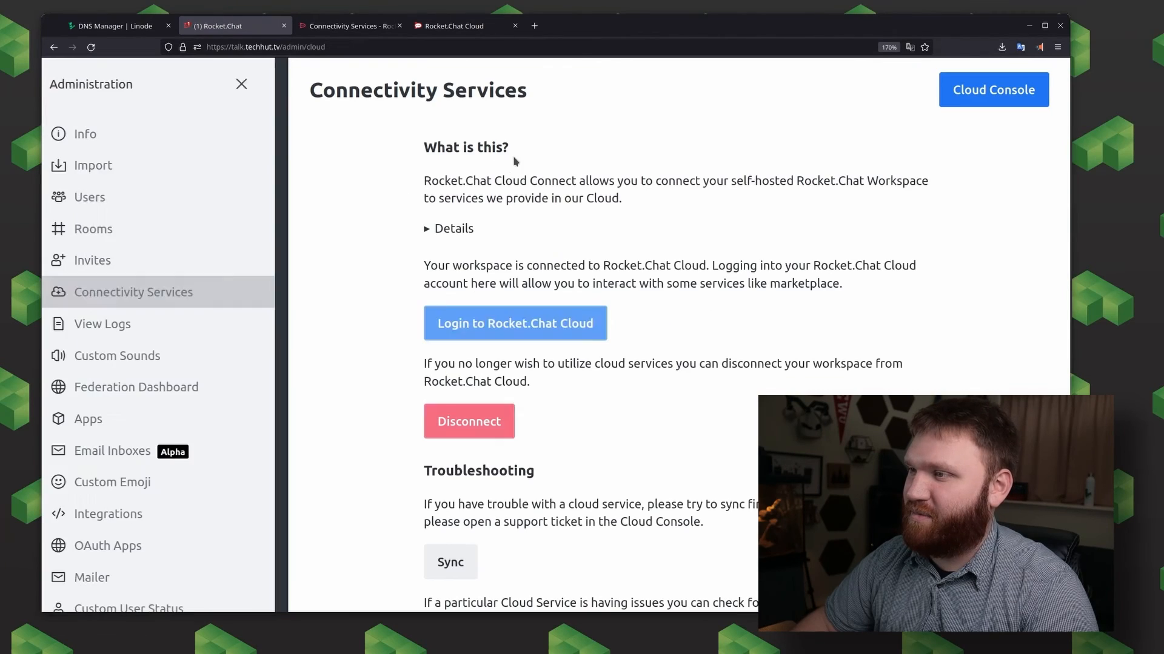
click(514, 322)
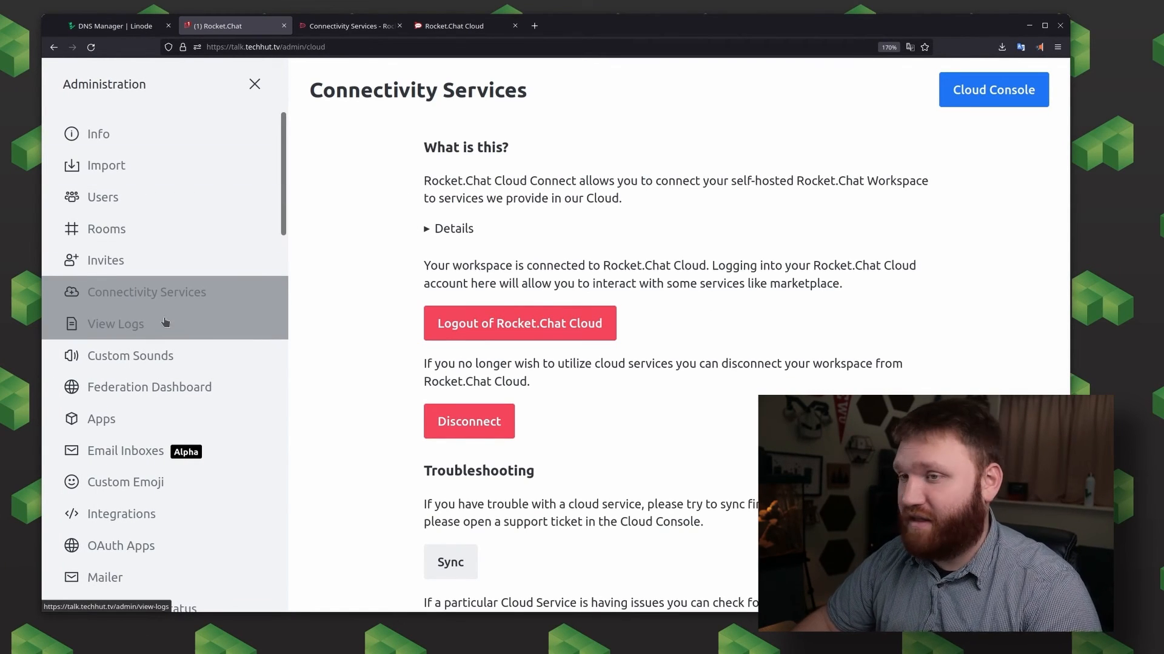
mouse_move(184, 321)
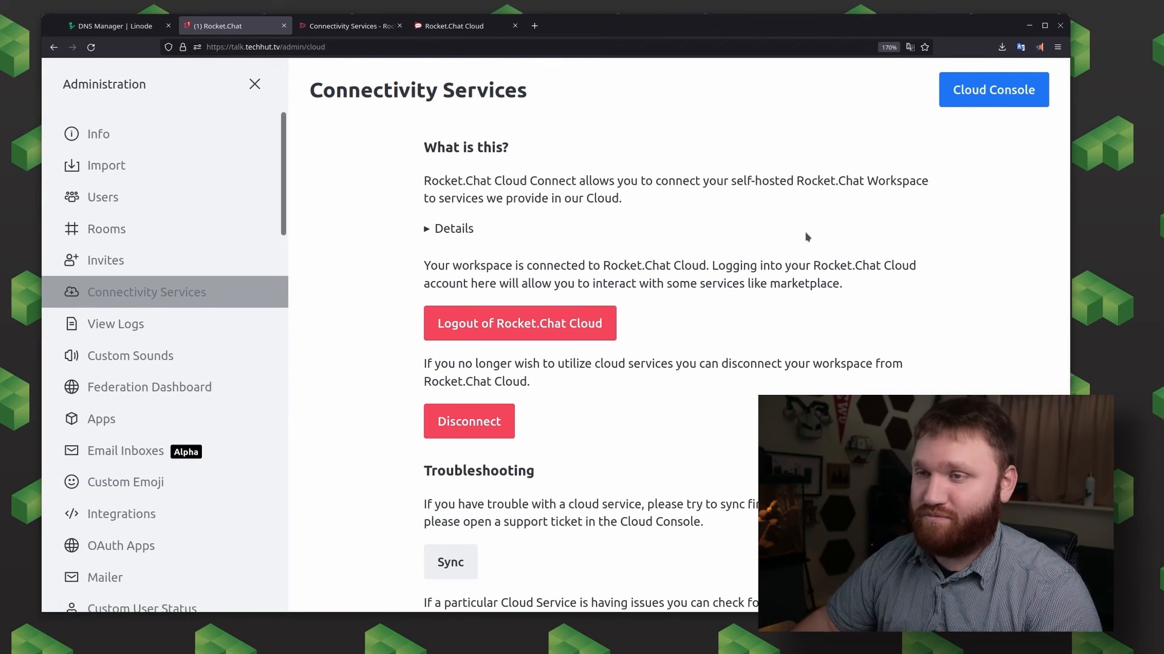
mouse_move(375, 270)
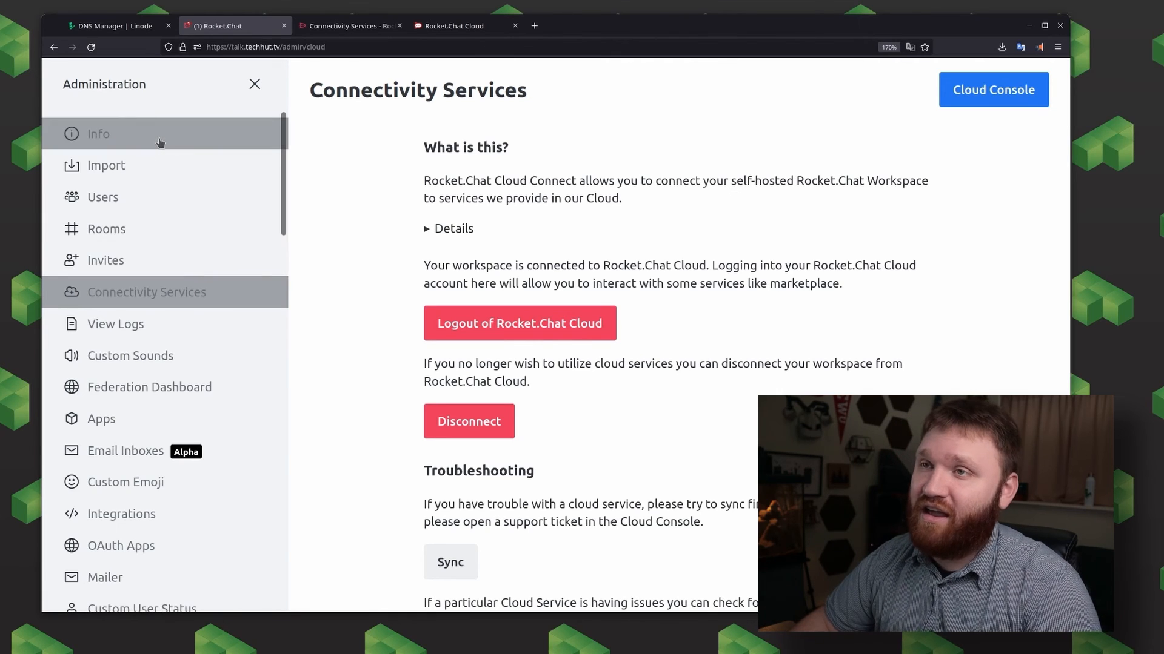
- Tour the admin Rooms list, Federation Dashboard, and Custom Emoji pages
click(107, 229)
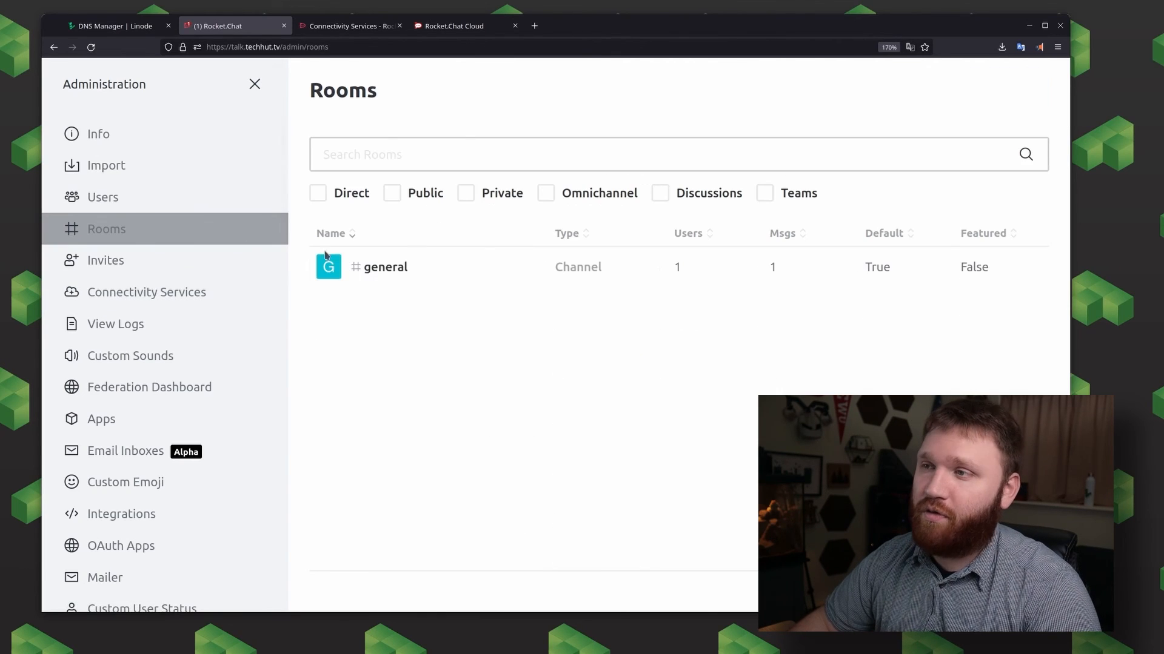
mouse_move(147, 292)
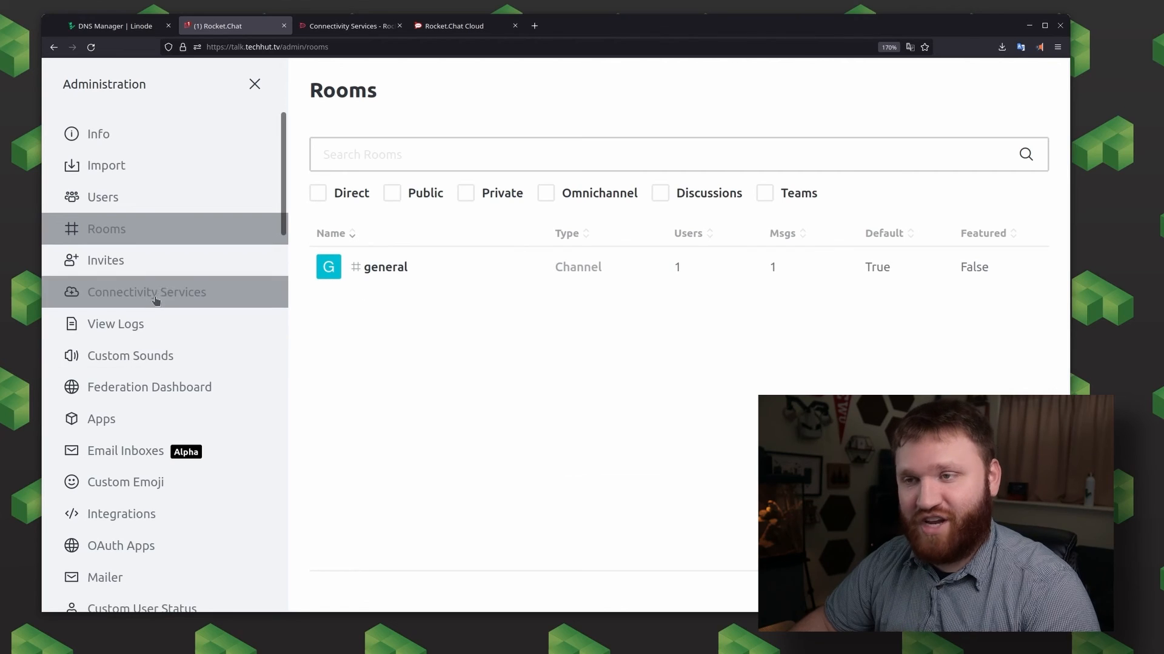
click(129, 355)
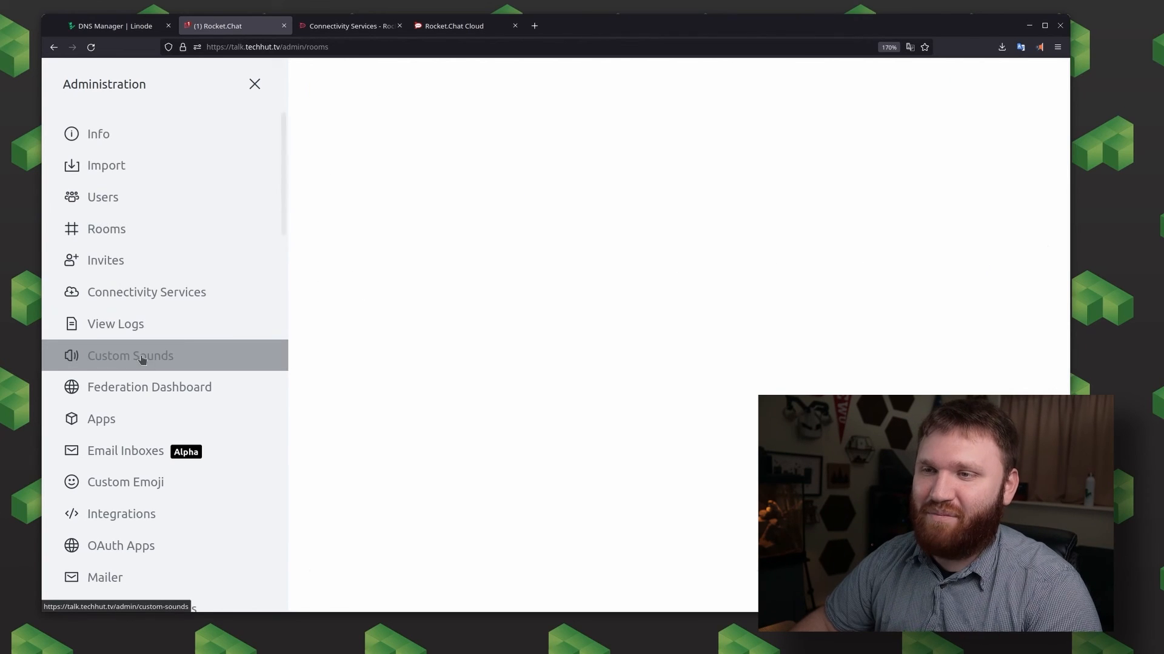
click(149, 387)
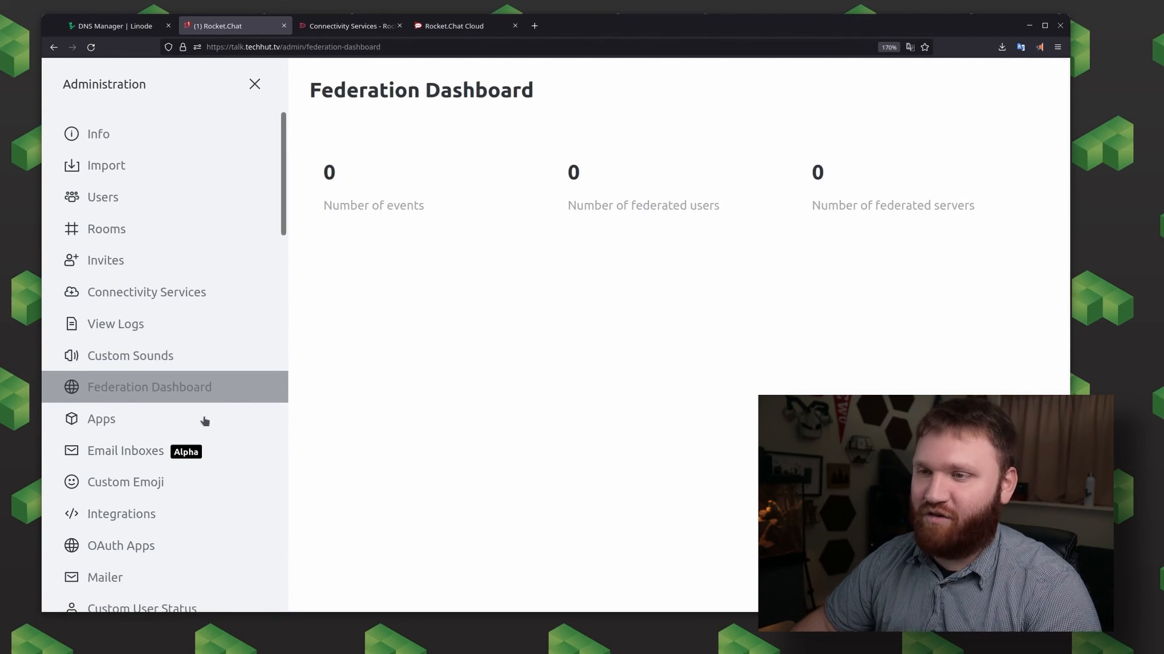
scroll(down, 3)
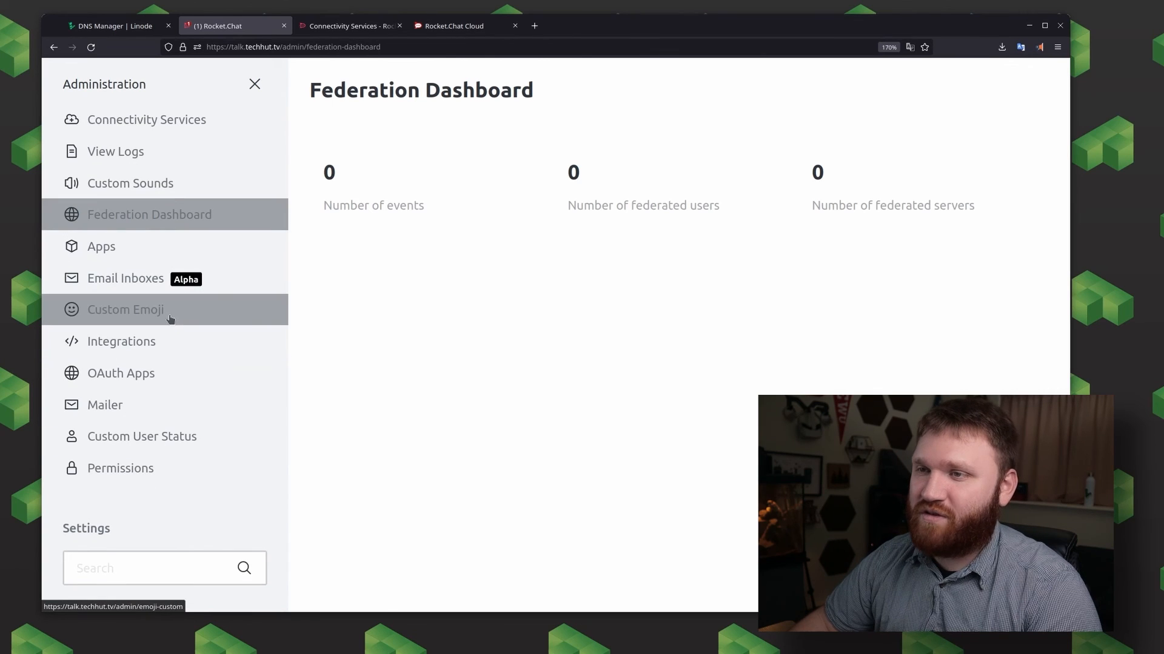
click(125, 309)
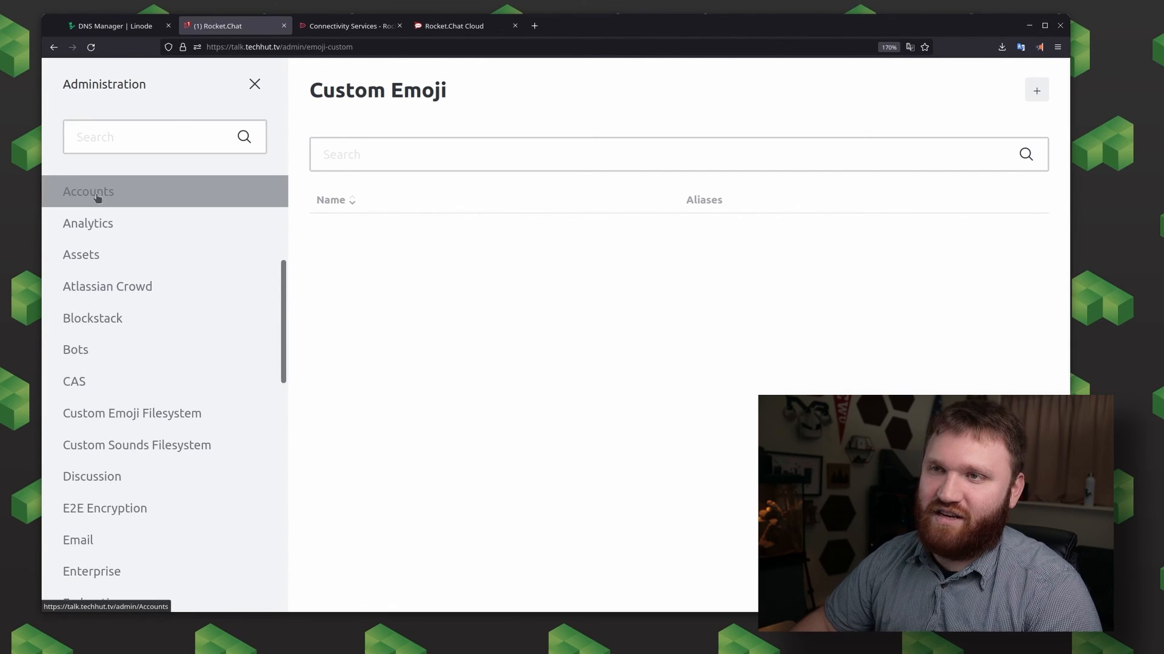
- Reach the Accounts settings and the Assets settings for logo and favicon
click(87, 192)
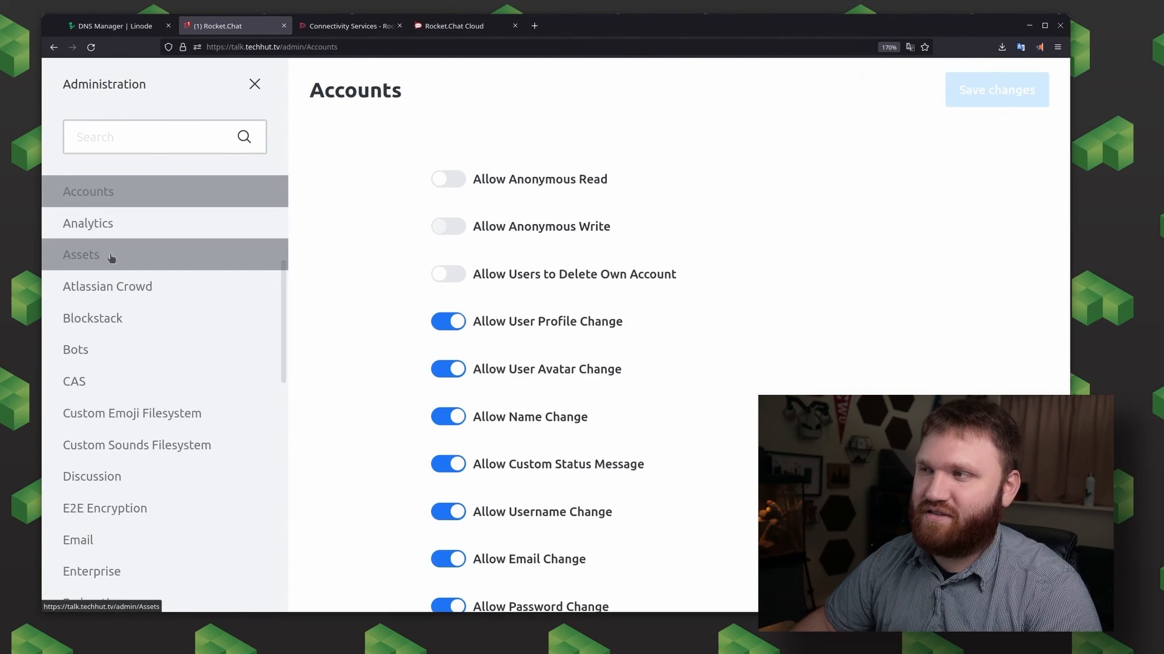
click(81, 255)
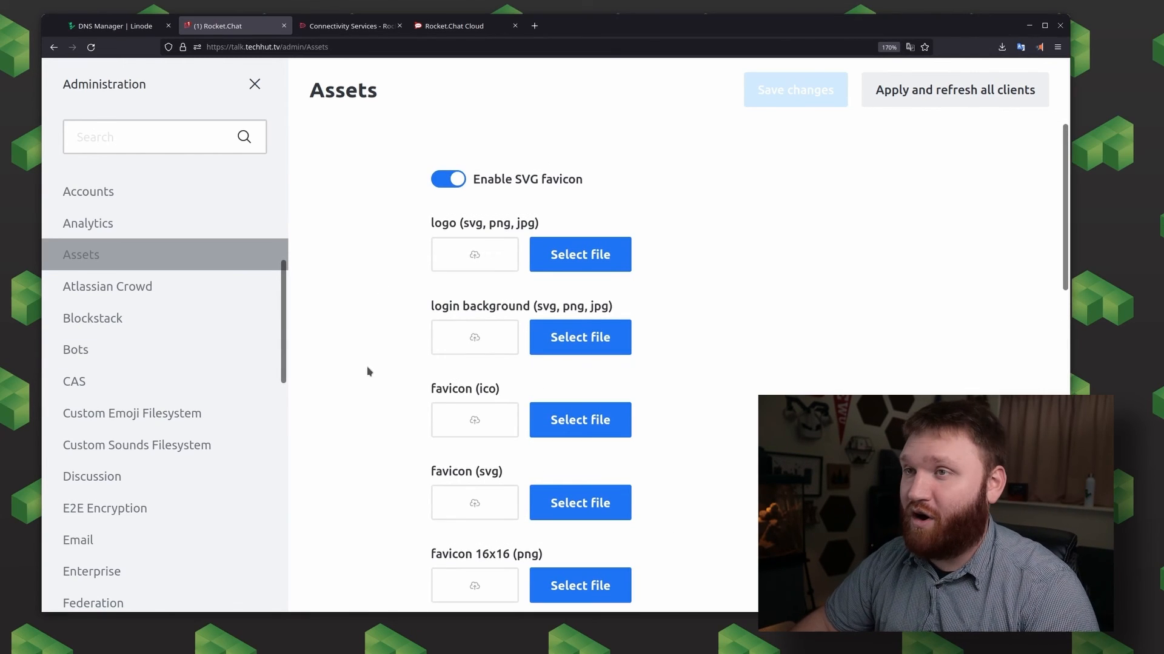
click(254, 84)
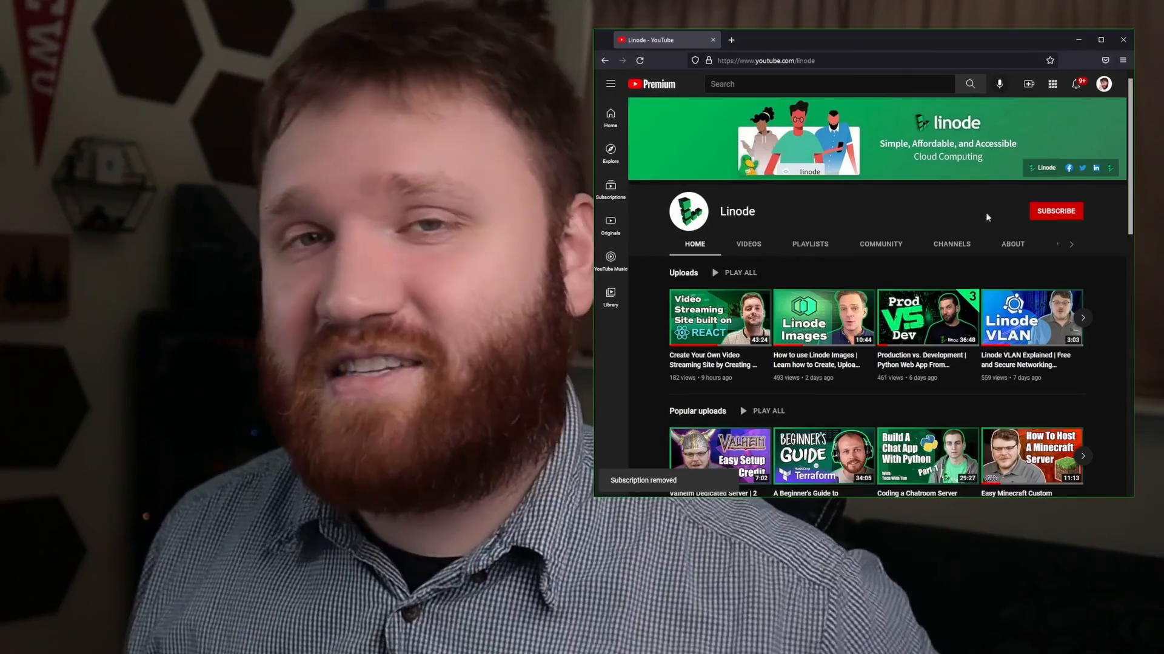
- Subscribe to the Linode channel with all notifications and scroll through its Videos uploads
click(1056, 211)
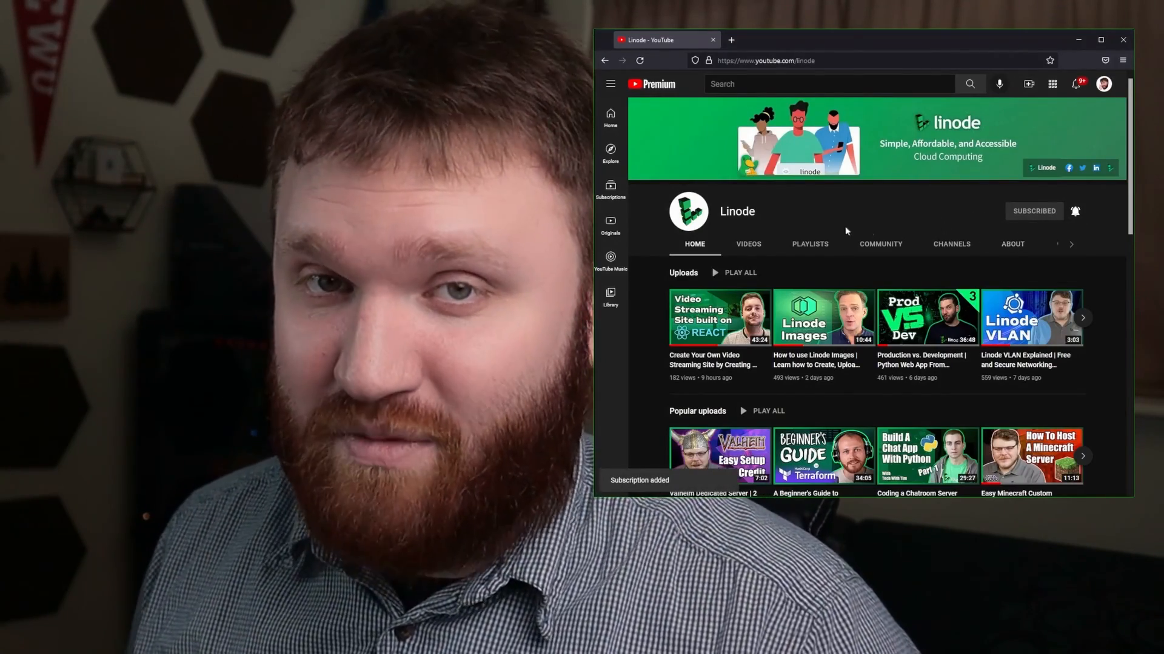
click(748, 243)
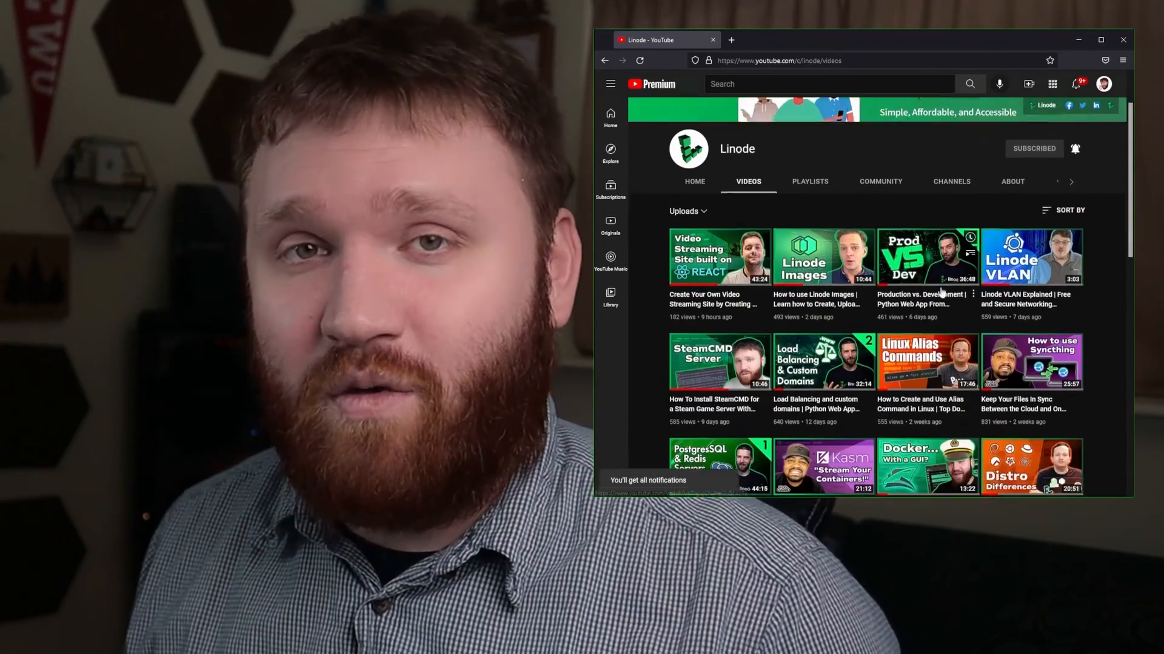
scroll(down, 3)
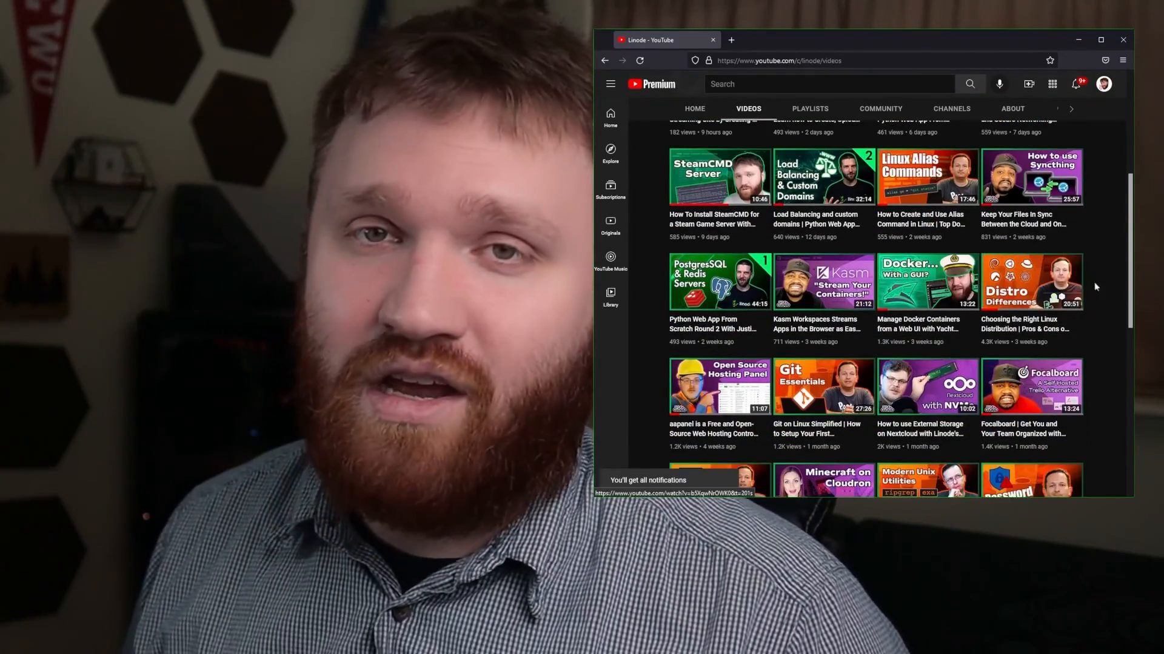
scroll(down, 3)
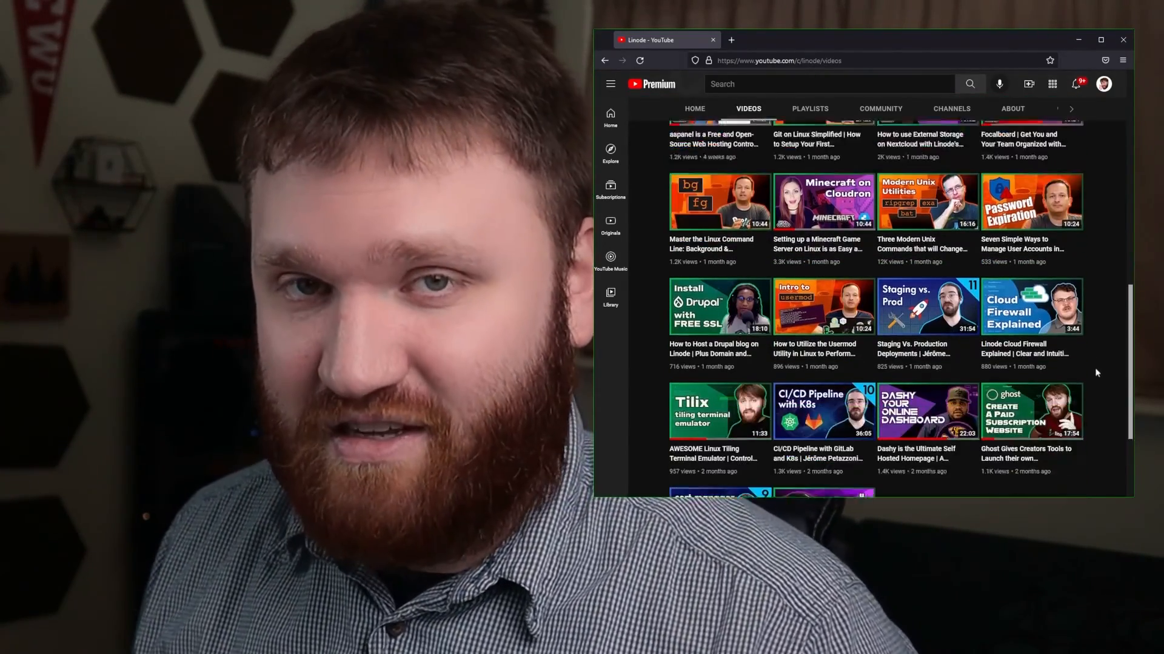
scroll(down, 3)
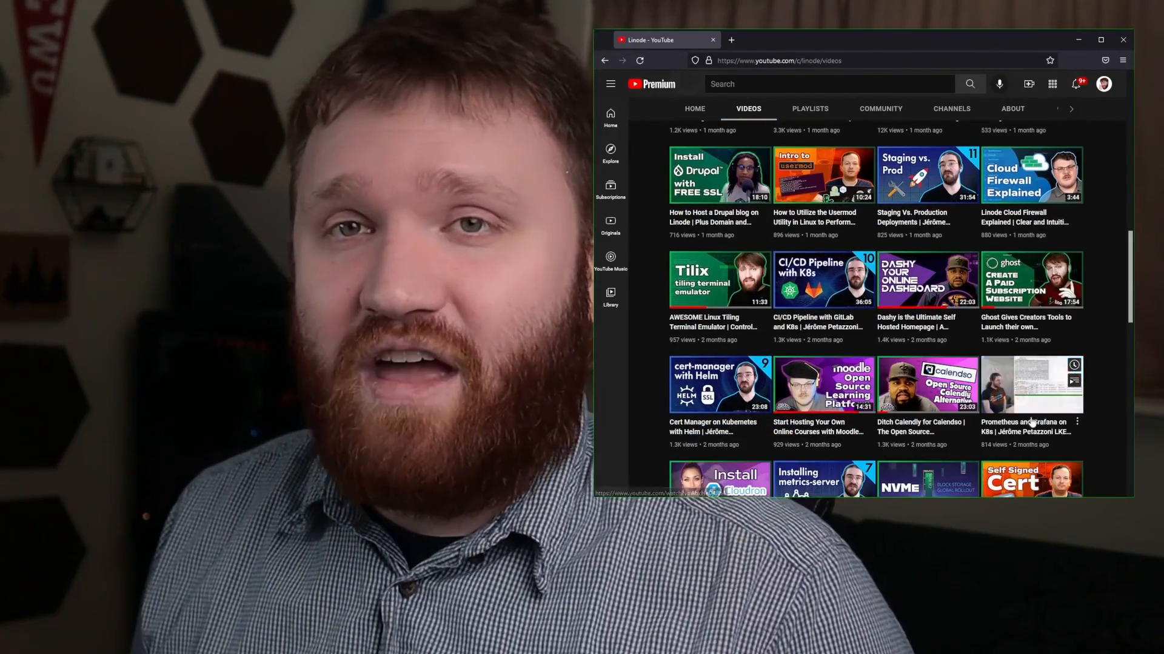